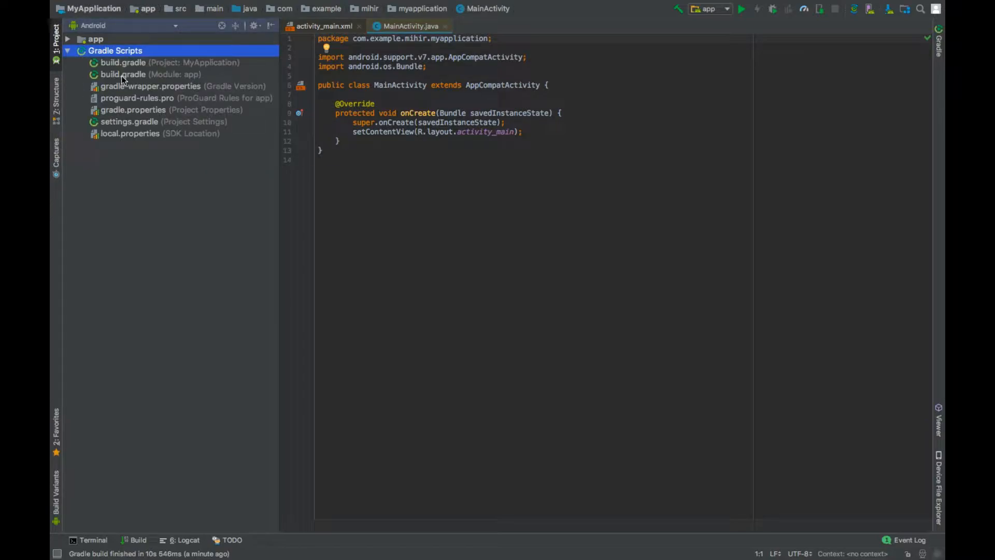
Add the sceneform-ux and sceneform assets 1.6.0 implementation dependencies to build.gradle (Module: app)
double_click(122, 74)
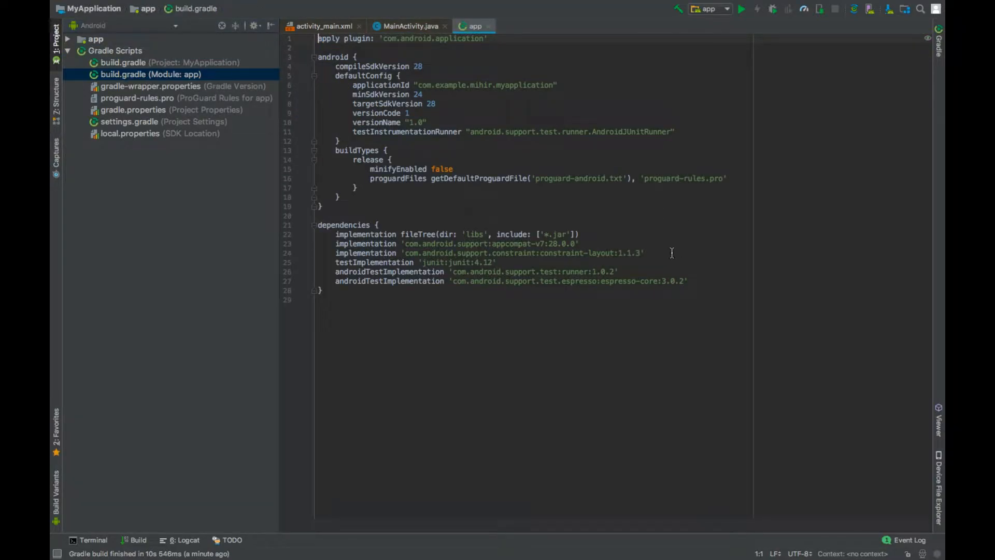
type("imp")
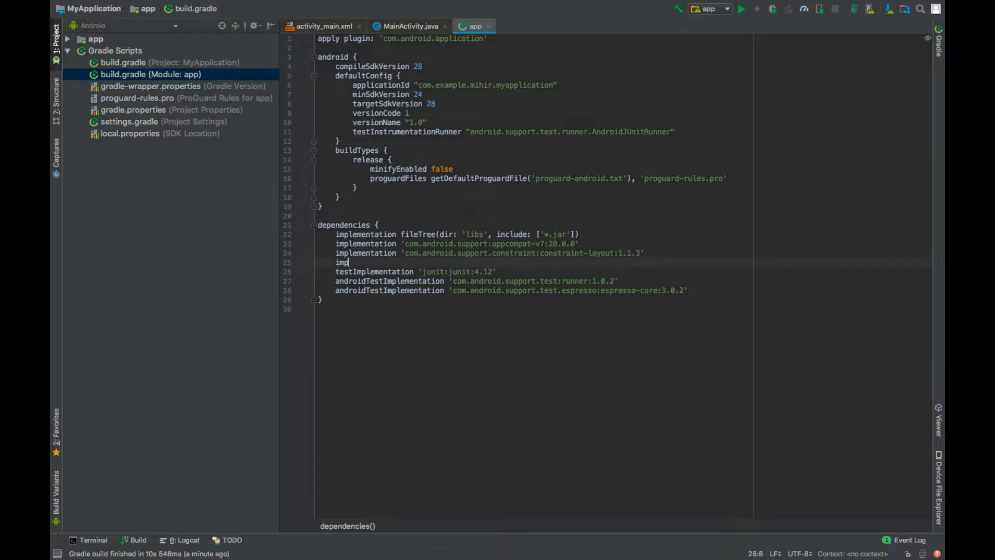
type("lementation")
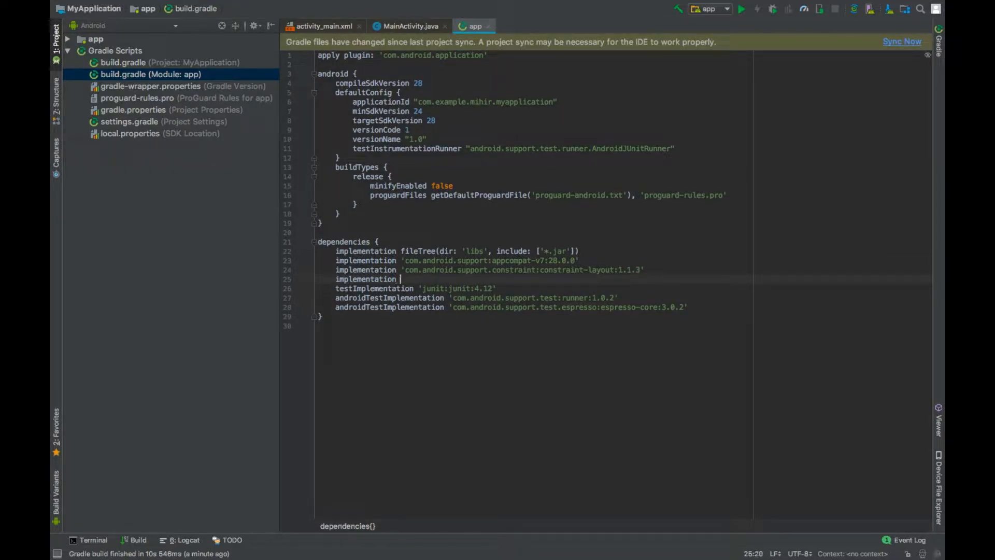
type("'com.google.ar.sceneform.ux:sceneform-ux:1.6.0'")
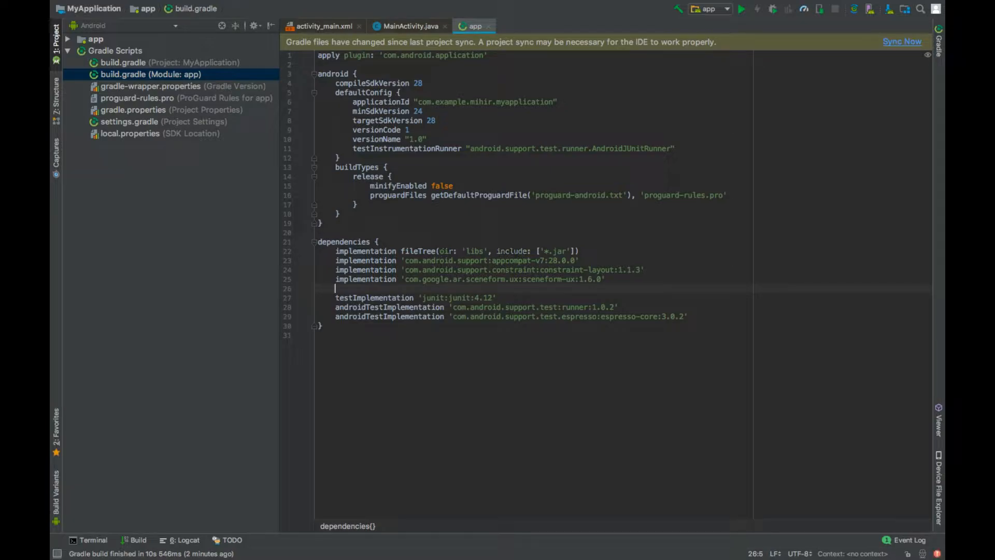
type("implementation 'com.google.ar.sceneform:assets:1.6.0")
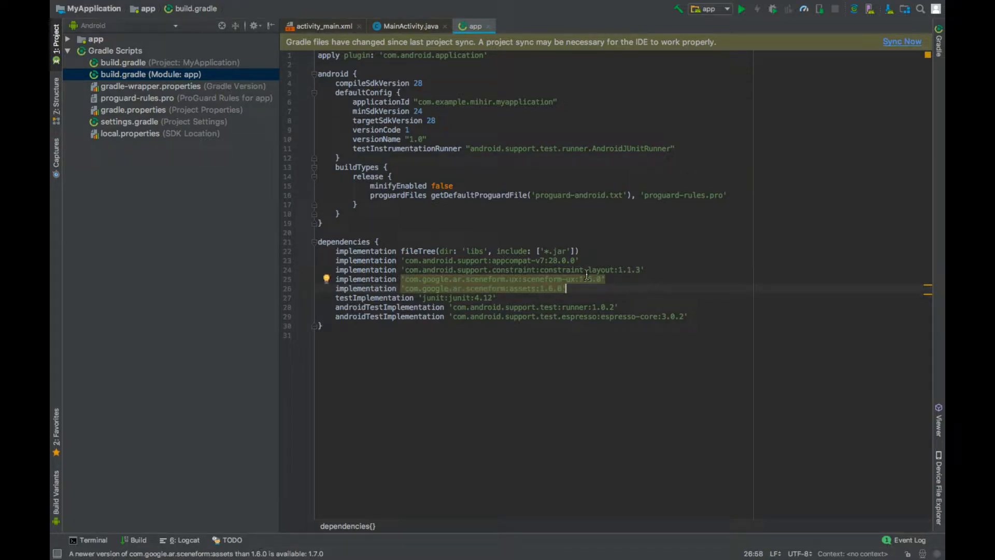
mouse_move(583, 280)
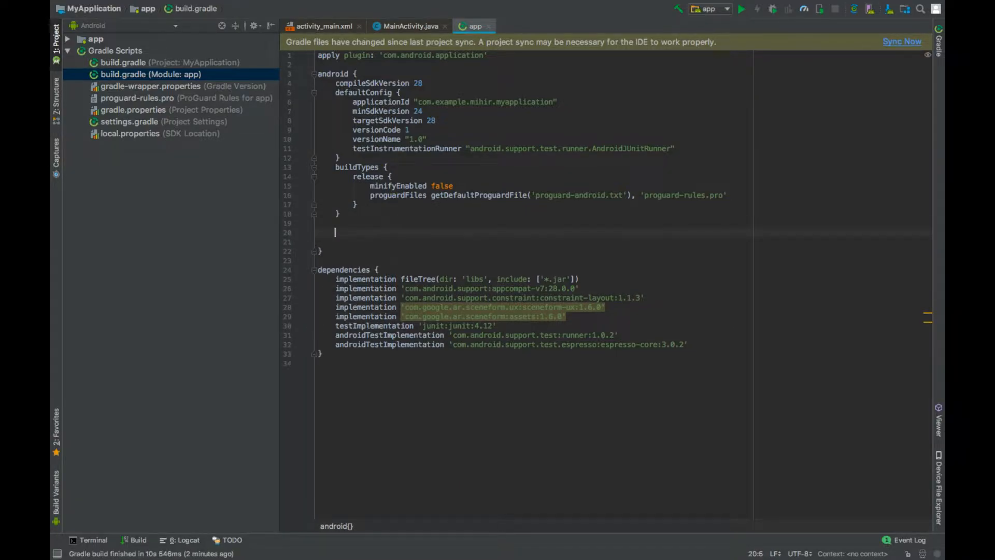
Add Java 1.8 compileOptions to the app build file and sync Gradle
type("compileOptions {")
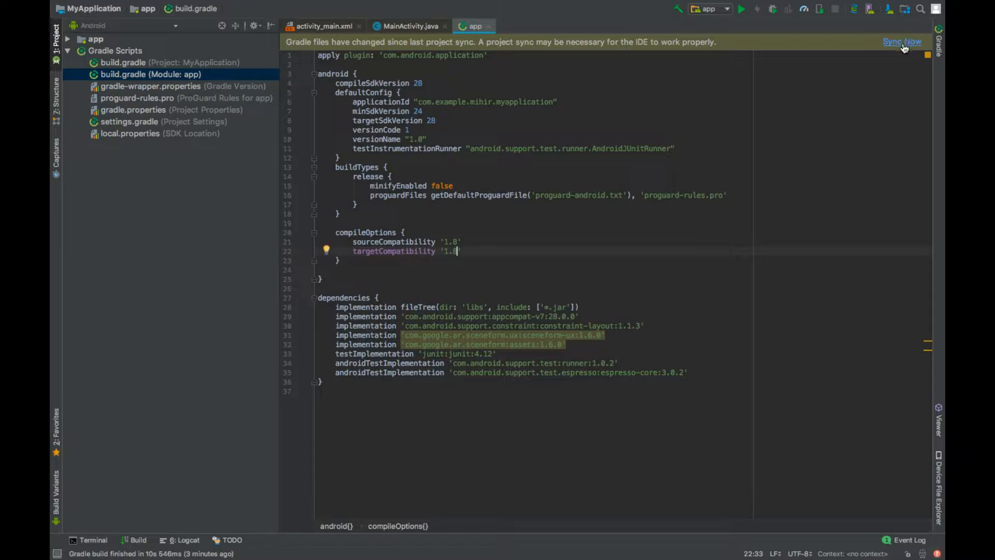
left_click(901, 42)
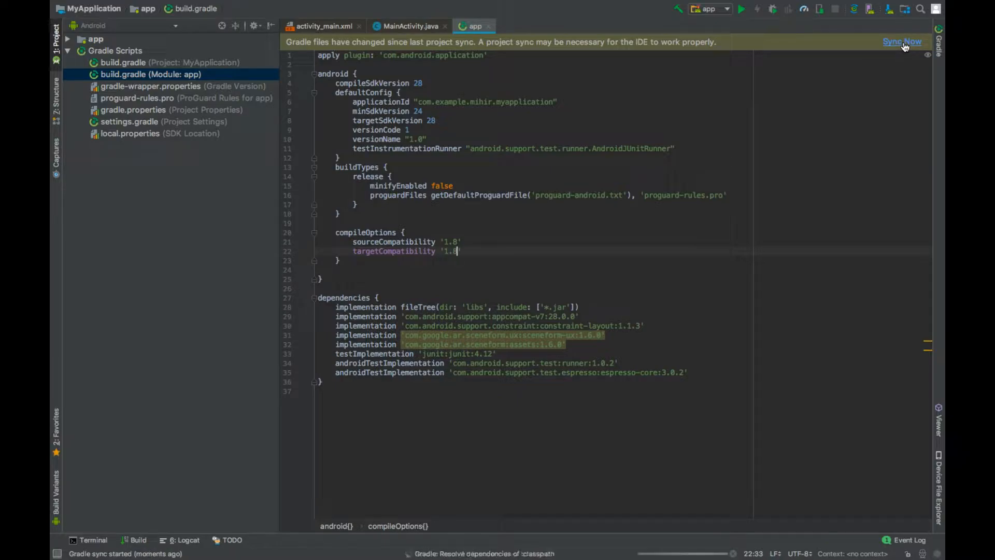
left_click(901, 41)
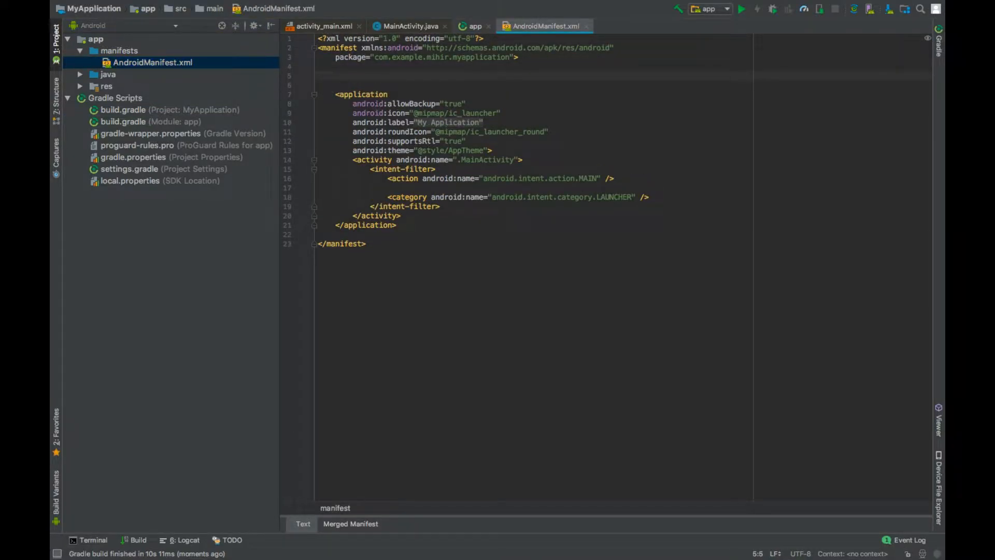
Declare INTERNET and CAMERA permissions, the camera.ar feature, and com.google.ar.core 'required' meta-data
type("<uses-permission android:name=\"android.permission.INTERNET\" />")
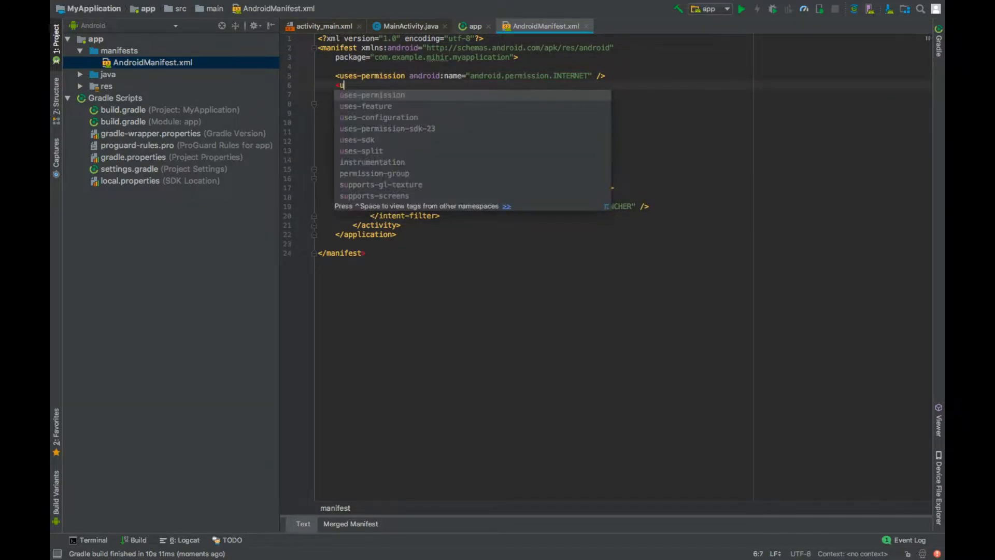
type("uses-permission android:name=\"android.permission.CAMERA\" />")
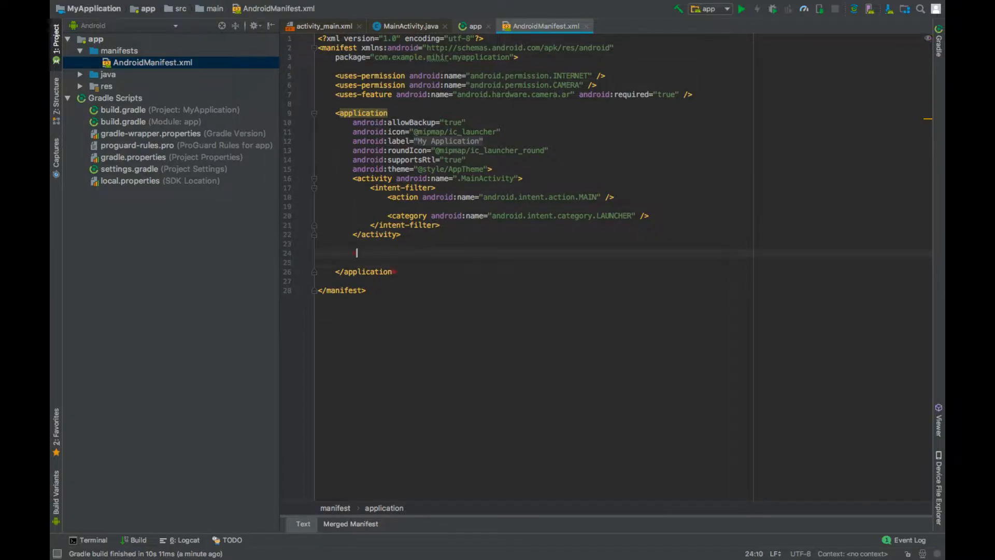
type("<meta-data android:name=\"com.google.ar.core\" android:value=\"required\" />")
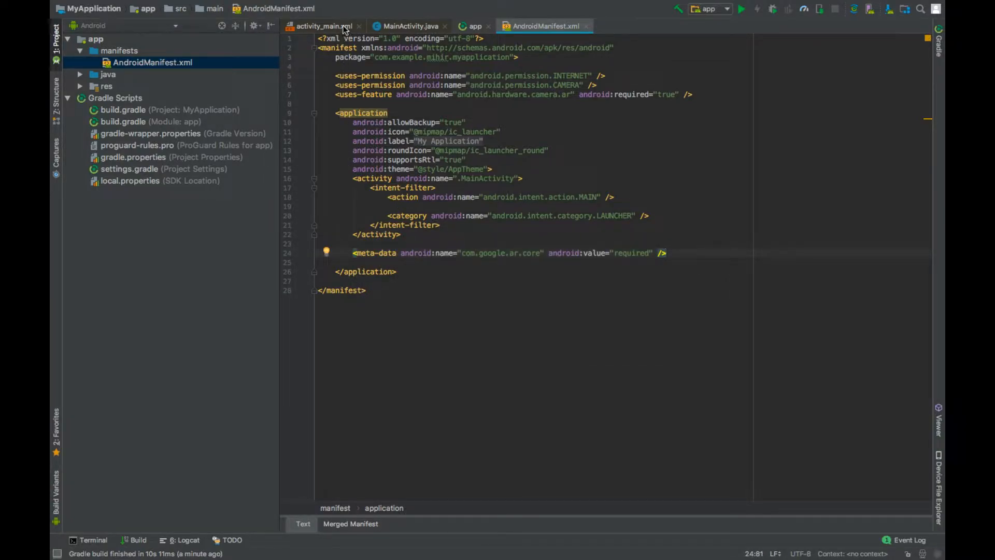
Replace the TextView in activity_main.xml with a match_parent com.google.ar.sceneform.ux.ArFragment fragment, id arFragment
left_click(323, 26)
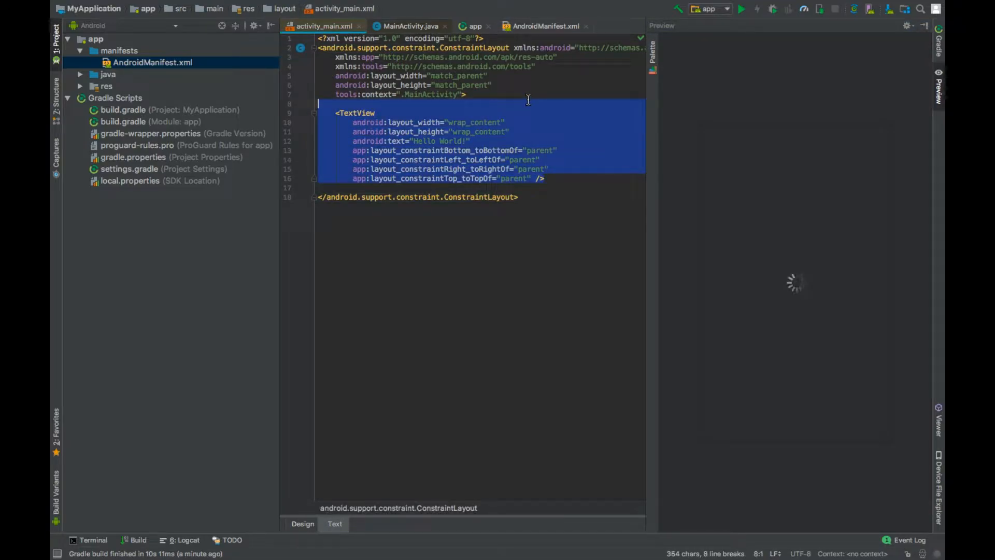
key("Delete")
type("<fragment")
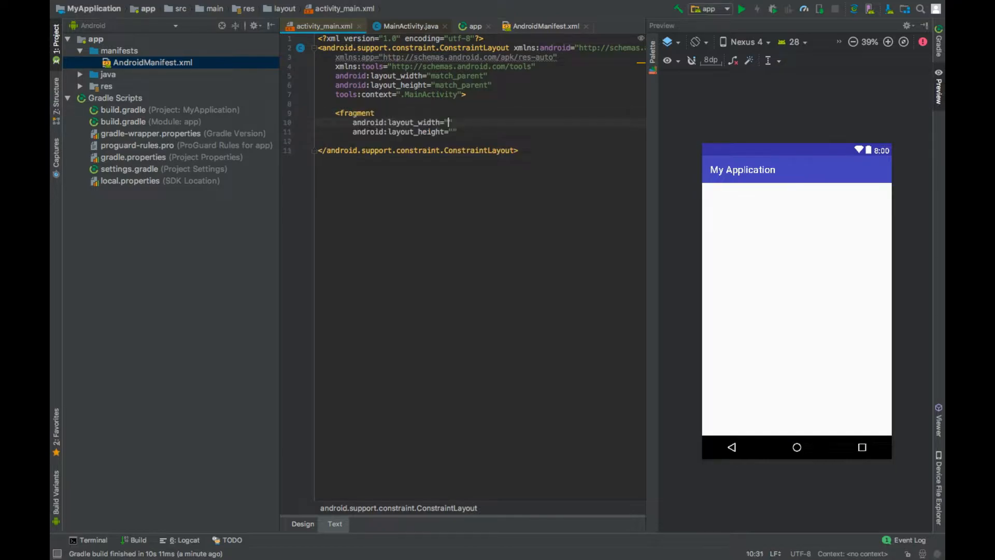
type("match_parent")
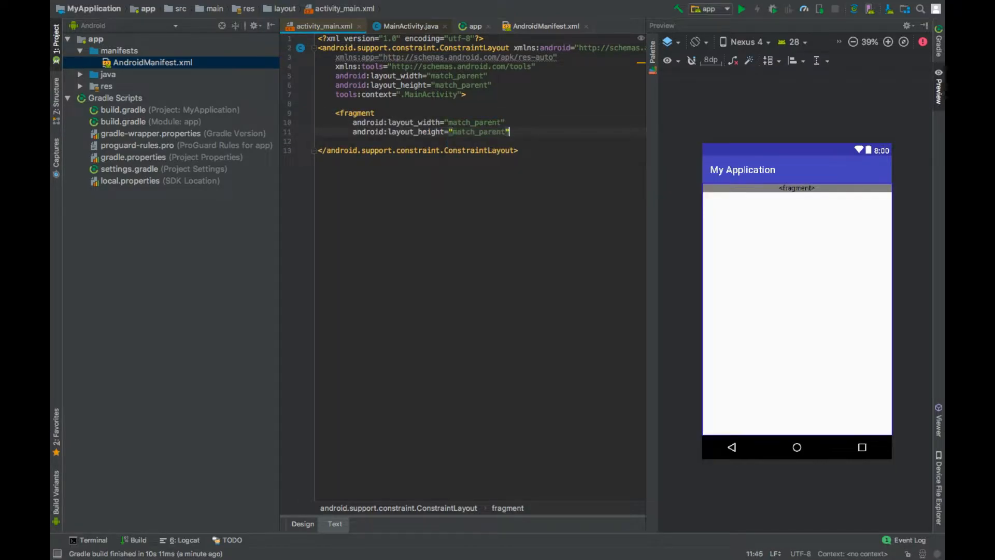
type("android:id=\"@+id/\"")
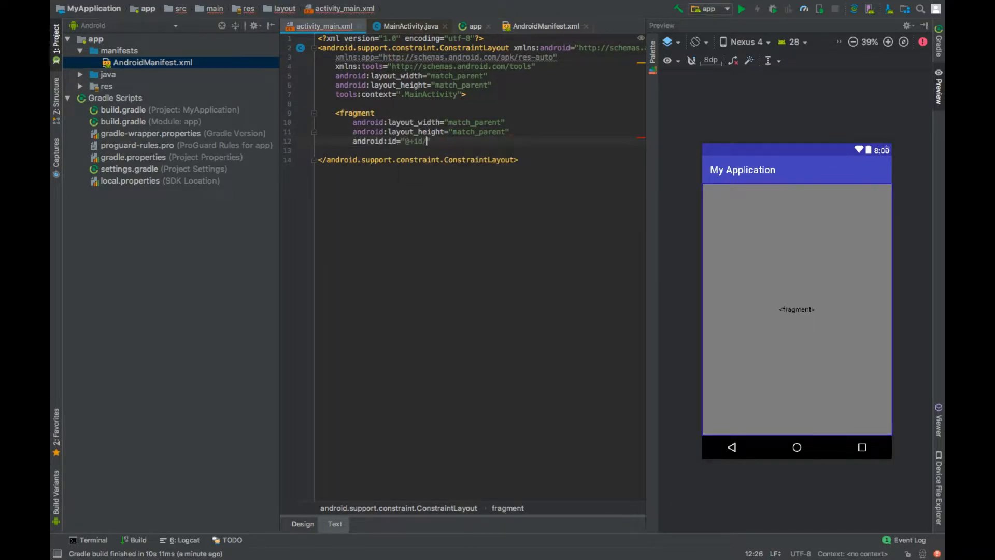
type("arFragment")
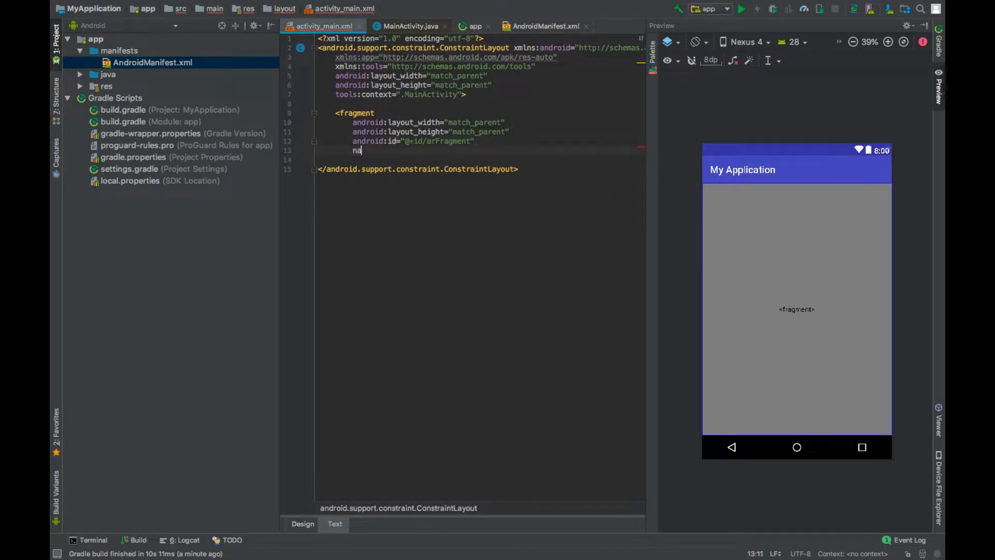
type("android:name=\"com.google")
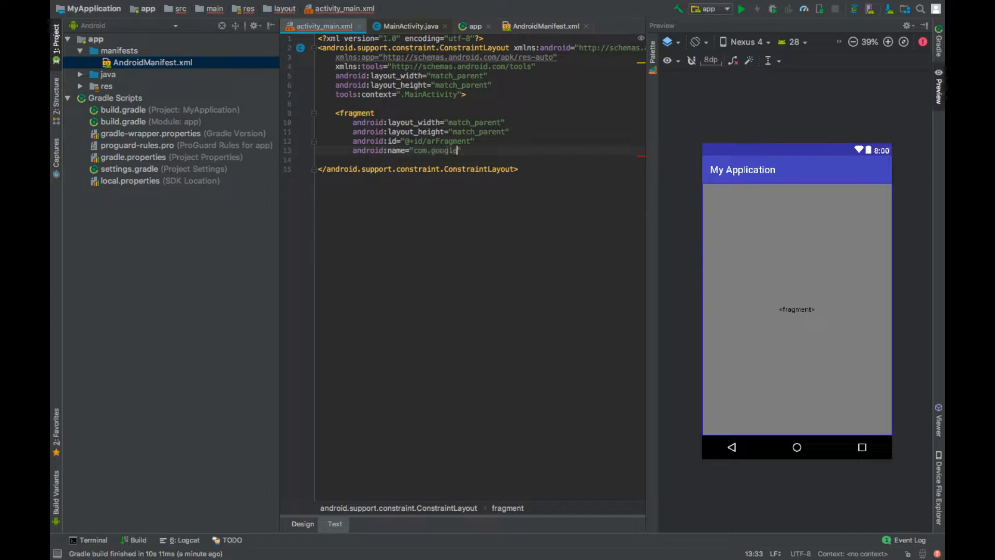
type(".ar.sceneform.u")
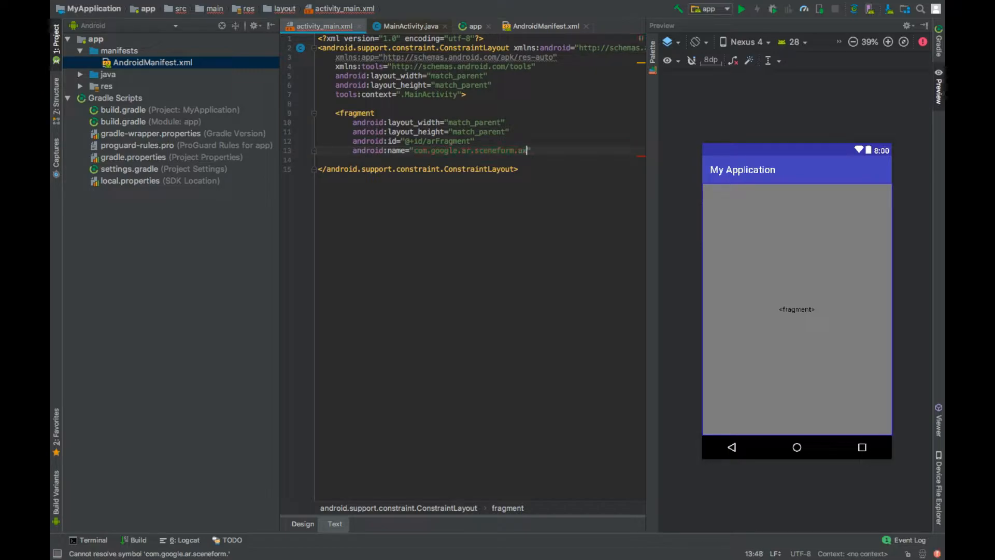
type("ArFragment")
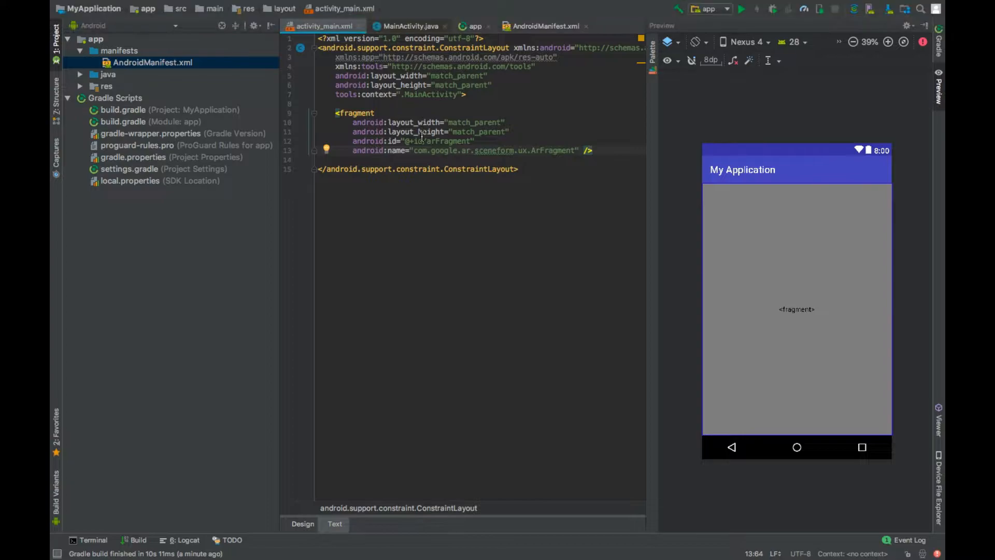
left_click(405, 26)
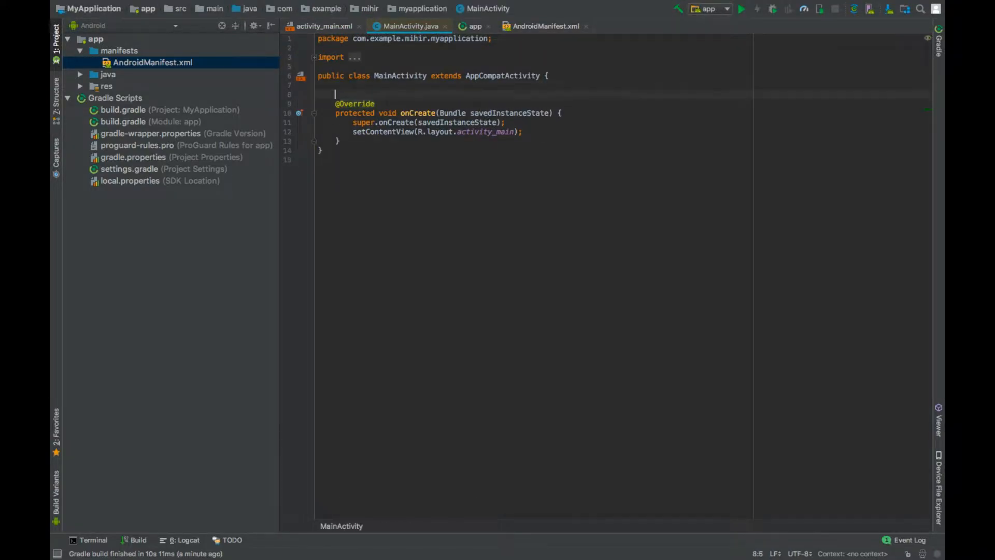
Declare a private ArFragment arFragment field, assigned via (ArFragment) findFragmentById(R.id.arFragment)
type("private")
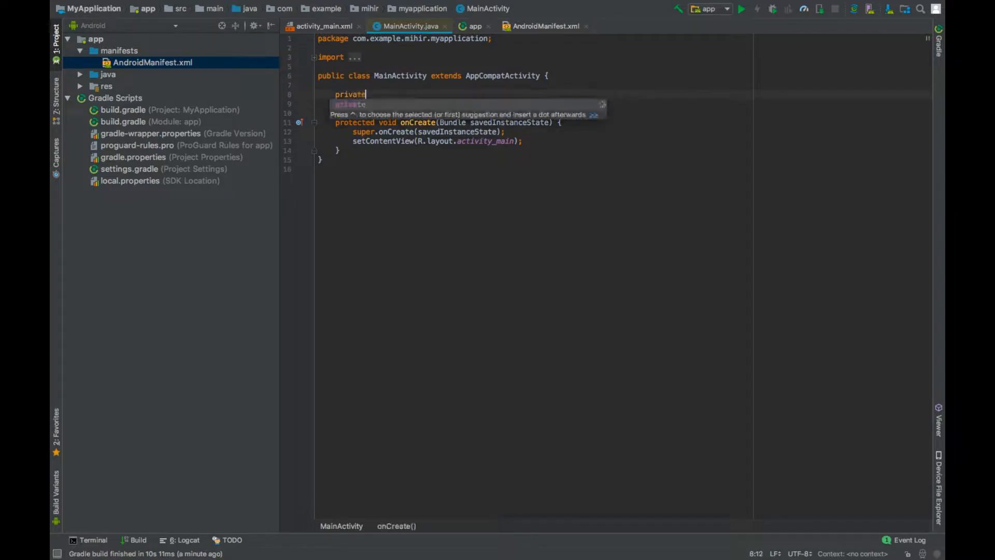
type("ArFra")
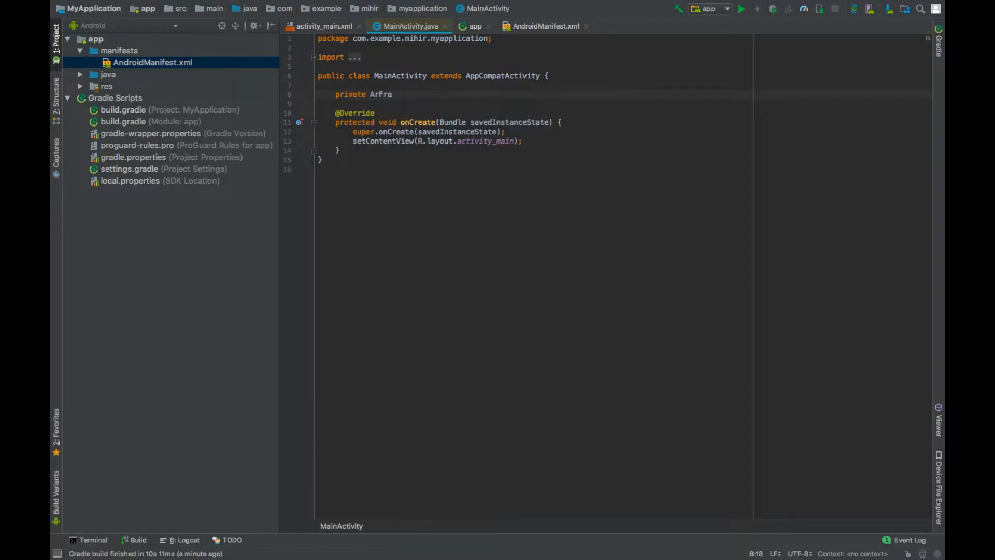
type("gment arFragment;")
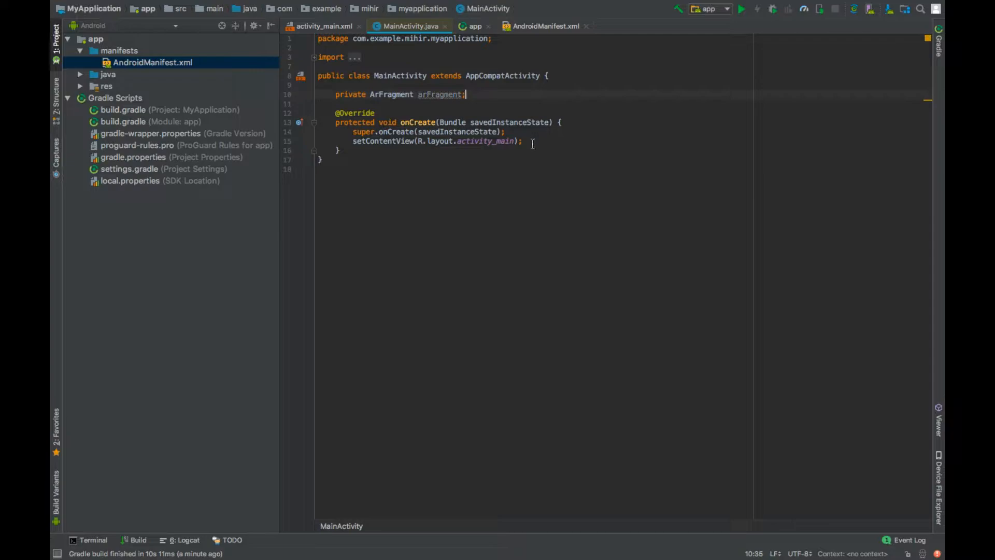
type("arFragment = ge")
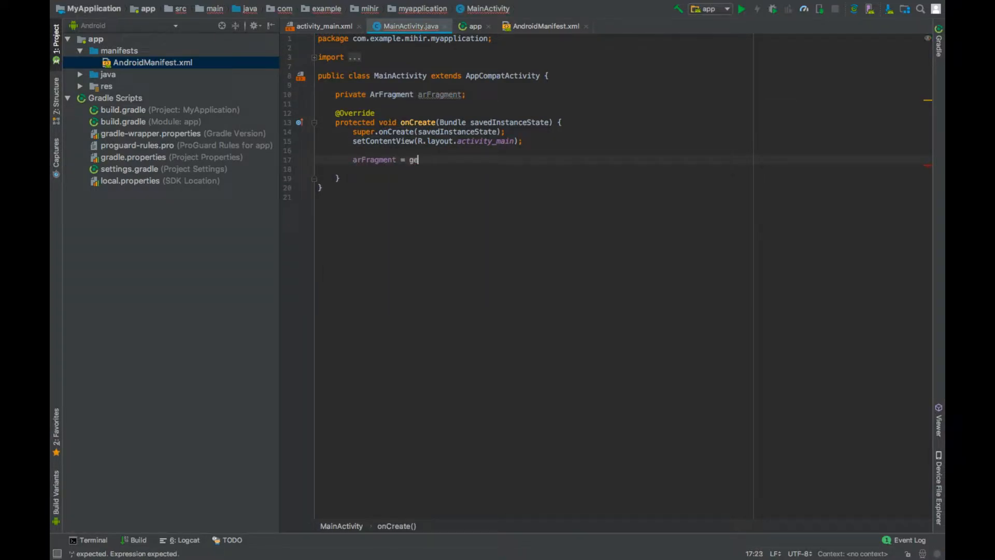
type("tSupportFragmentManager().")
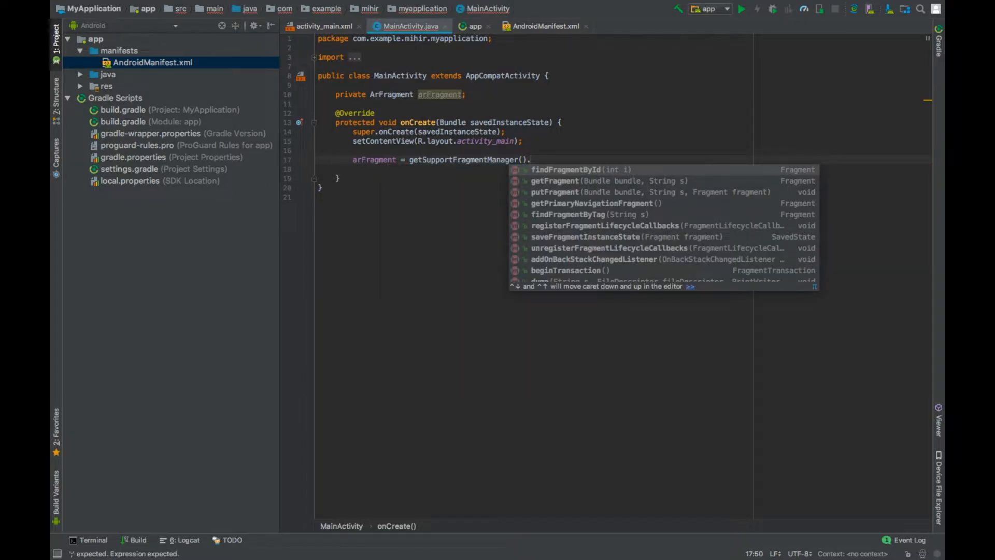
type("findFragmentById(R.id.arFragment);")
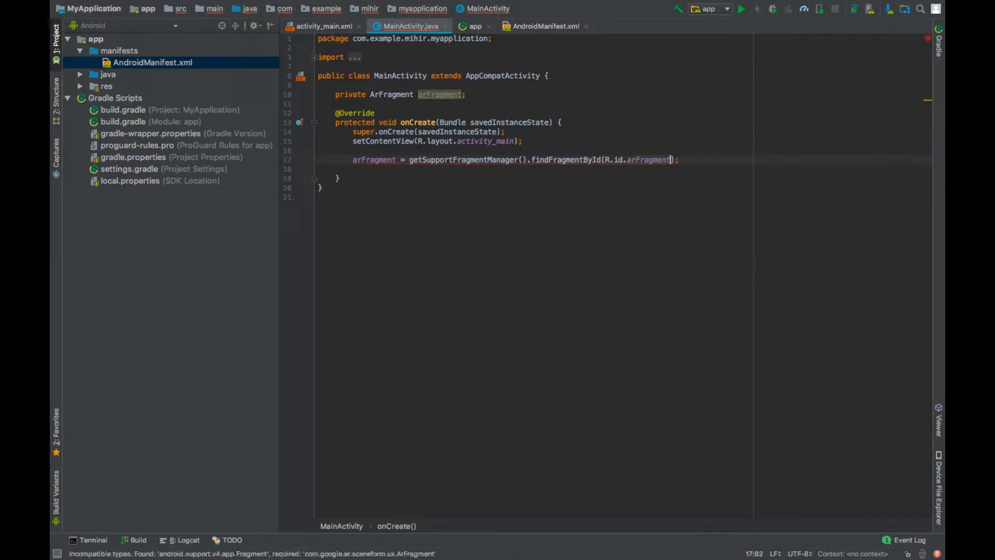
type("(ArFragment)")
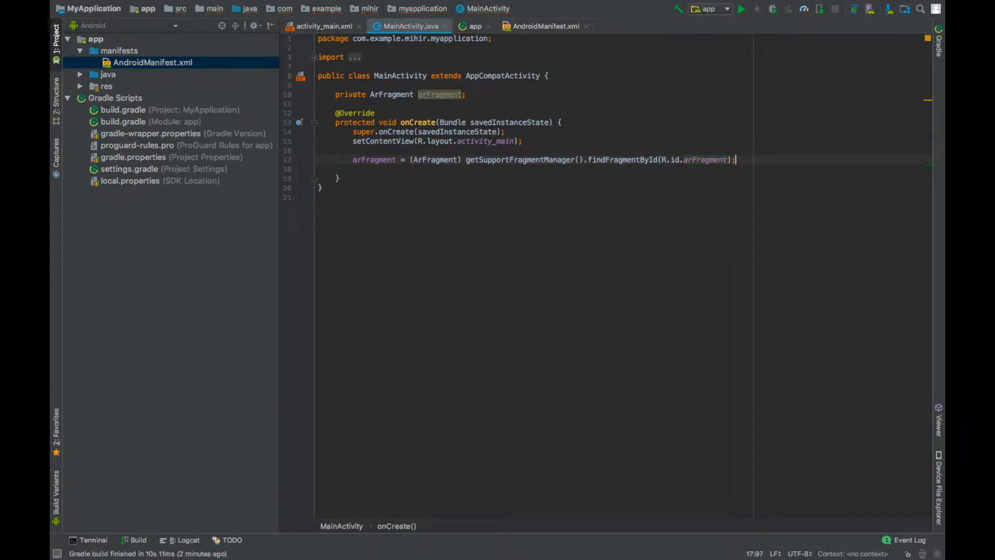
Add arFragment's tap-on-plane listener lambda that begins calling placeModel
type("ar")
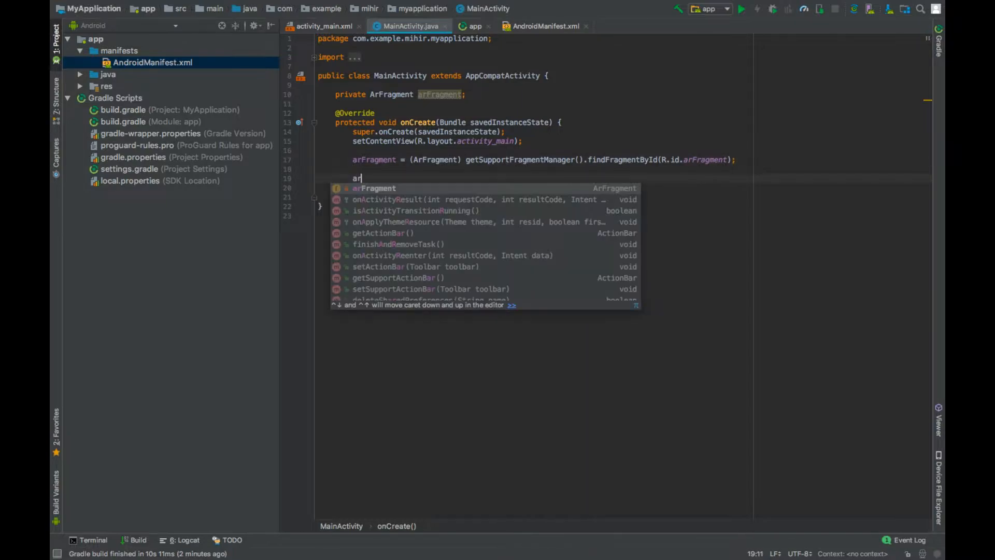
type("Fragment.setOnTapArPlaneListener((hitResult, plane, motionEvent) -> );")
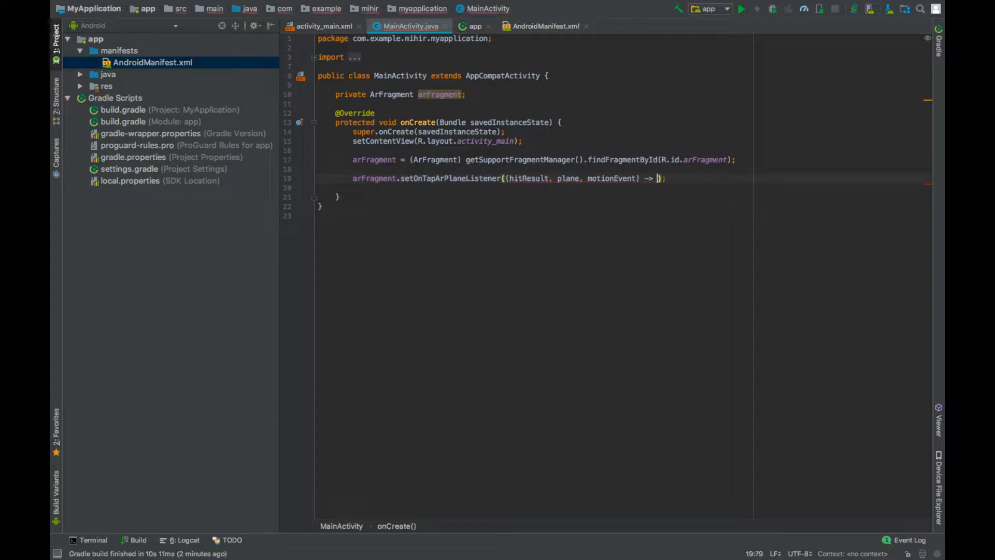
type("{")
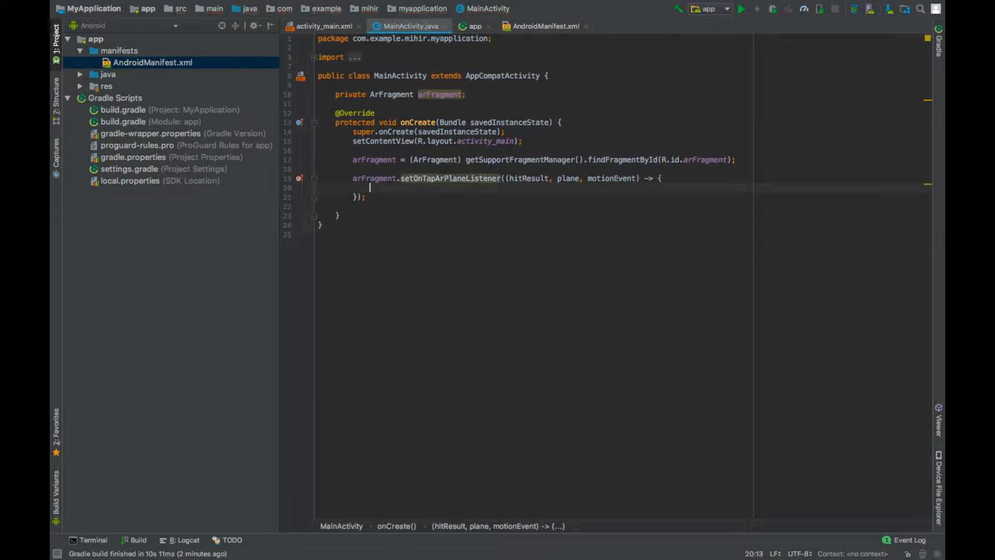
type("placeModel(hitResult.createAnchor());")
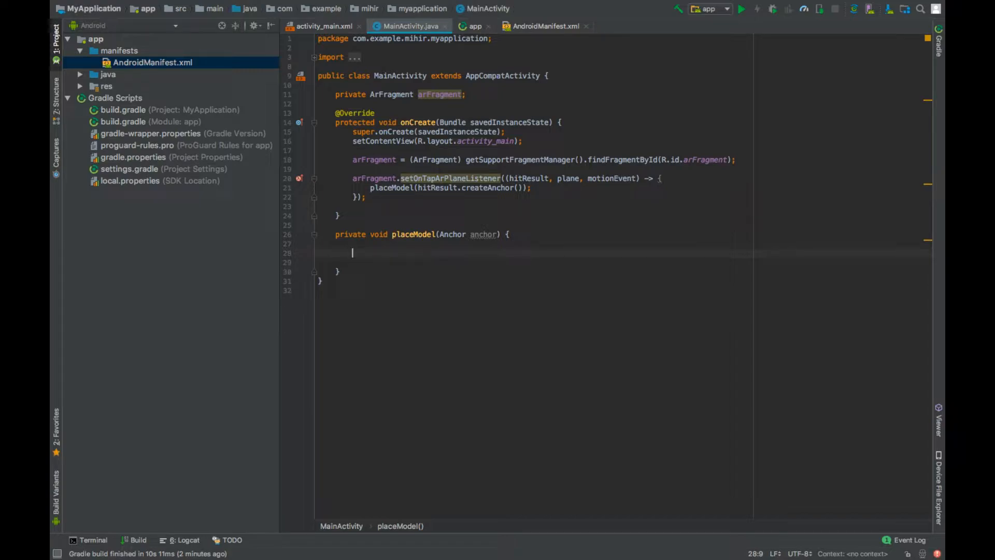
Start placeModel with ModelRenderable.builder().setSource passing a RenderableSource builder
type("ModelRenderable")
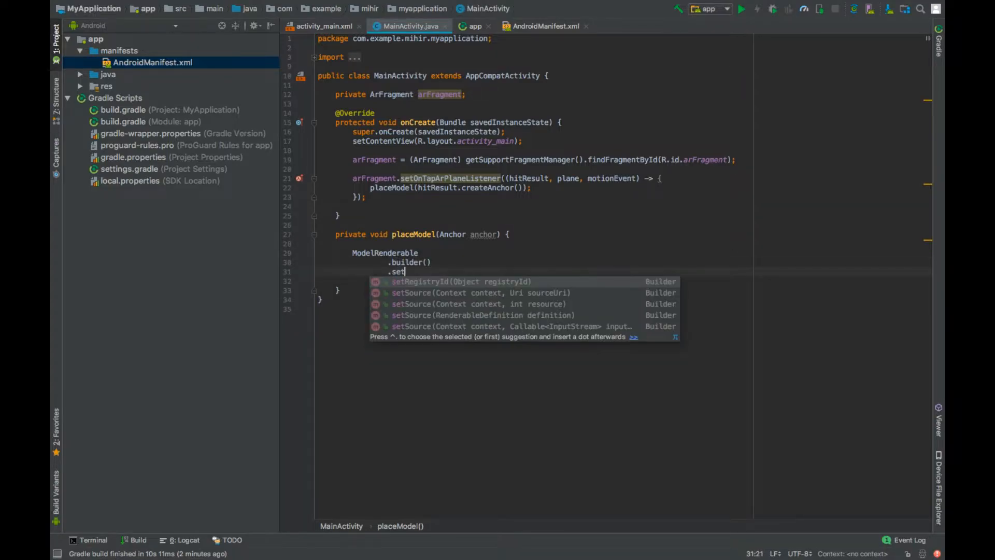
type("Source(this,")
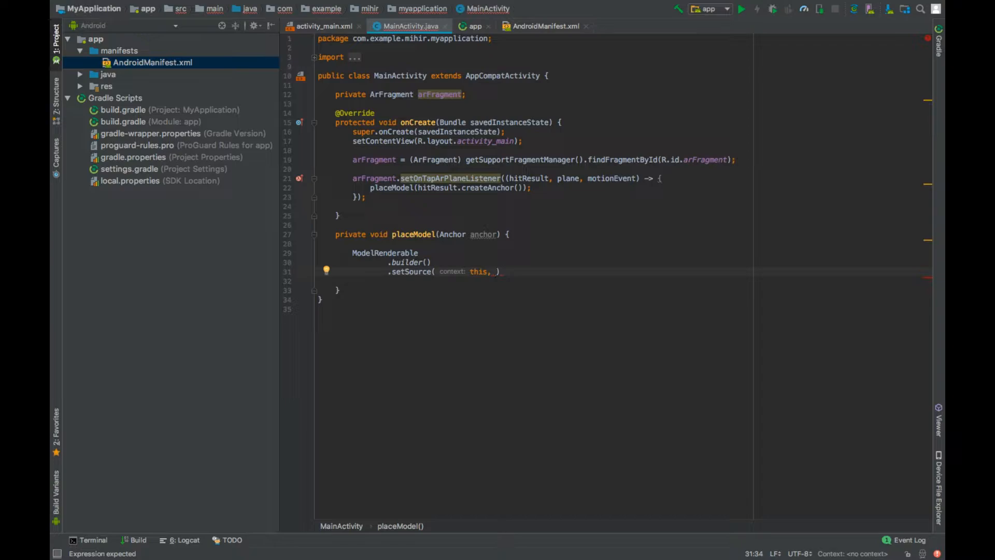
type("RenderableSource")
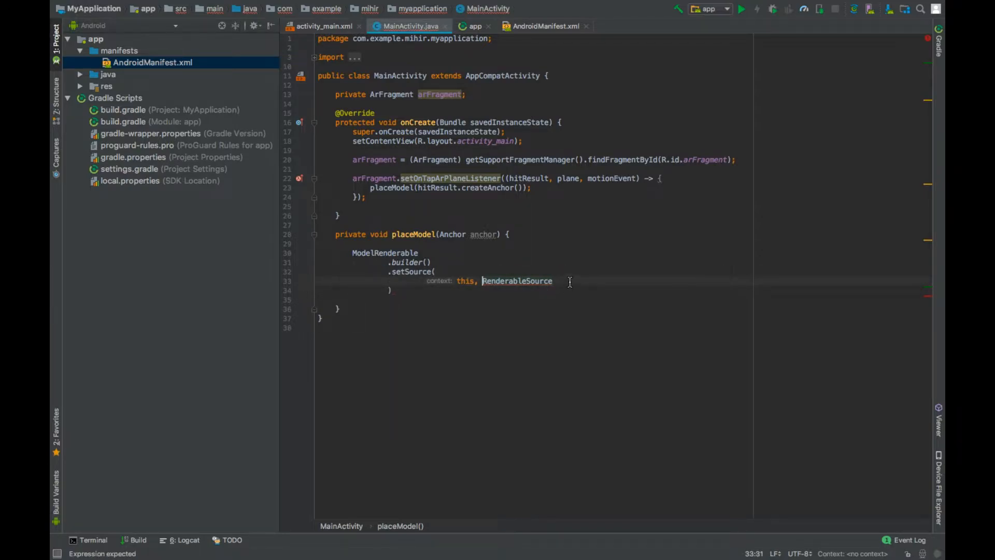
key("Enter")
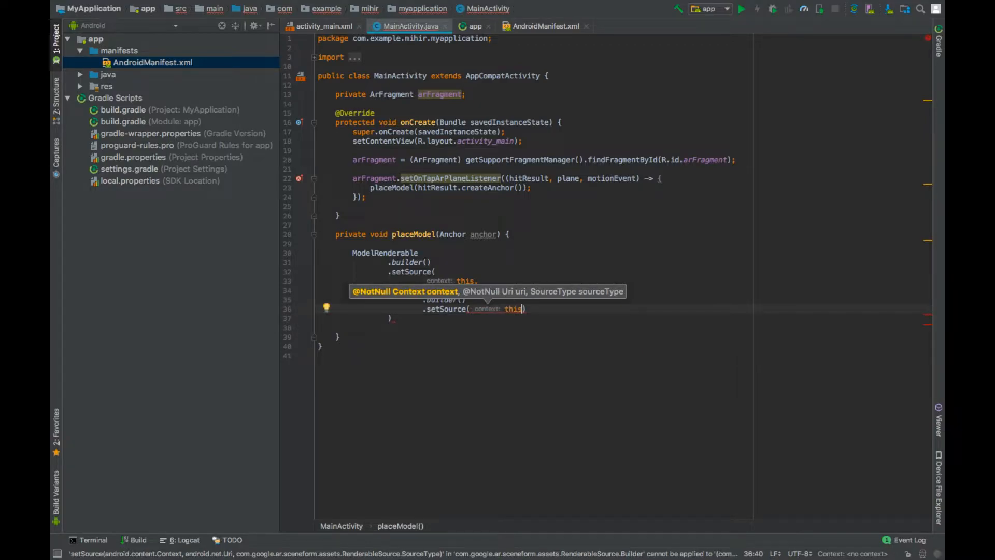
type(", Uri.parse(")
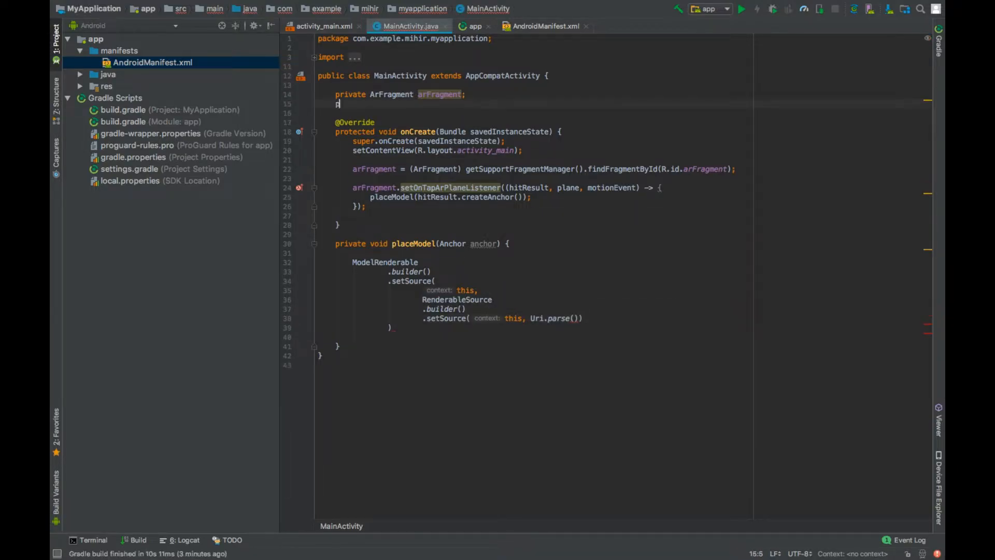
Add a private String ASSET_3D = "" field and use it in Uri.parse
type("private String")
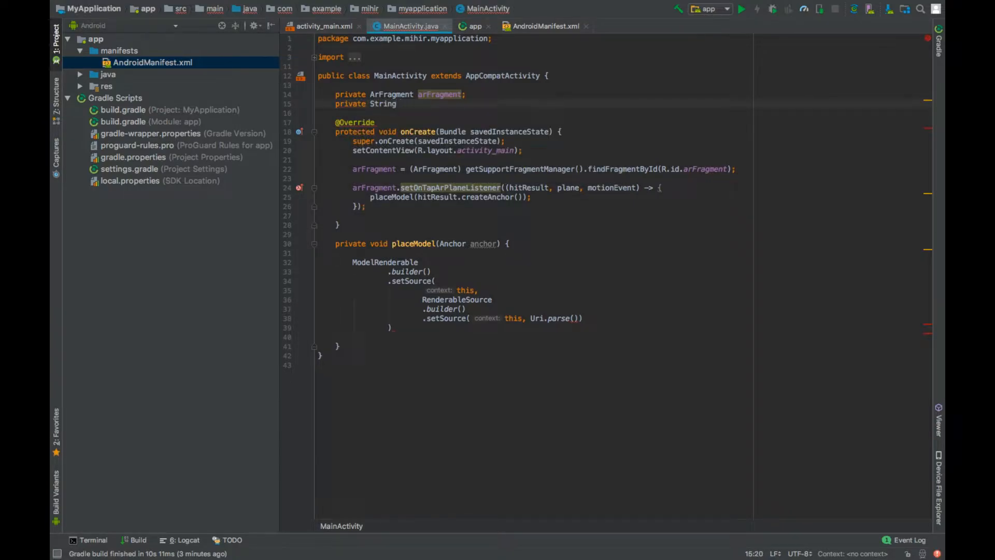
type("ASSET_")
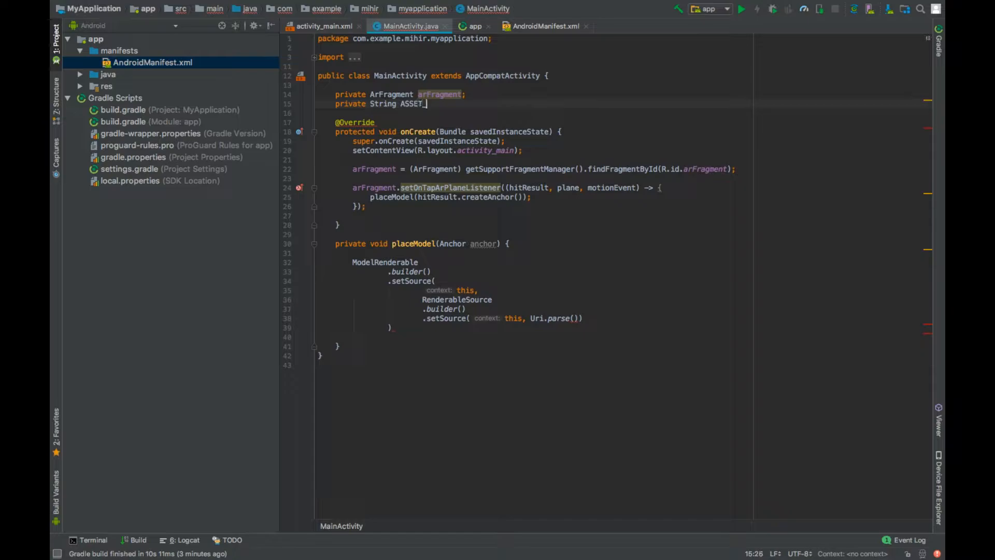
type("3D")
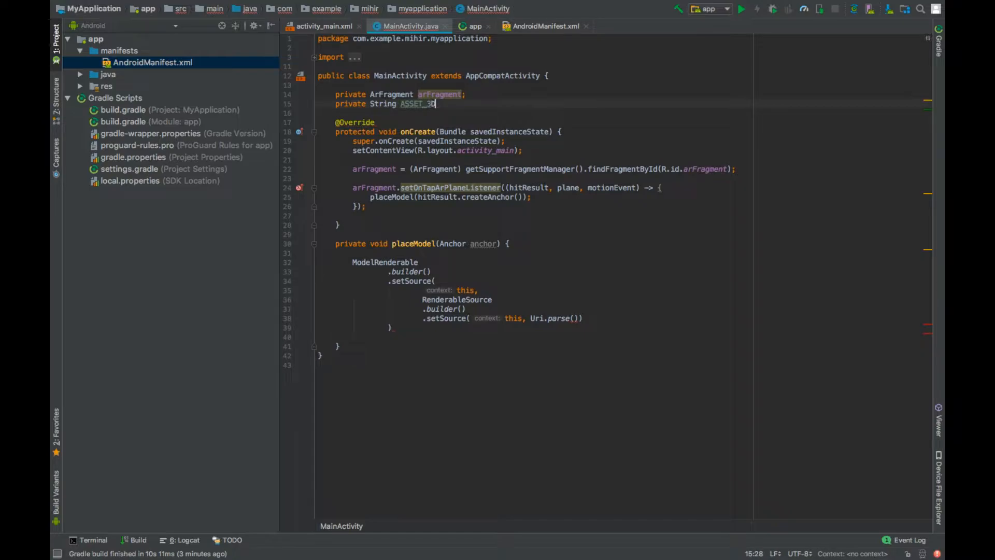
type("= \"\";")
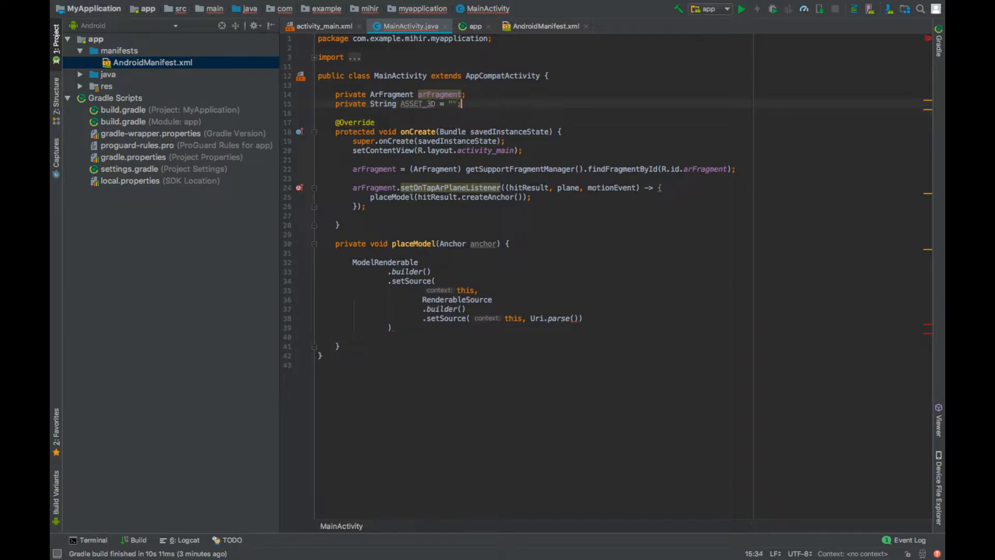
left_click(451, 104)
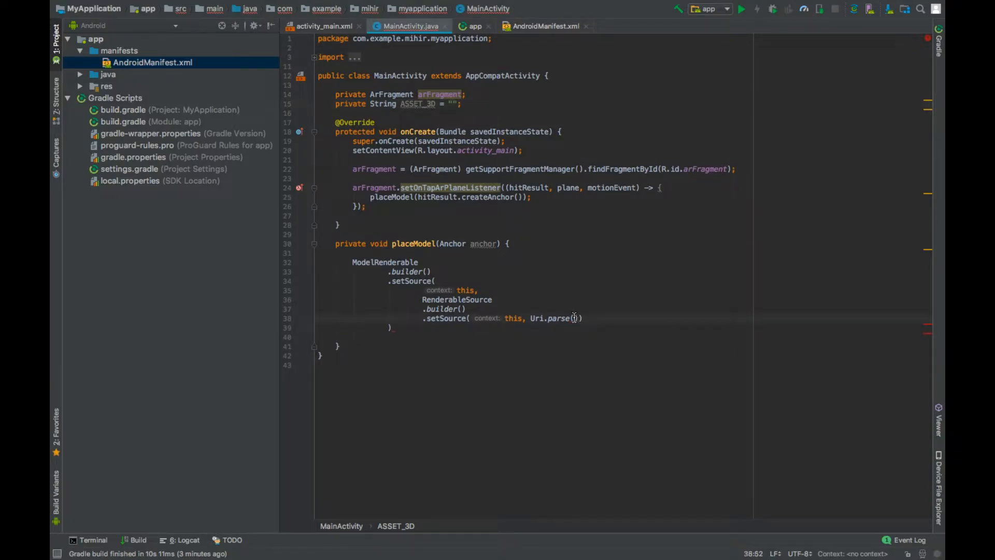
type("ASSET_3D")
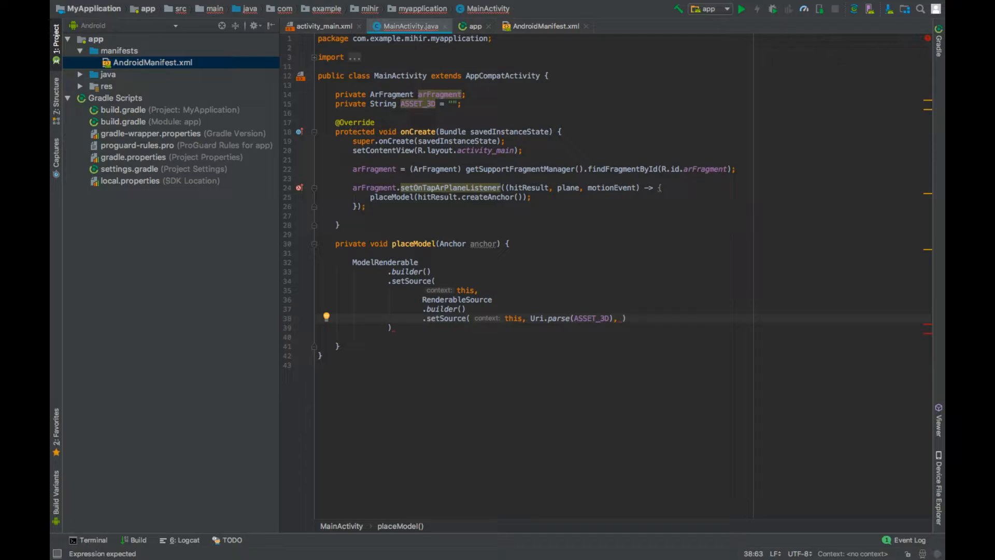
Set the RenderableSource scale to 0.75f, RecenterMode.ROOT, build it, and set registry id ASSET_3D
type("RenderableSource.SourceType.GLTF2")
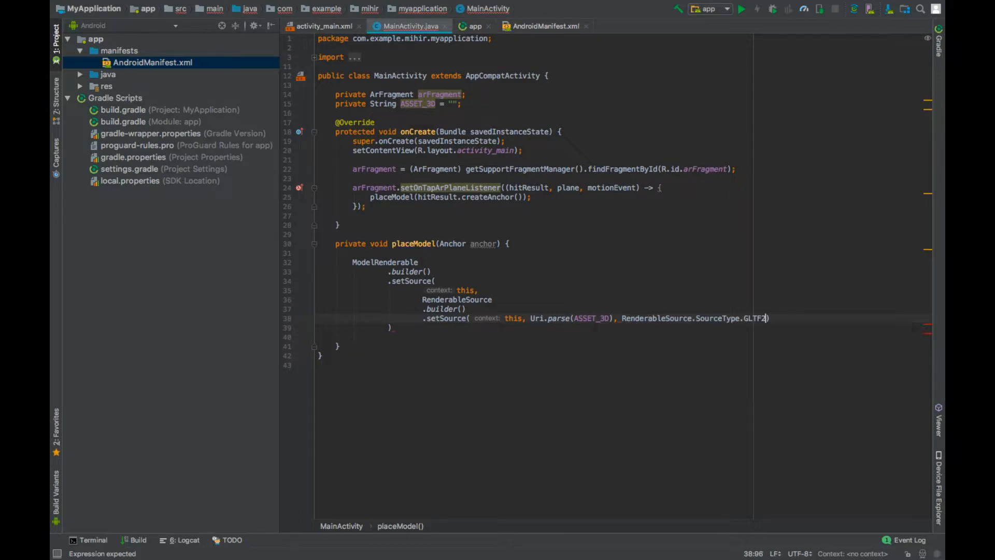
type(".")
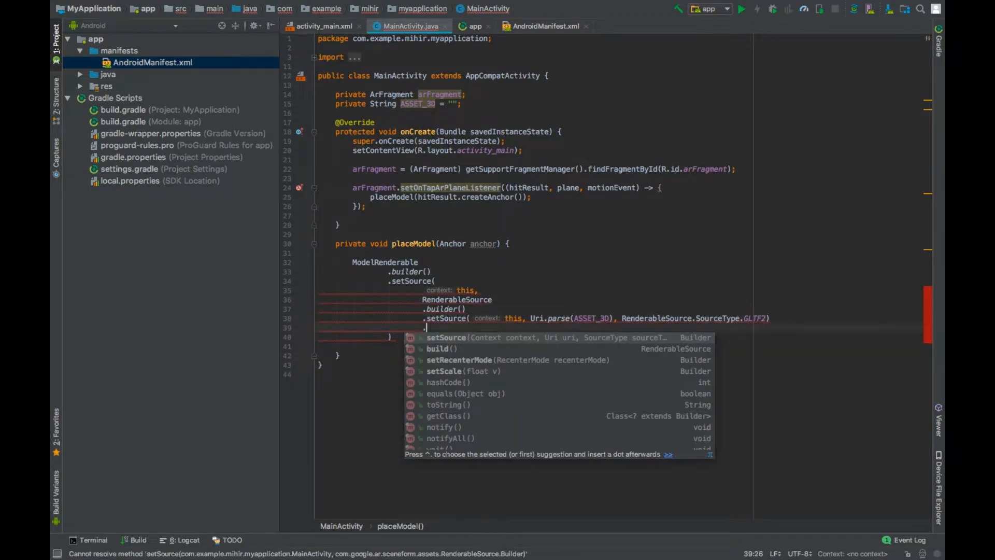
type(".setScale(")
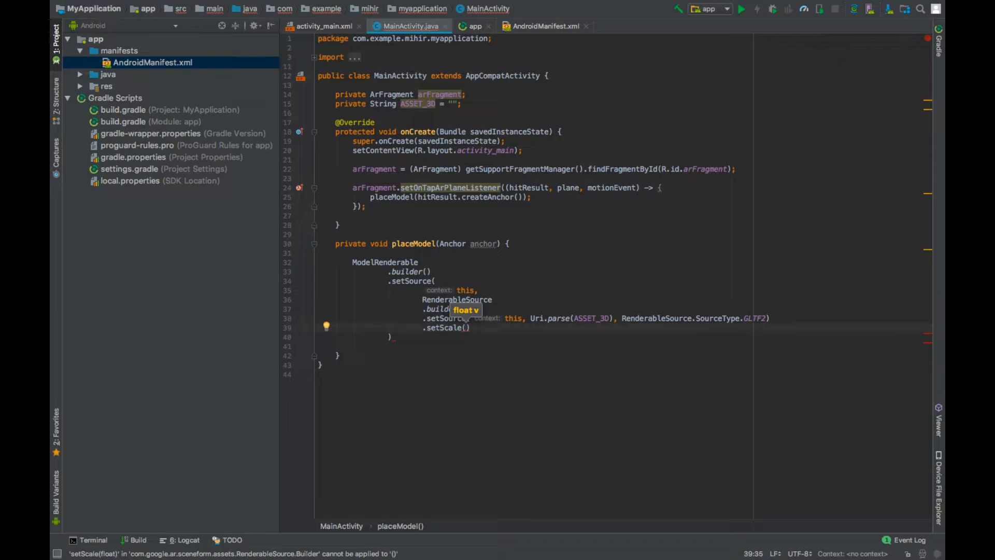
type("0.75f")
type(".setRecenterMode(")
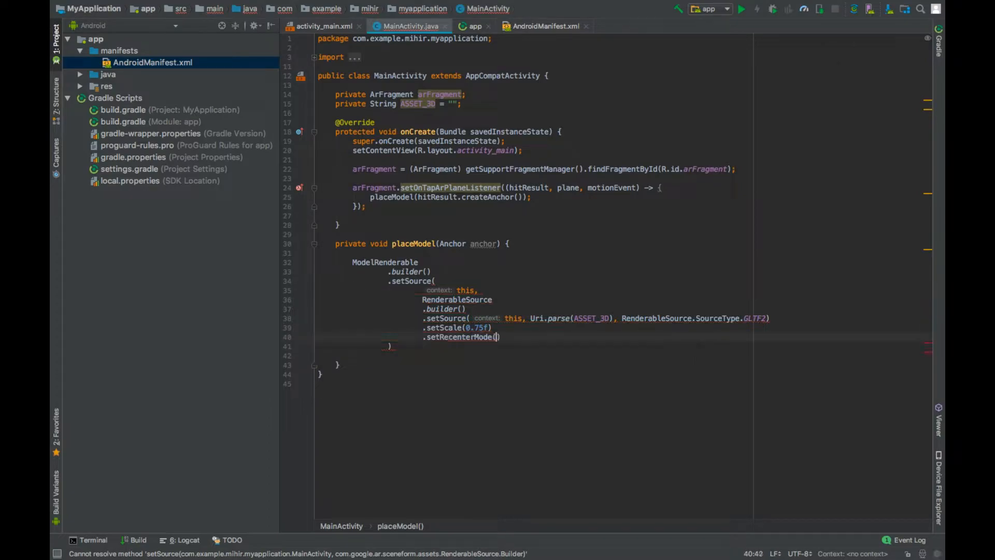
type("RenderableSource.RecenterMode.ROOT")
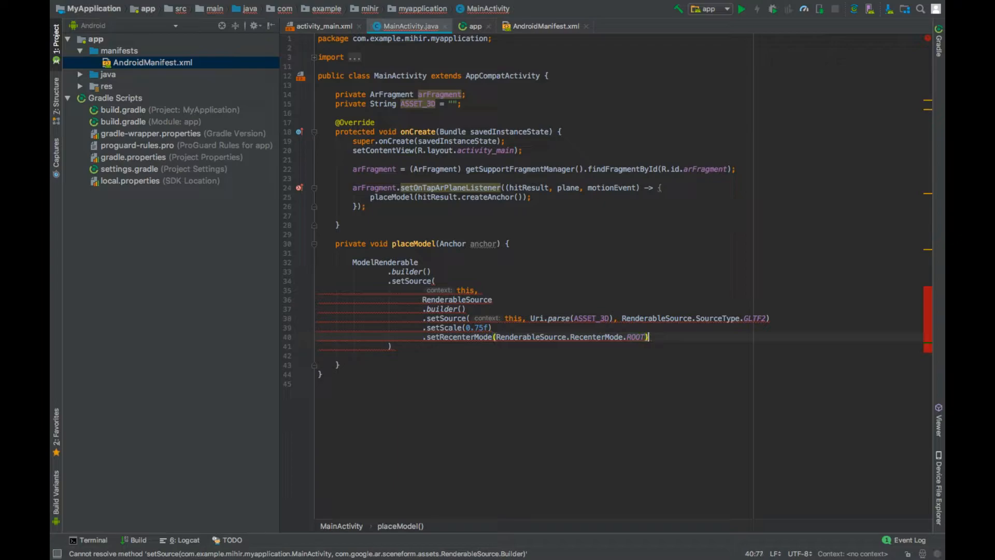
type(".build(")
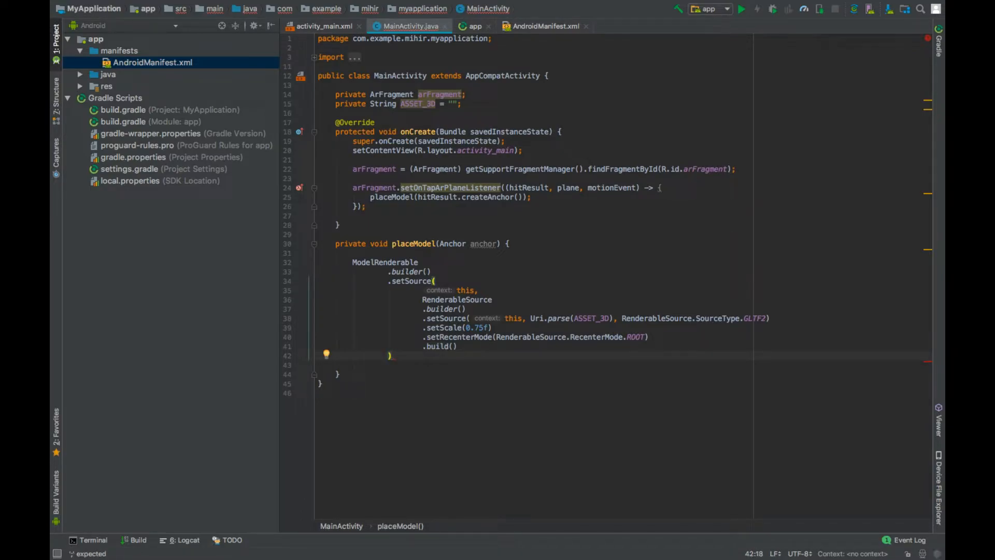
type(".setRegistryId(")
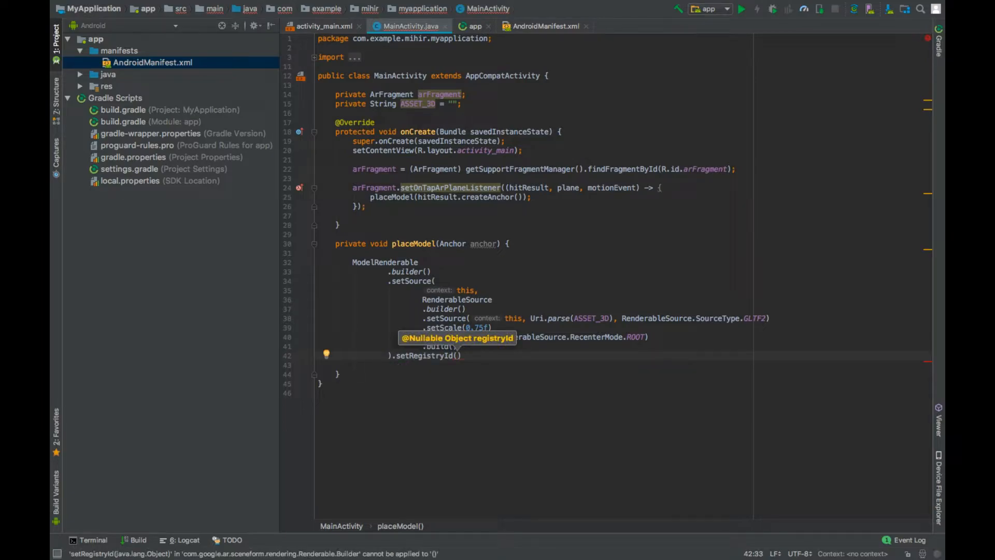
type("ASSET_3D")
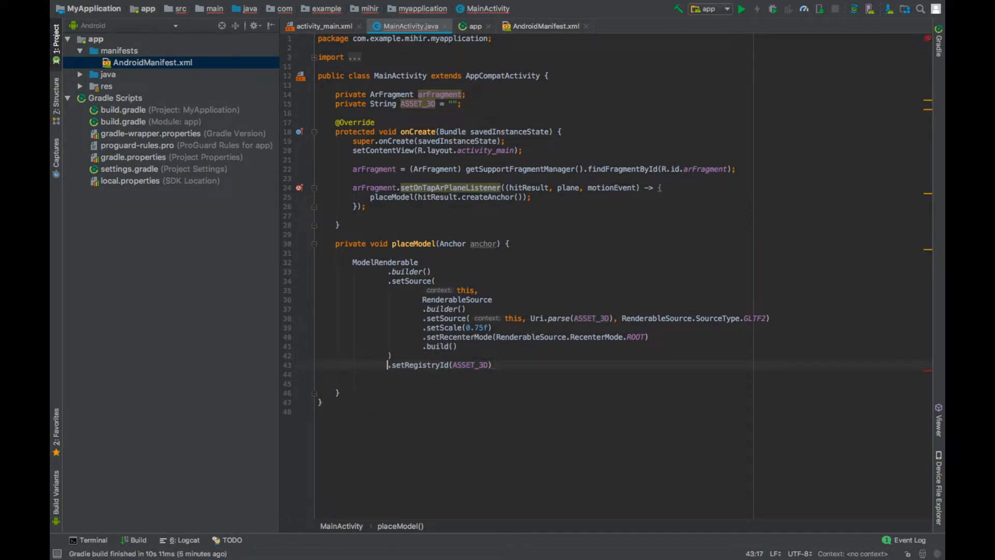
Build the renderable and pass it to addNodeToScene in thenAccept
type(".")
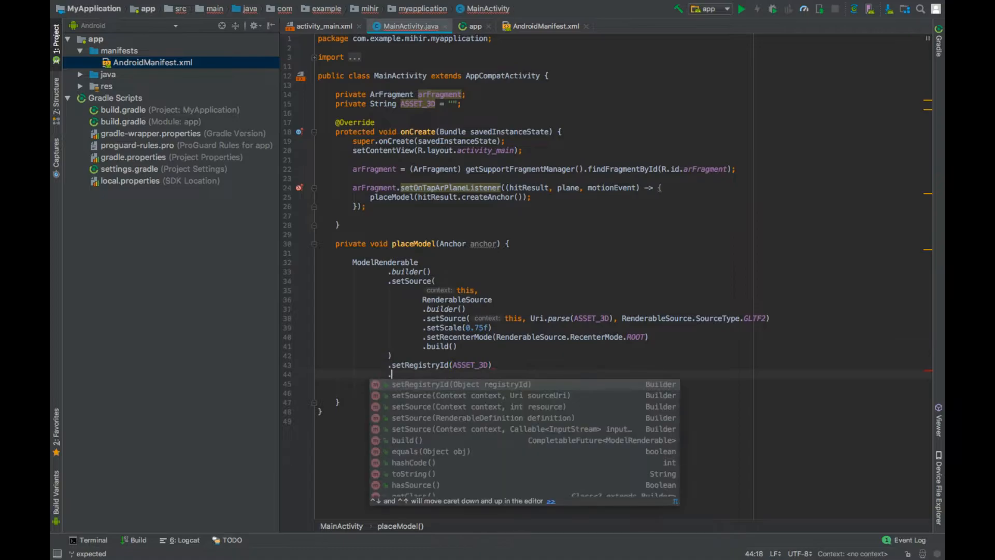
type("build()")
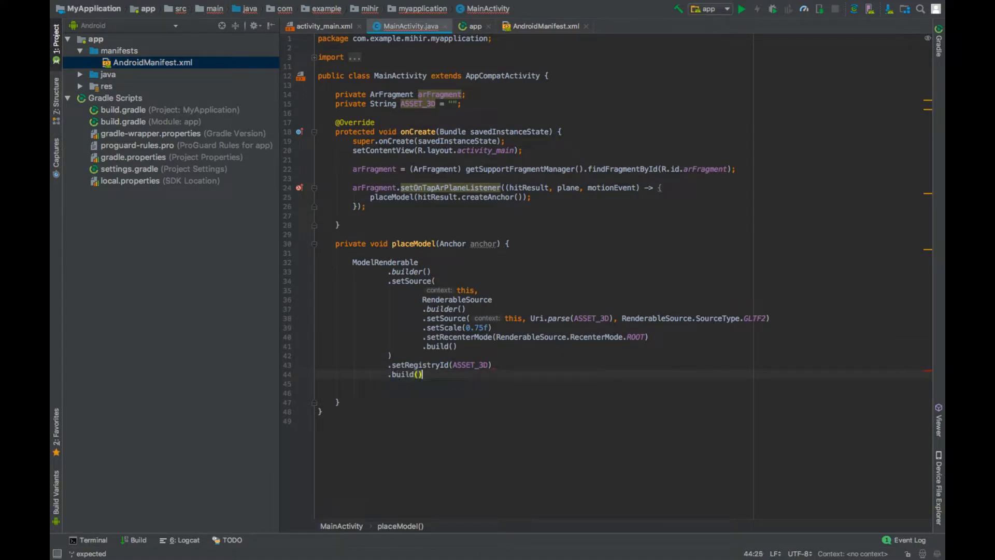
type(".thenAccept(")
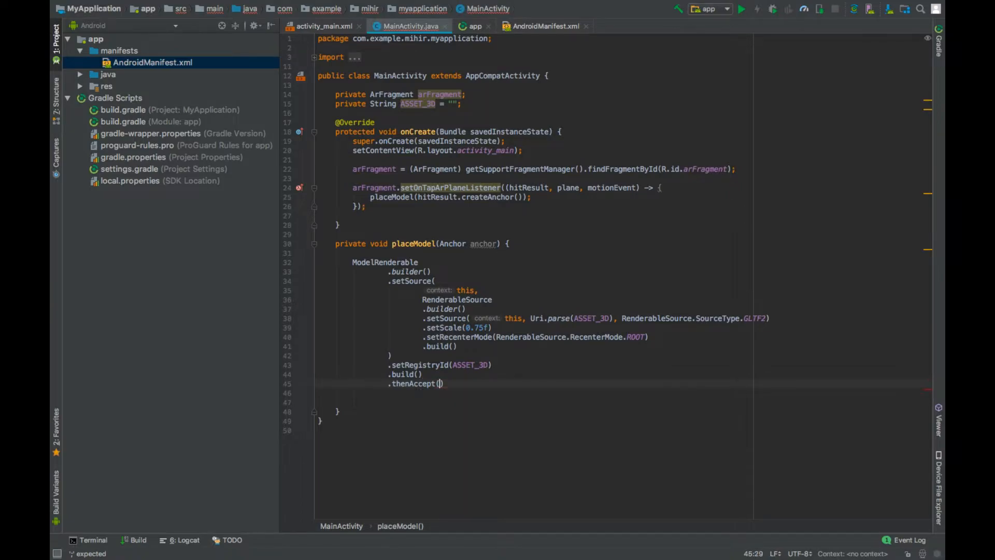
type("modelRenderable ->")
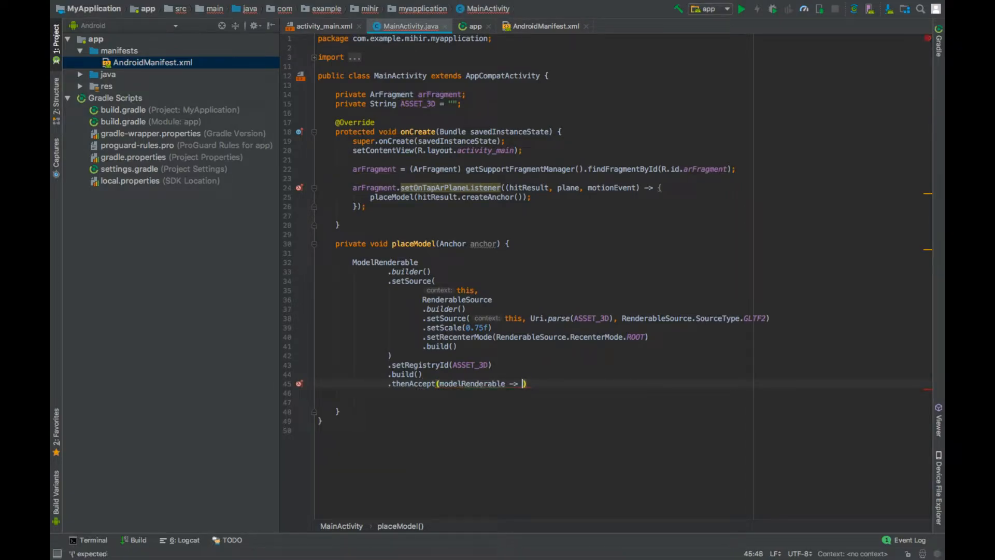
type("add")
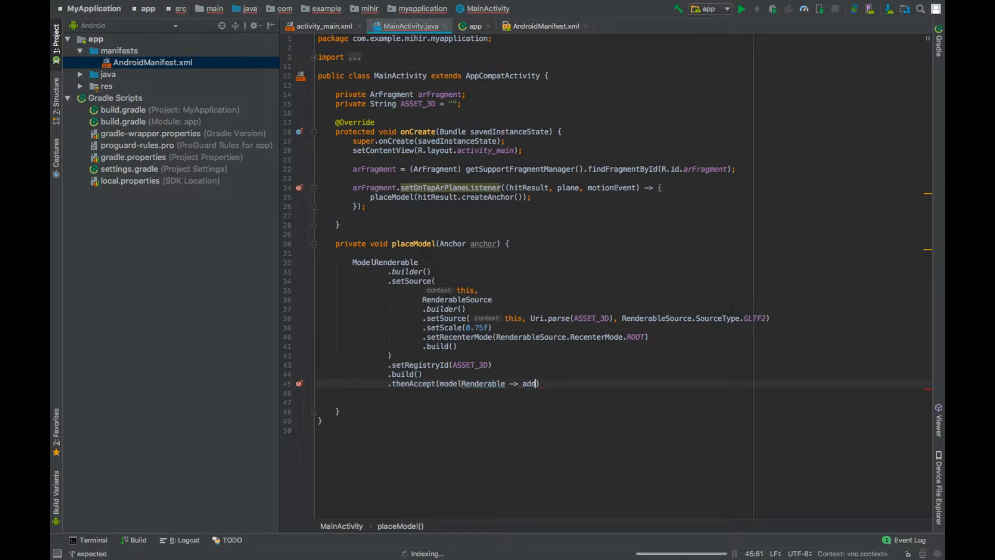
type("NodeToScene(modelRenderable, anchor")
left_click(620, 392)
type(".")
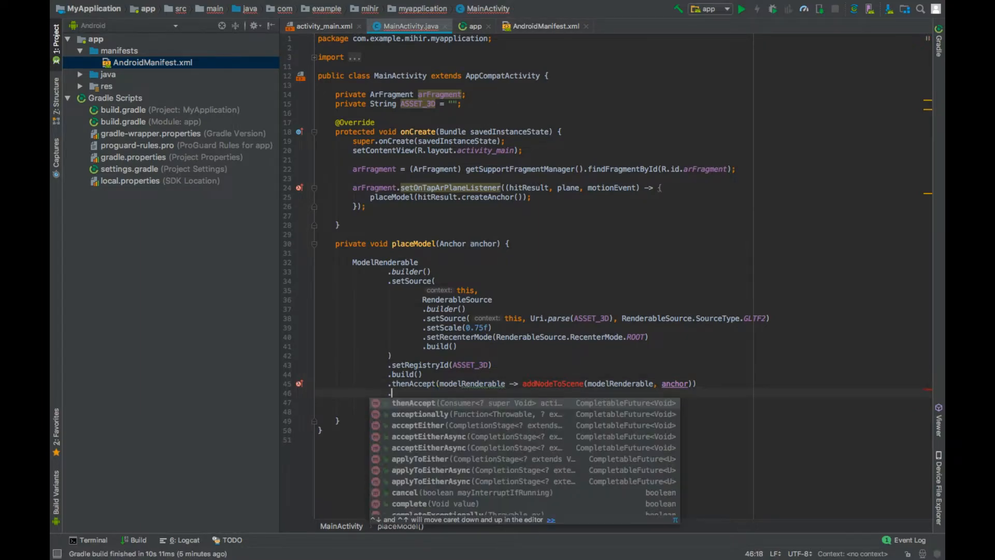
Add .exceptionally showing throwable.getMessage() in an AlertDialog and returning null
type("exceptionally(")
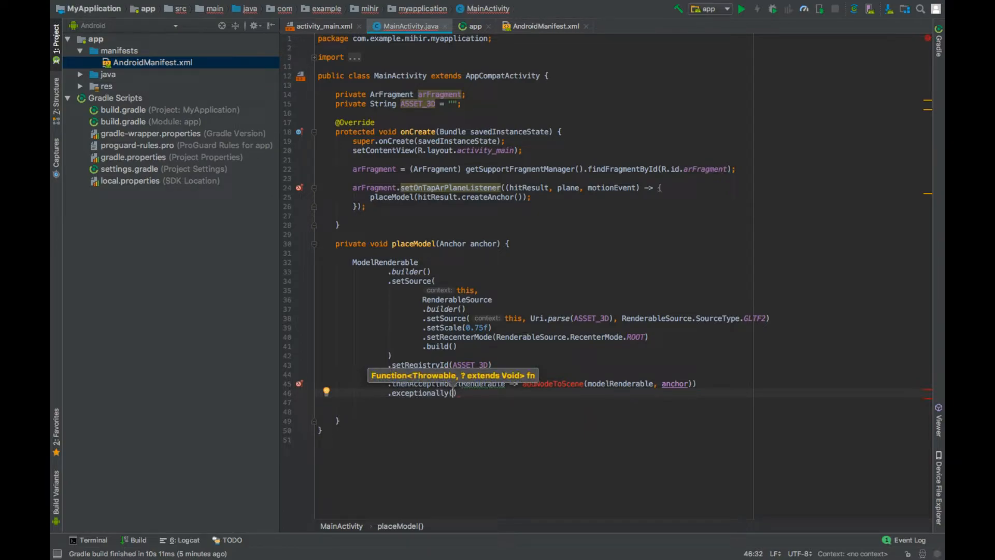
type("throwable -> {")
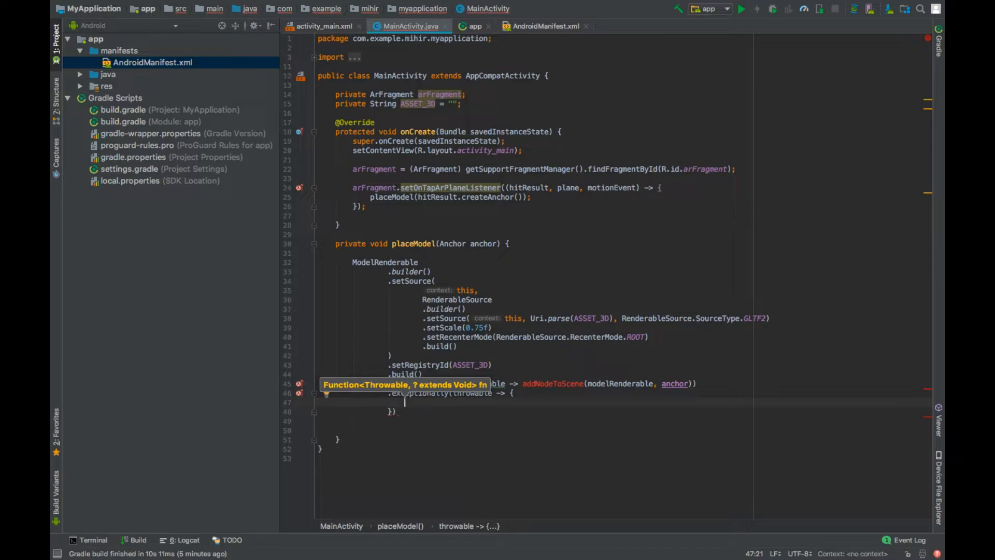
type("Ale")
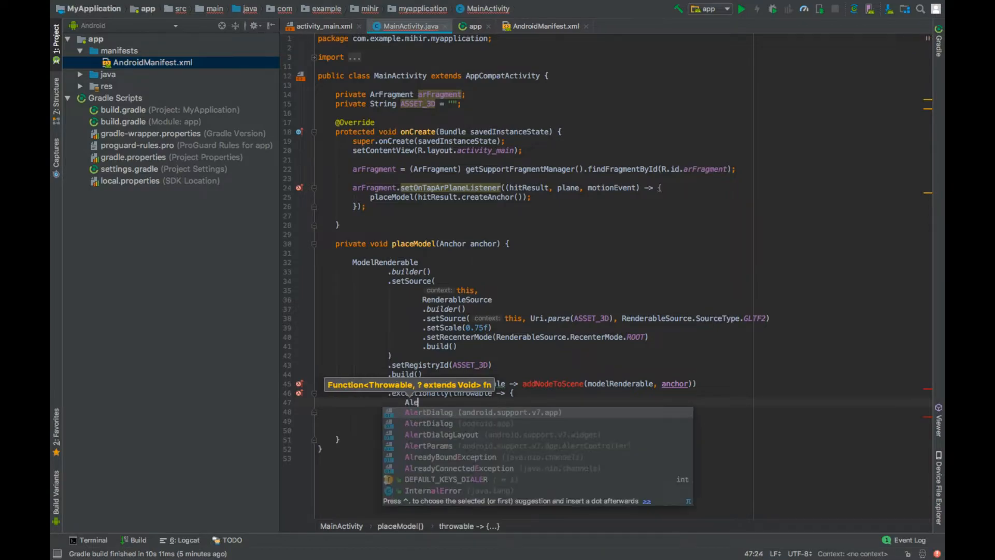
type("AlertDialog.Builder b")
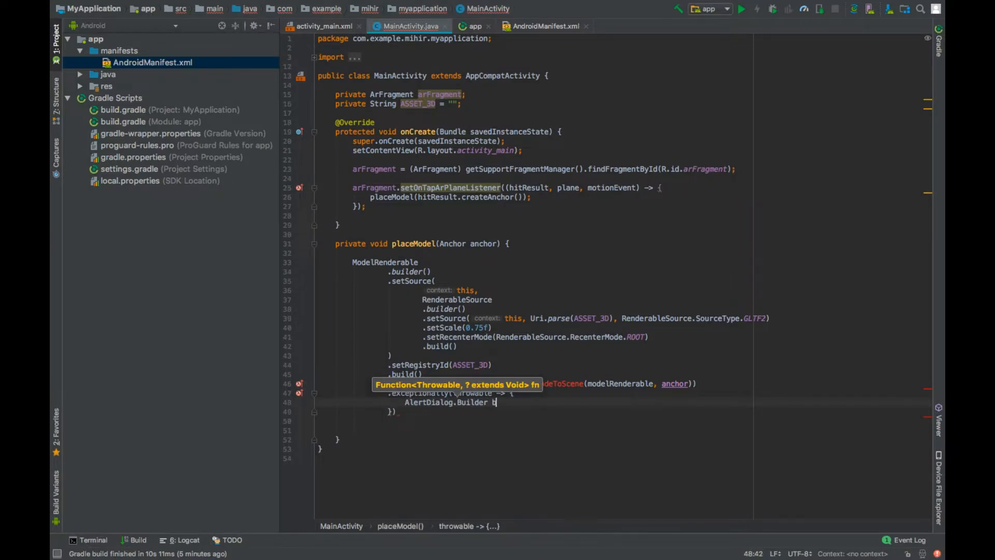
type("builder = new")
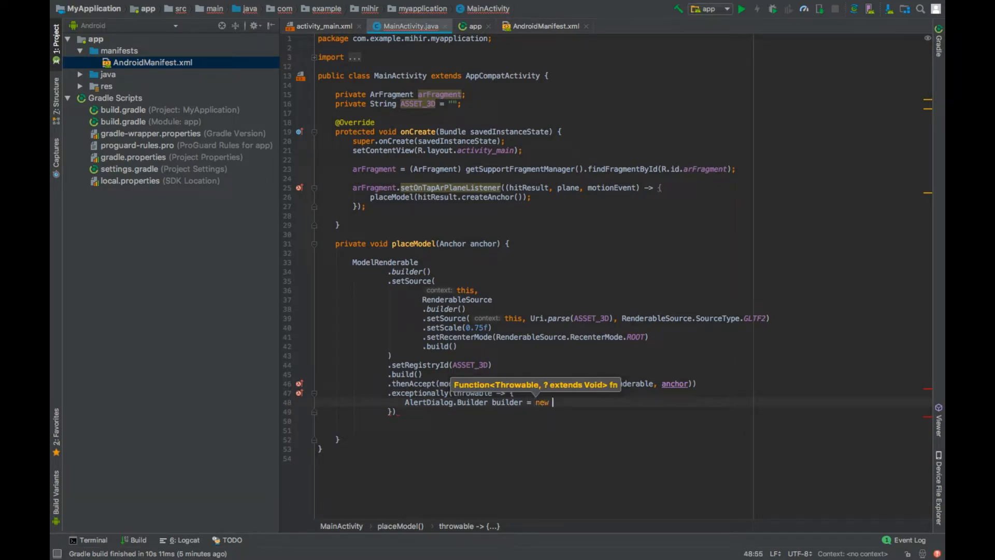
type("AlertDialog.Builder(this);")
type("builder.")
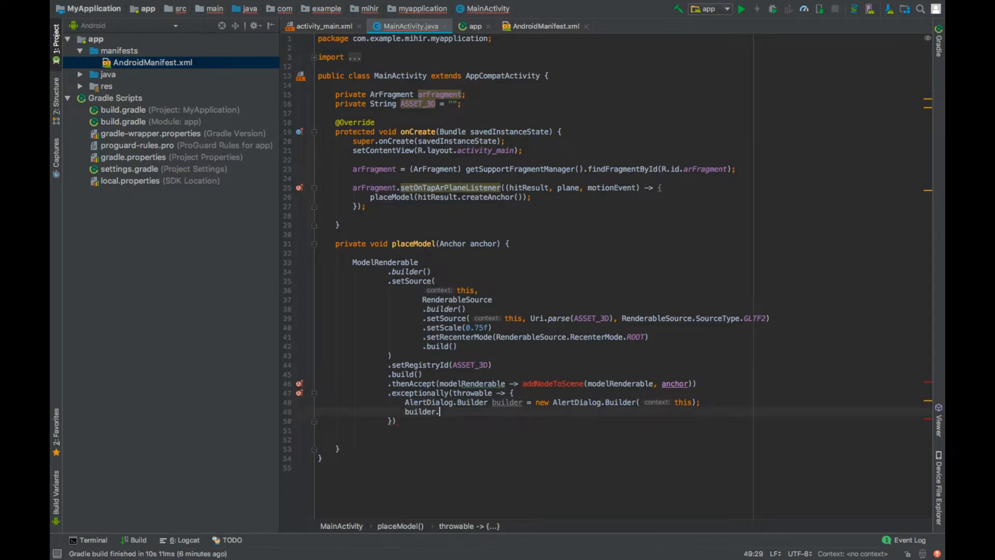
type("setMessage(")
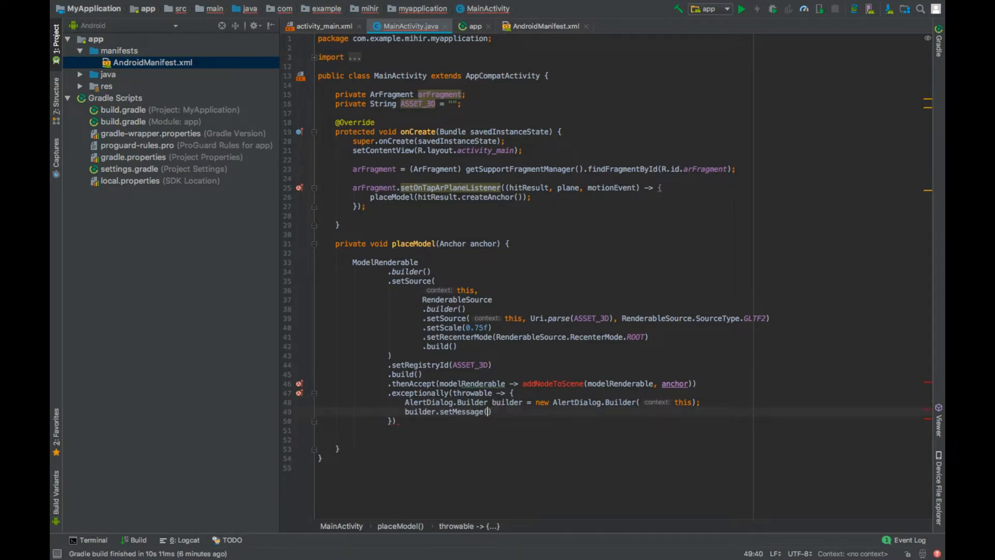
type("throwable.getMessage()")
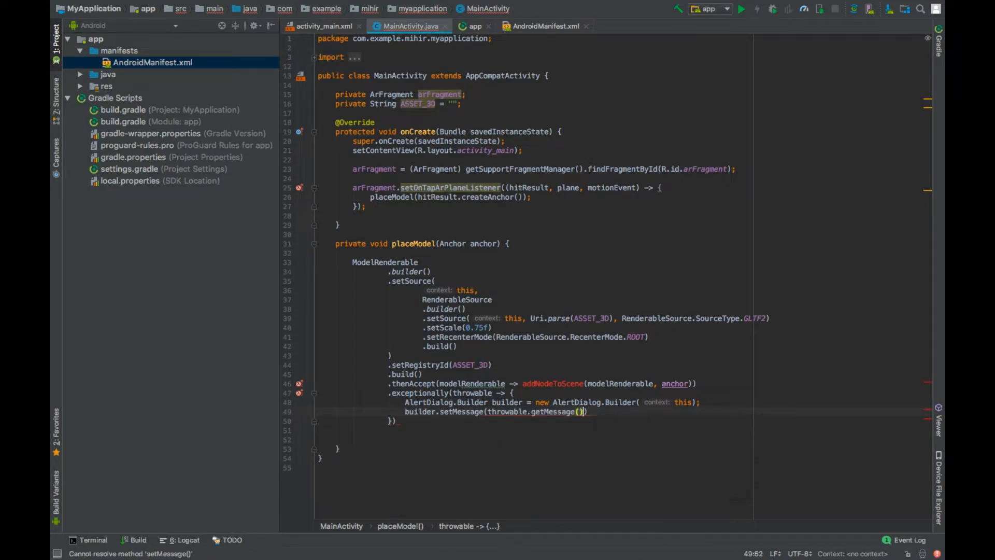
type(".setMessage(")
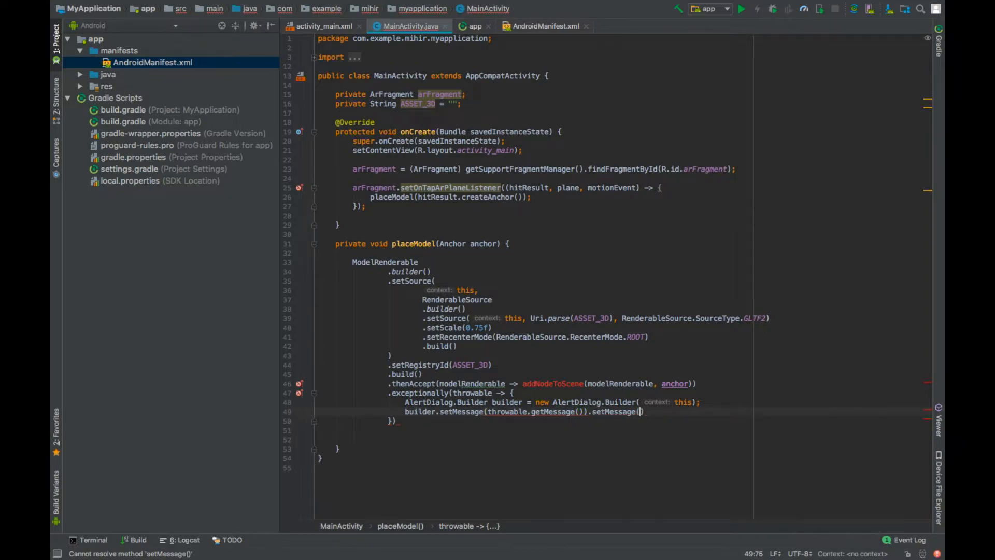
type("show();")
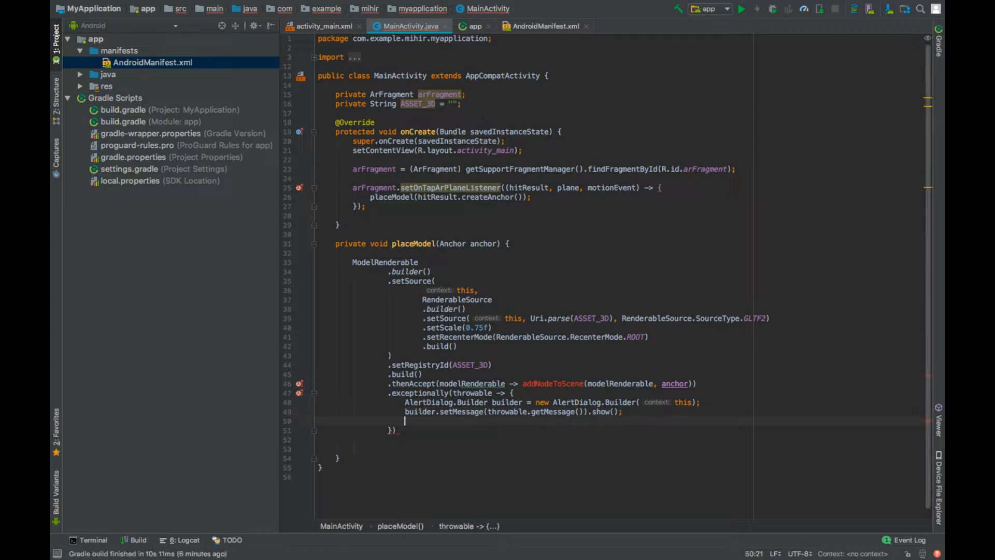
type("return nu")
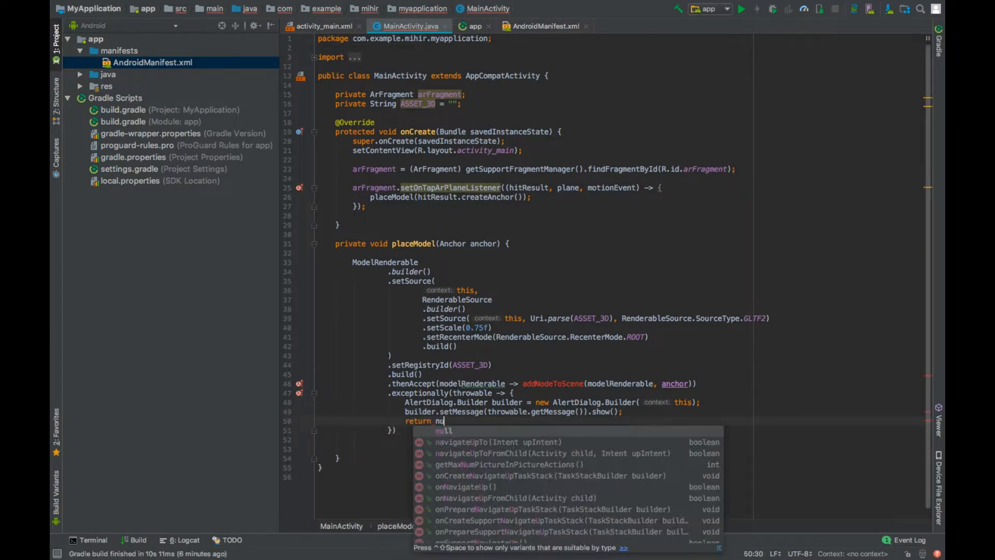
key("Enter")
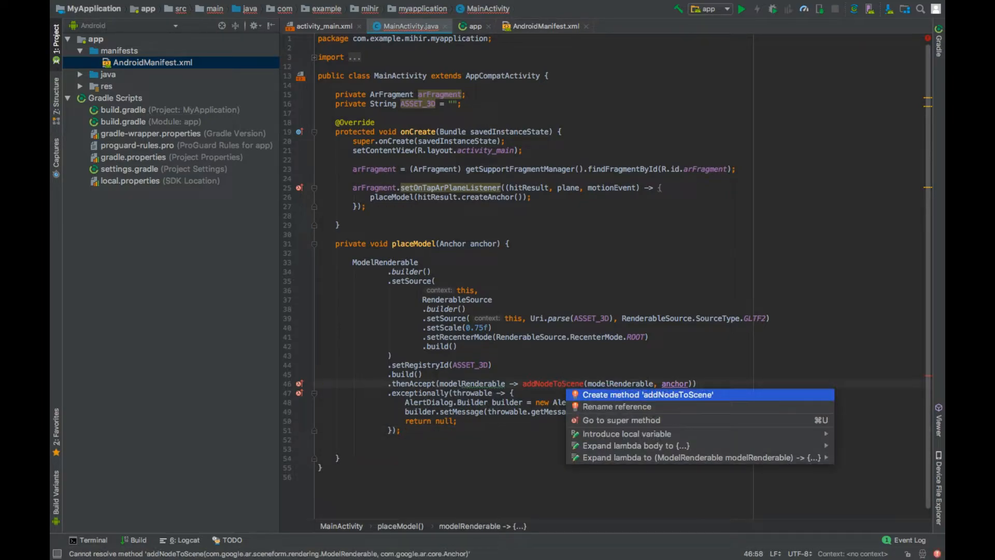
Generate addNodeToScene and create a new AnchorNode from the anchor with the model as renderable
left_click(650, 395)
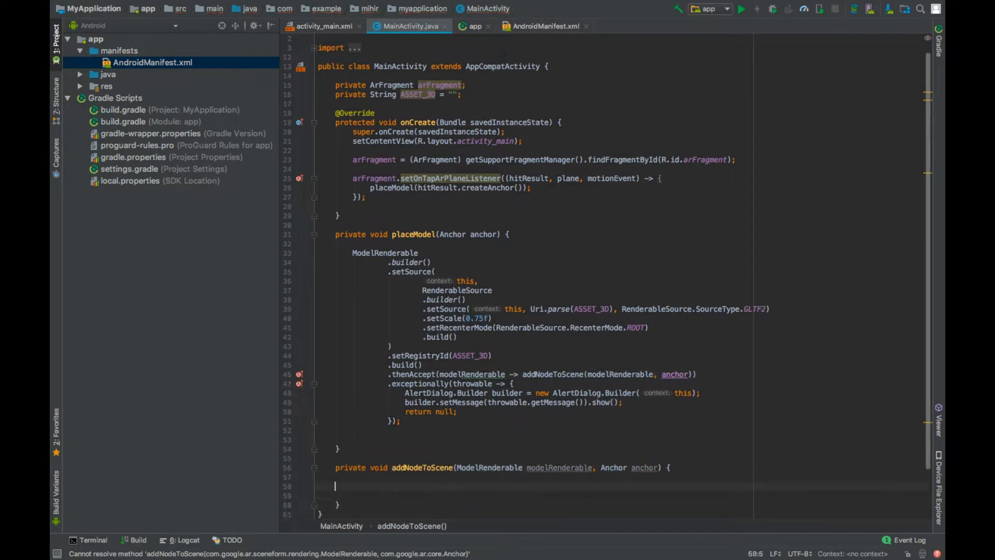
type("Anchor")
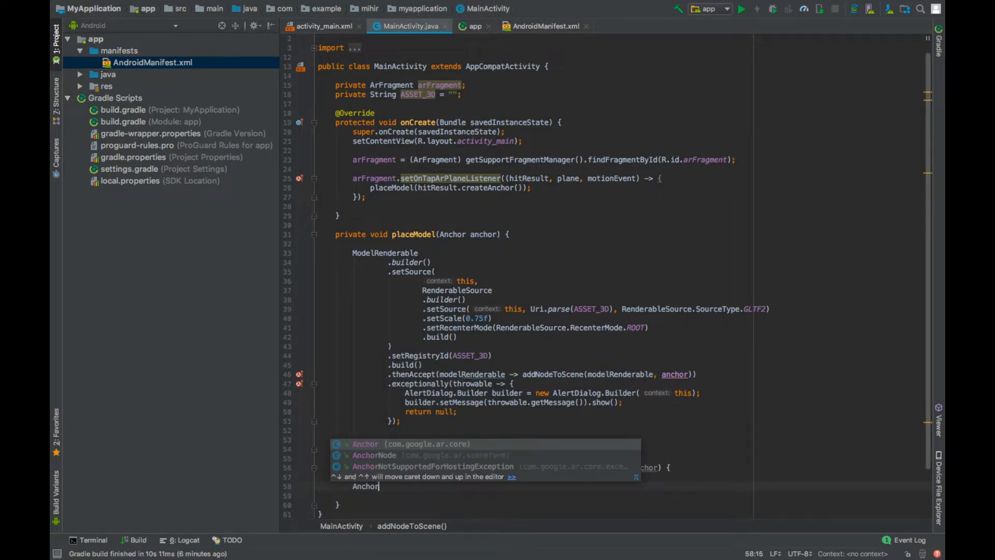
type("AnchorNode anchorNode = new")
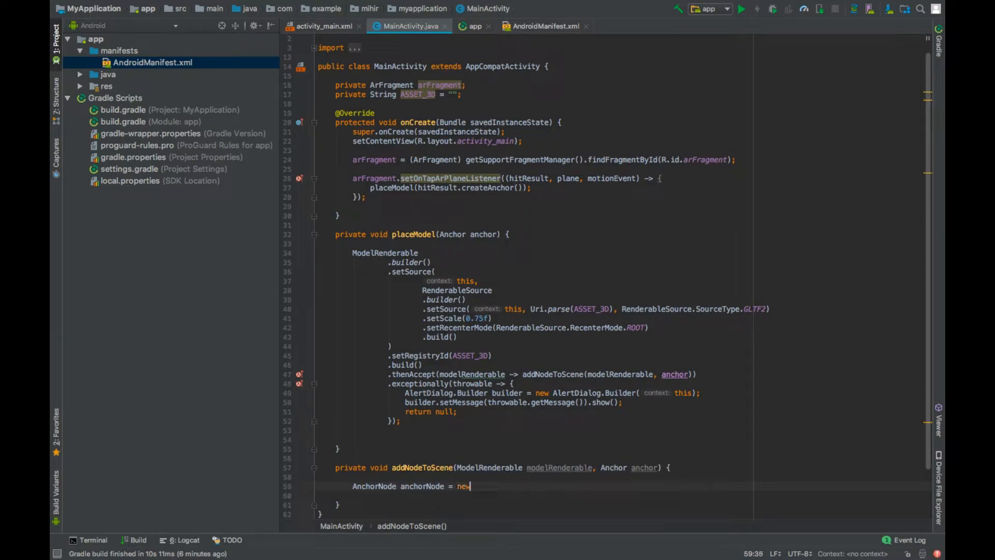
type("AnchorNode()")
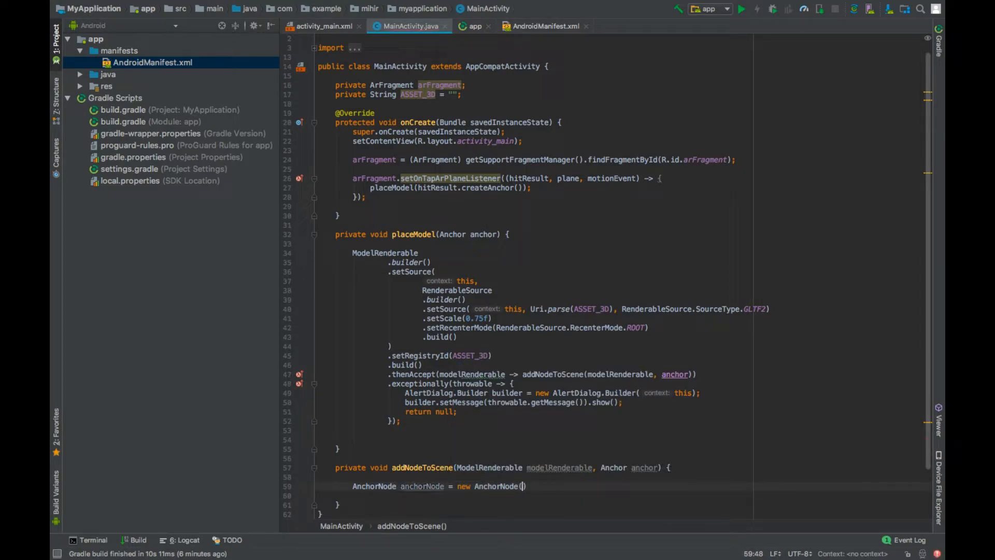
type("anchor")
left_click(621, 495)
type("ar")
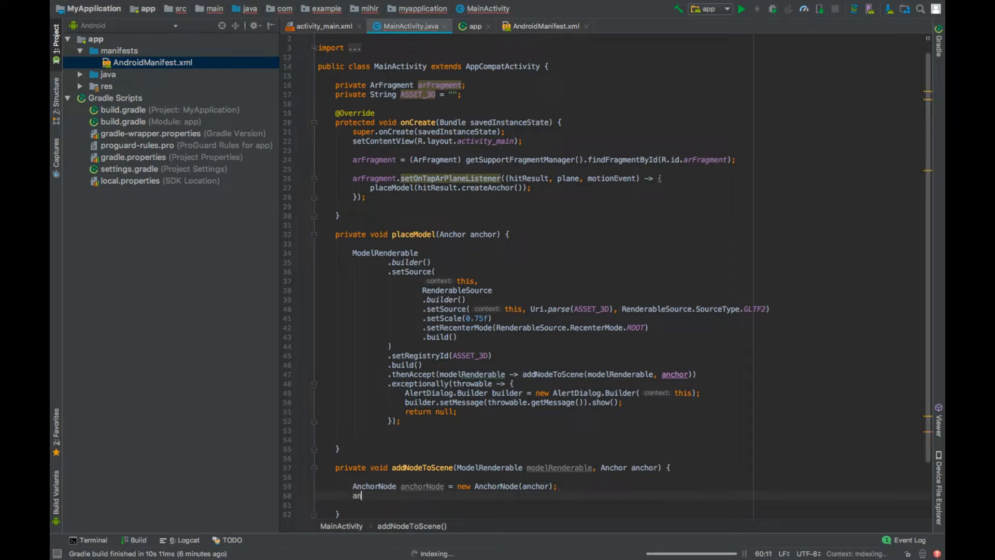
type("ch")
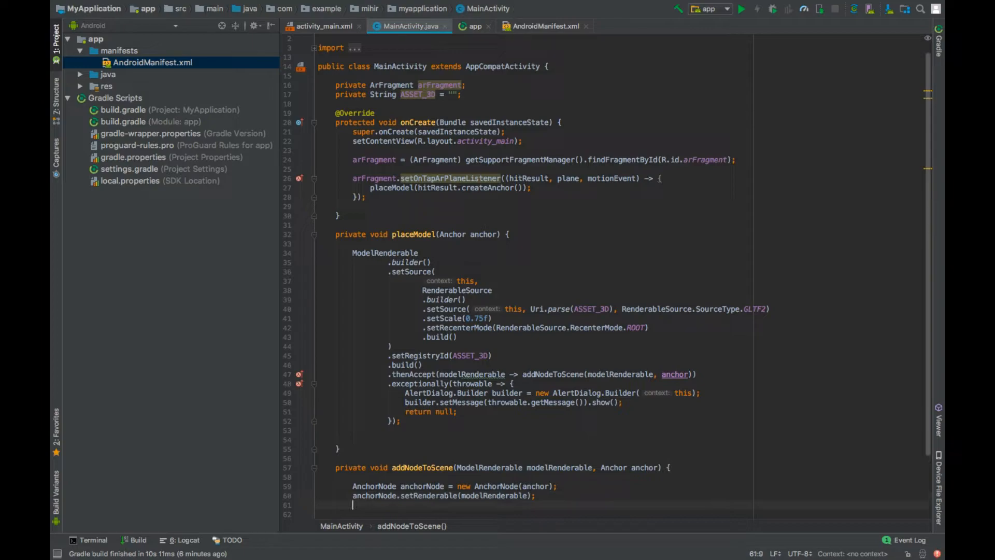
scroll("down", 3)
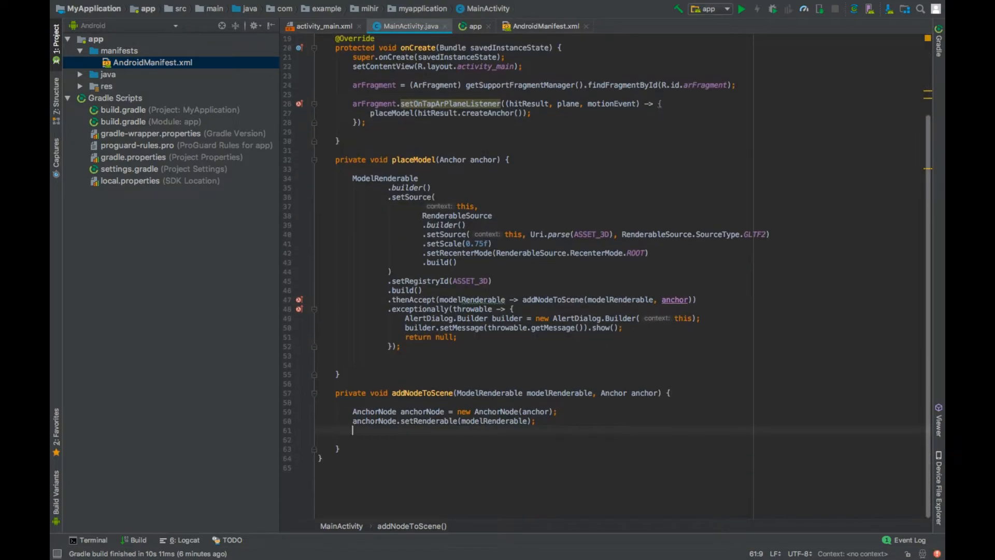
Add anchorNode to the AR scene, then set usesCleartextTraffic="true" on the manifest's application element
type("arFragment.getArSceneView().getScene().addChild(anchorNode);")
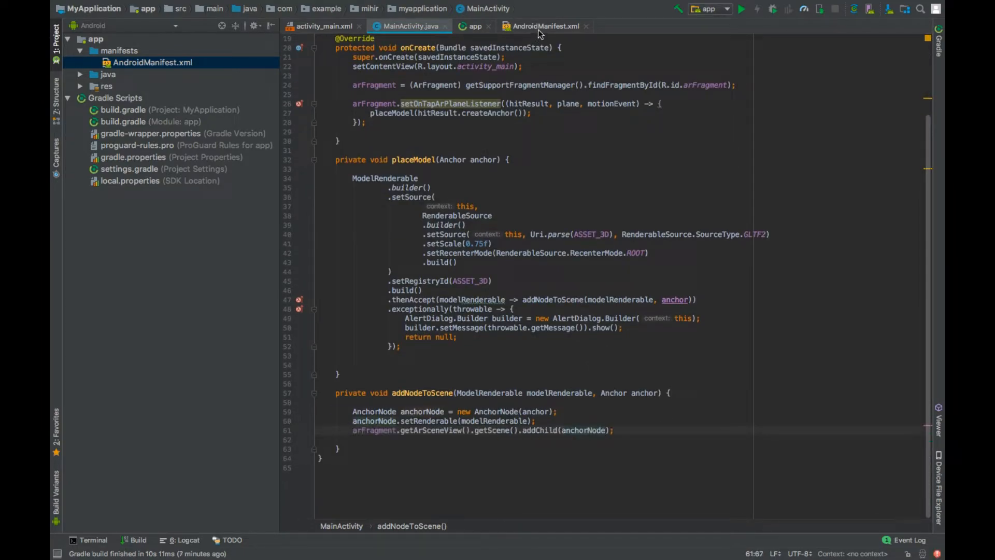
left_click(544, 26)
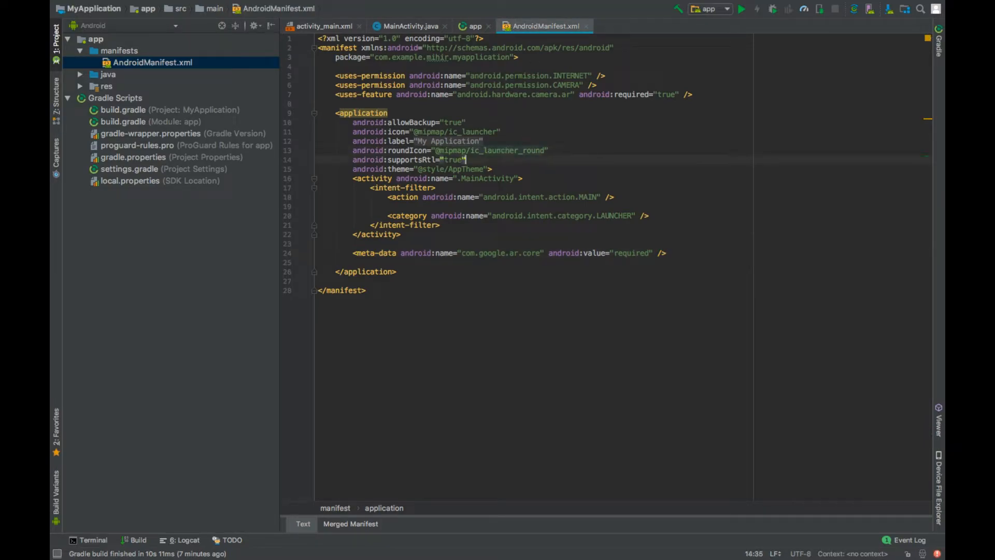
type("usesCleartextTraffic=\"true")
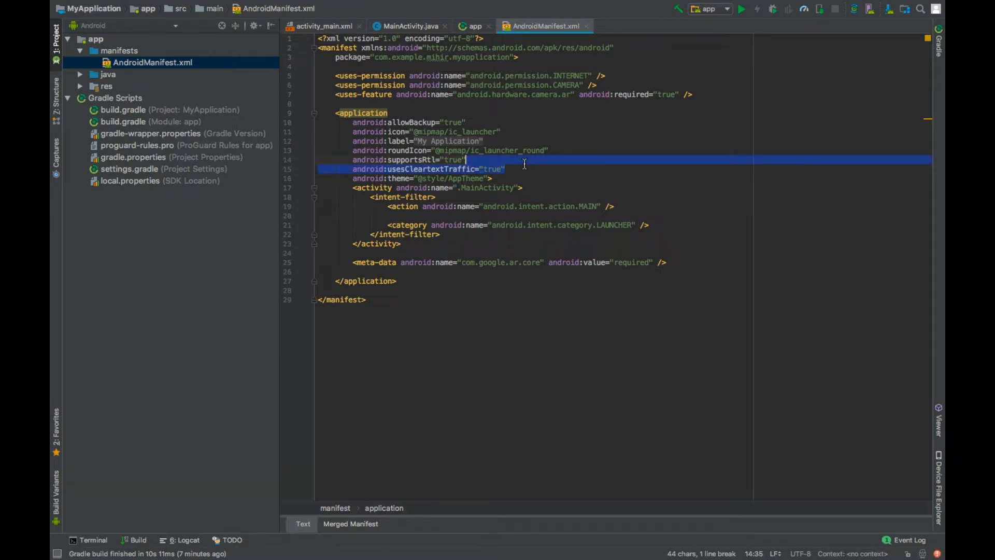
left_click(517, 168)
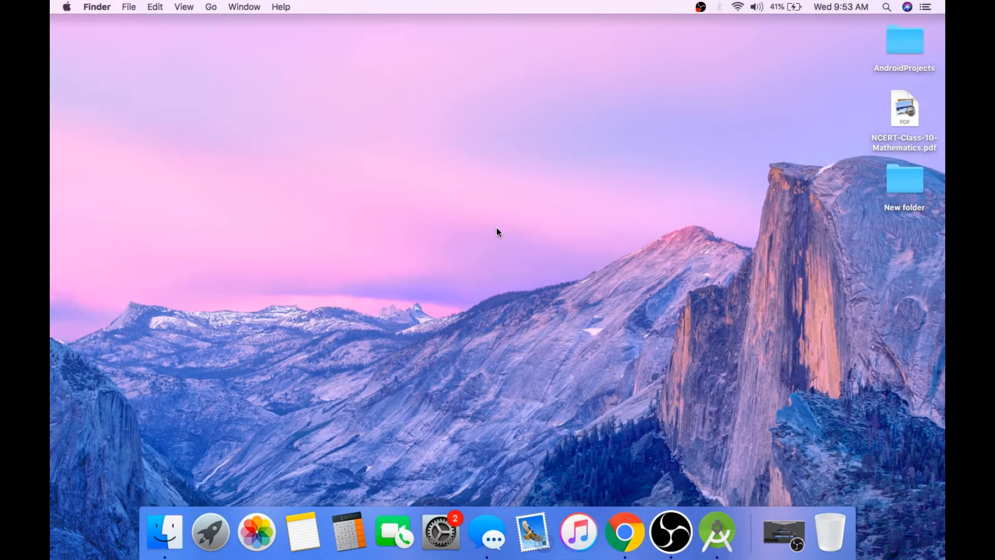
mouse_move(623, 514)
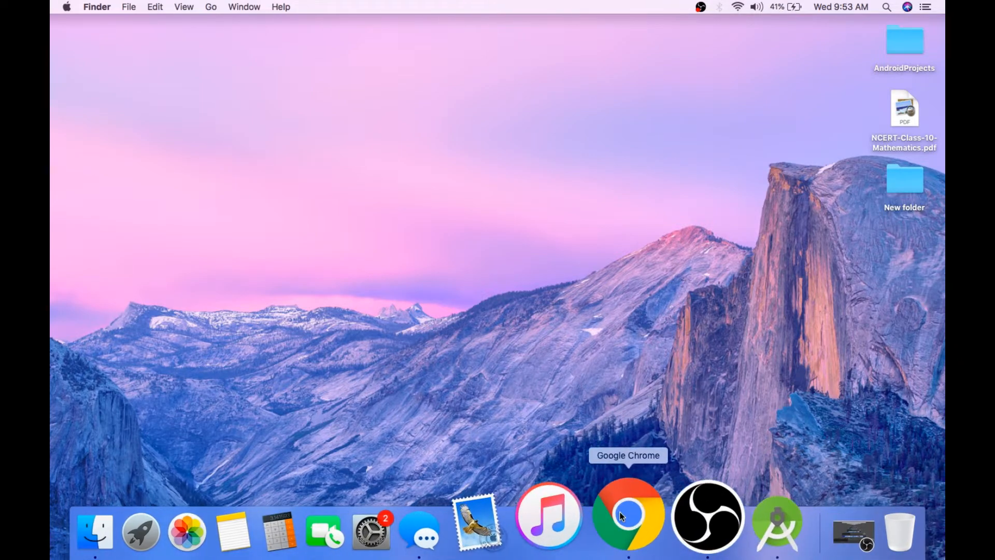
Launch Google Chrome from the Dock on poly.google.com
left_click(627, 515)
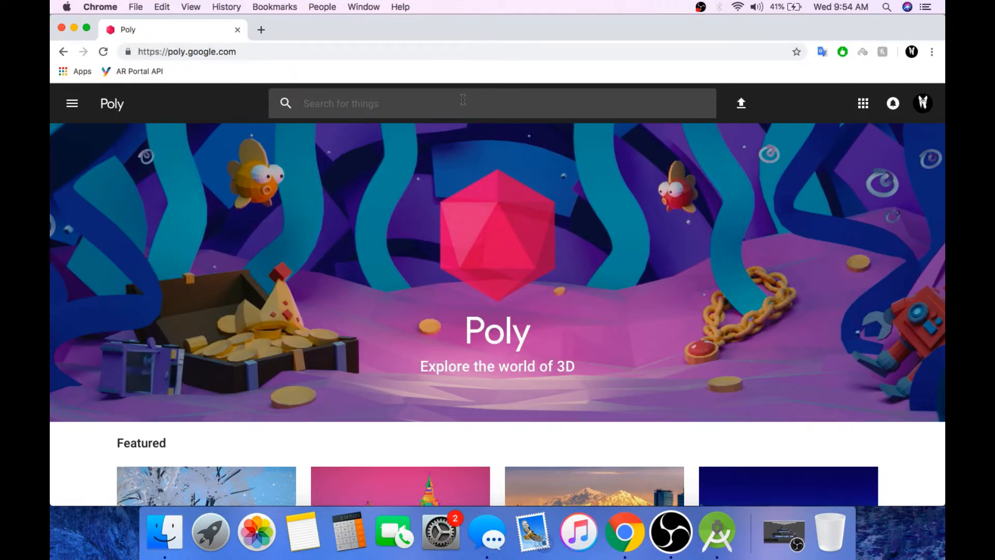
Download Poly's 'android robot' model as a glTF file, then search 'ngrok' in a new tab
type("android")
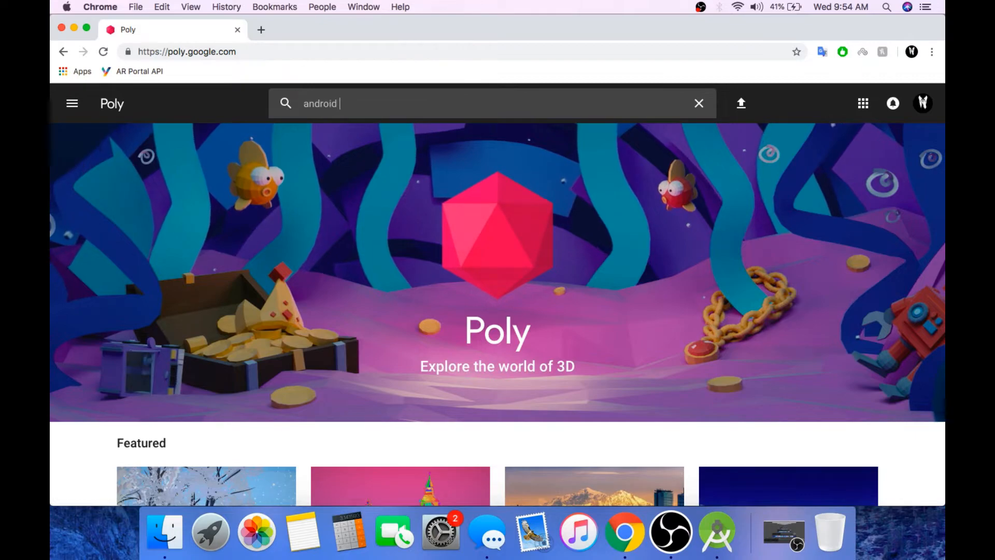
type("robot")
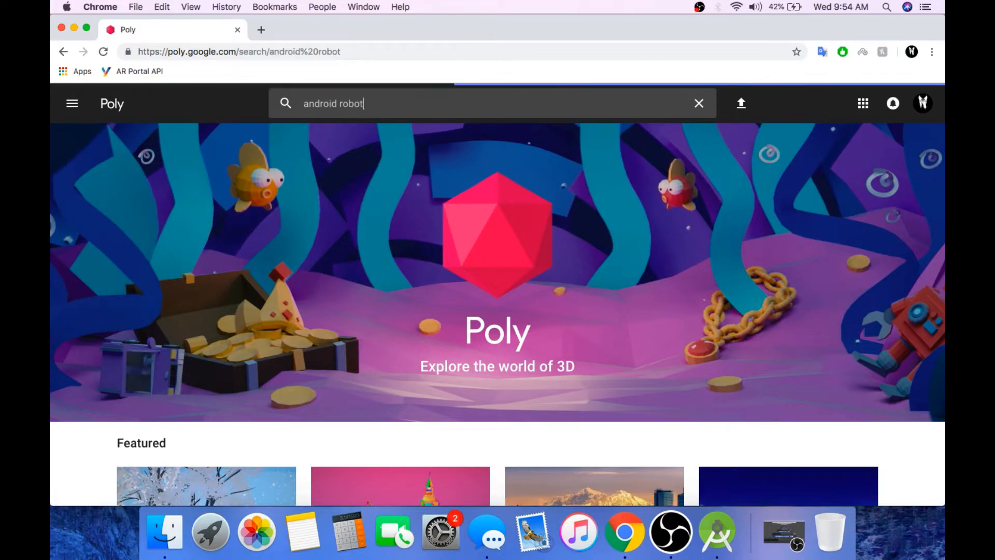
key("Enter")
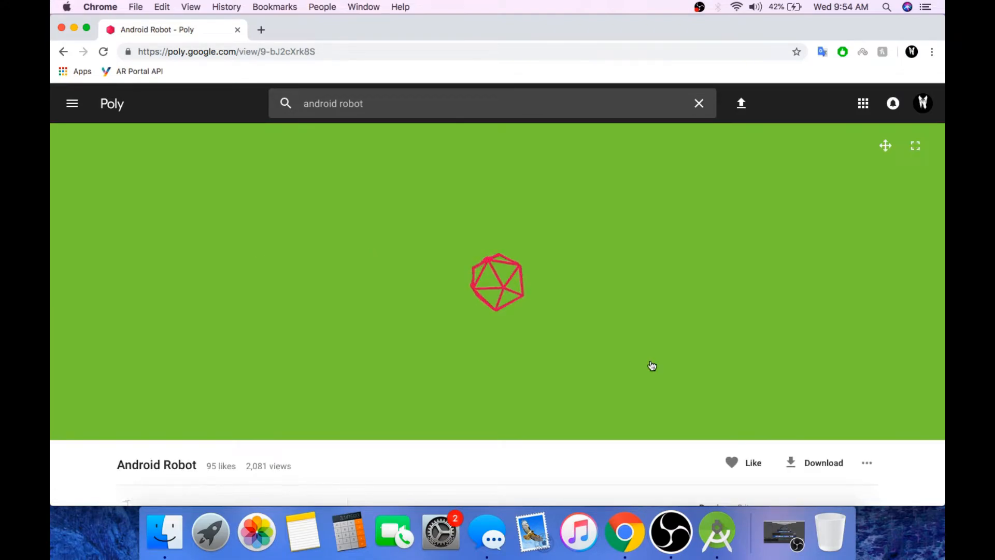
scroll("down", 3)
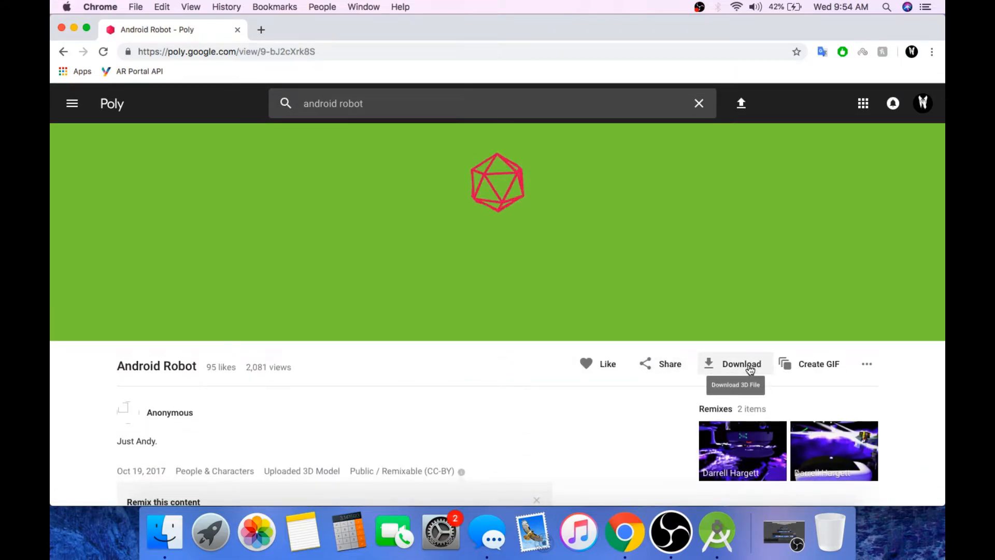
left_click(741, 364)
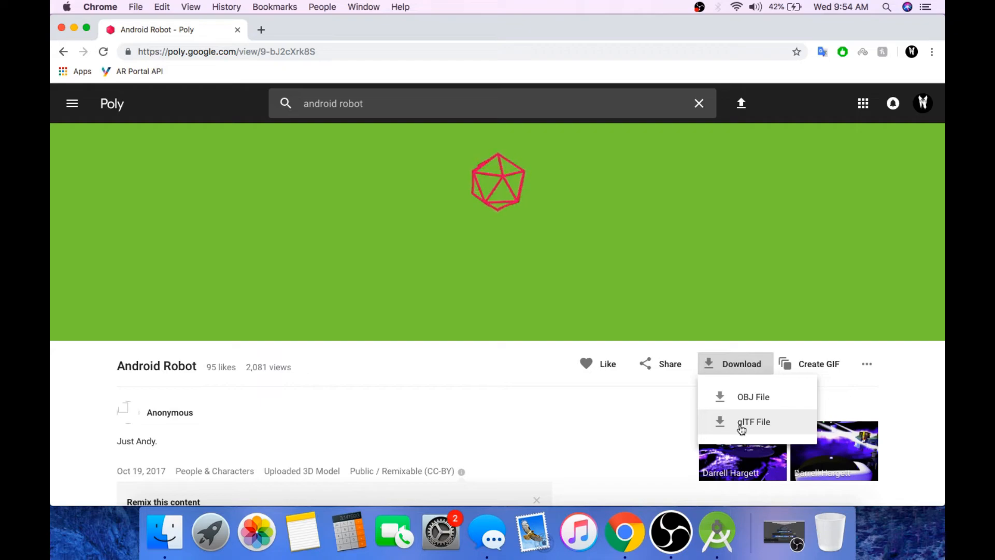
left_click(753, 421)
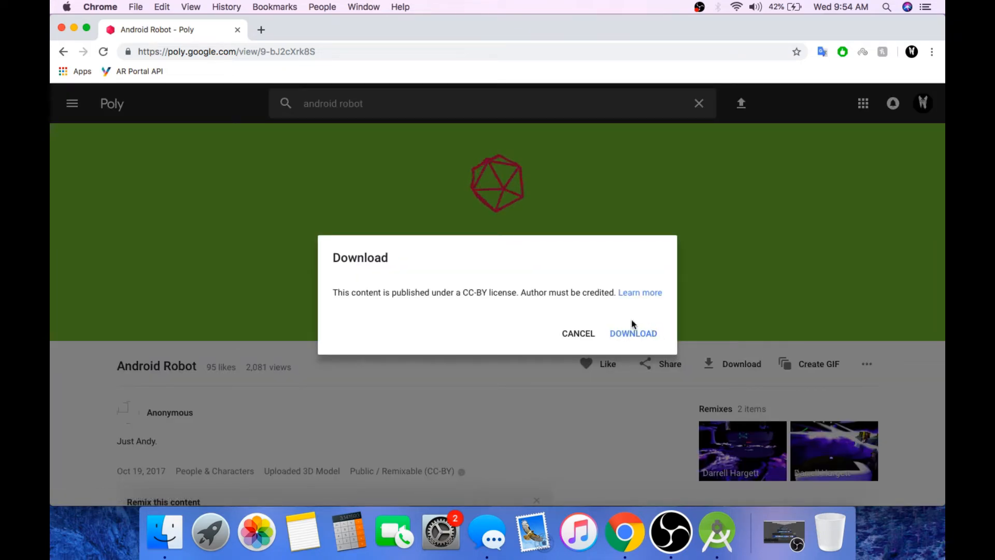
left_click(633, 334)
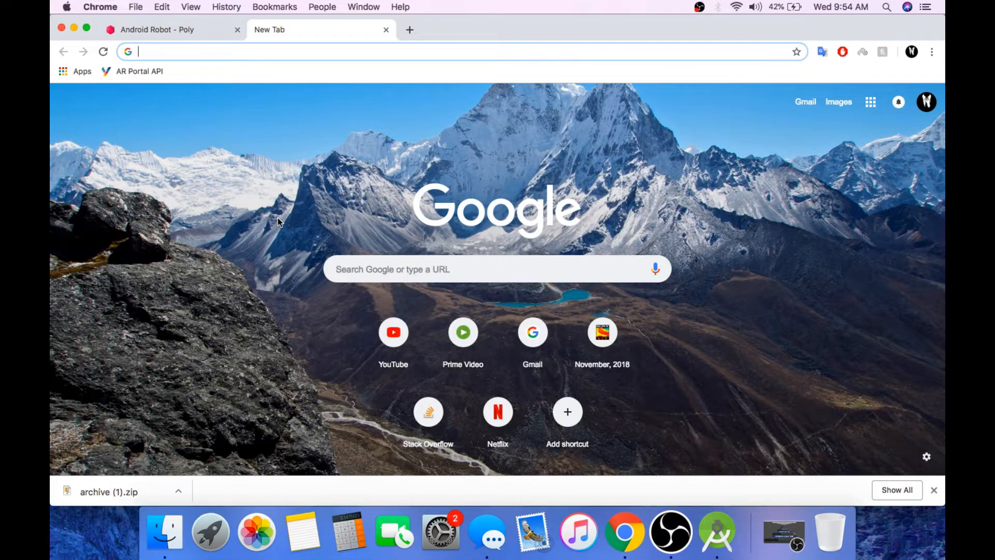
type("ngrok h")
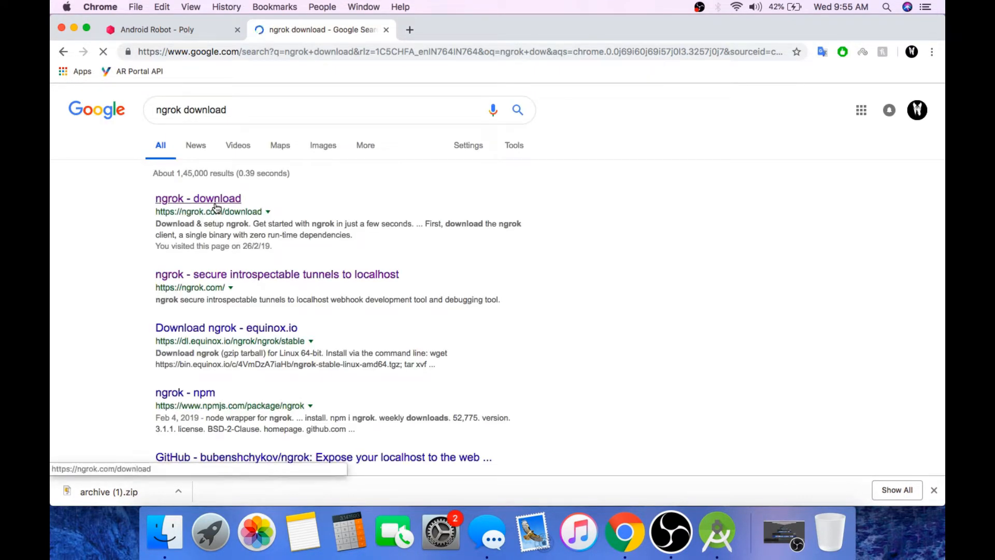
Open the ngrok download page and start downloading ngrok for Mac OS X
left_click(198, 198)
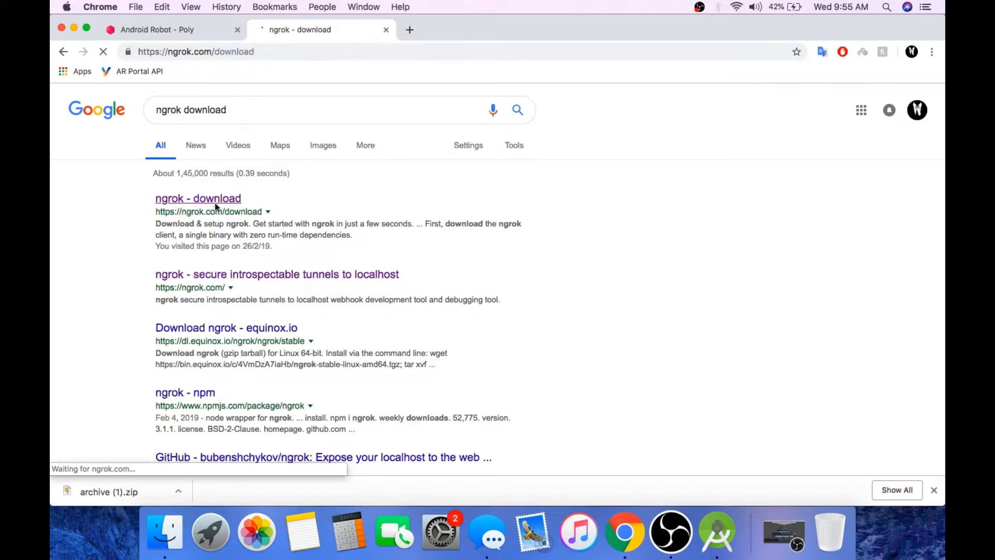
left_click(198, 198)
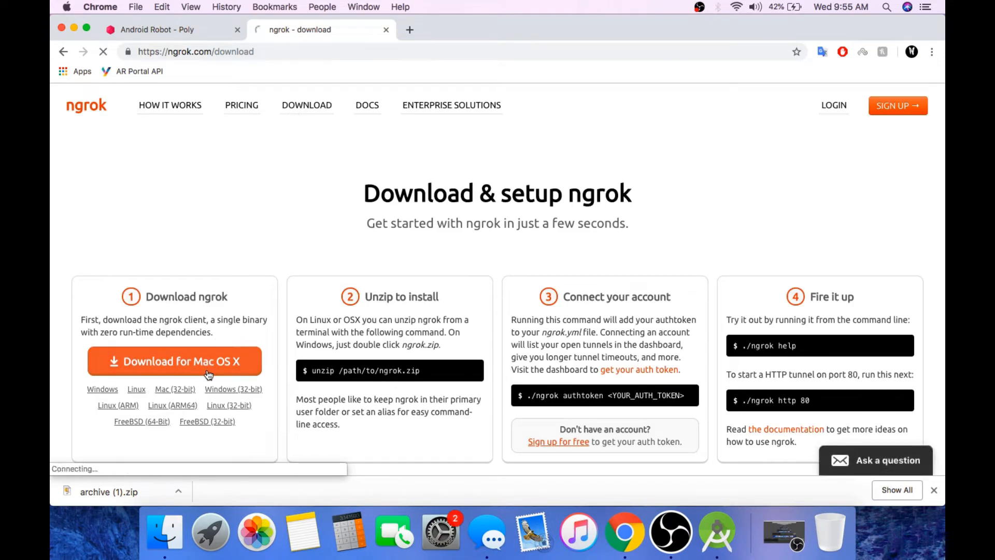
left_click(174, 361)
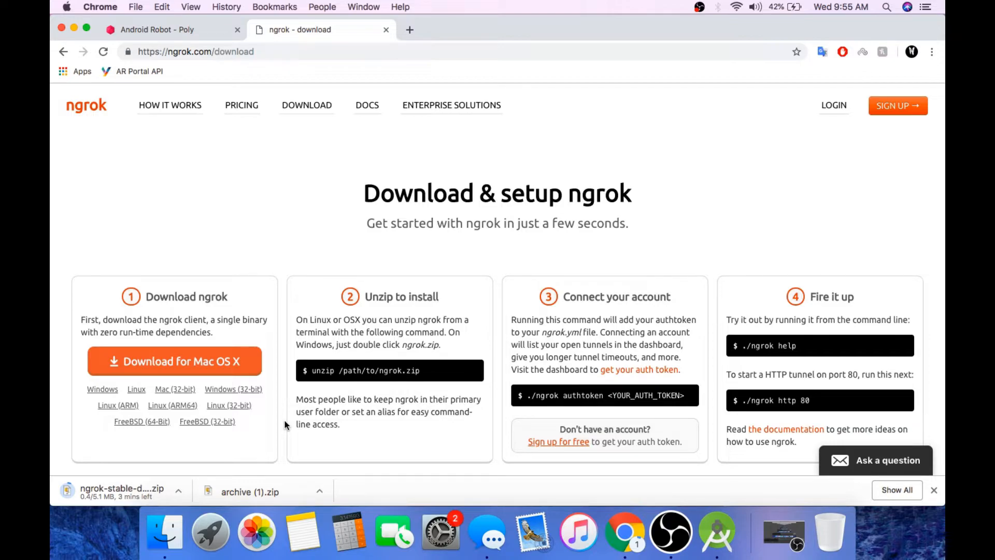
mouse_move(267, 437)
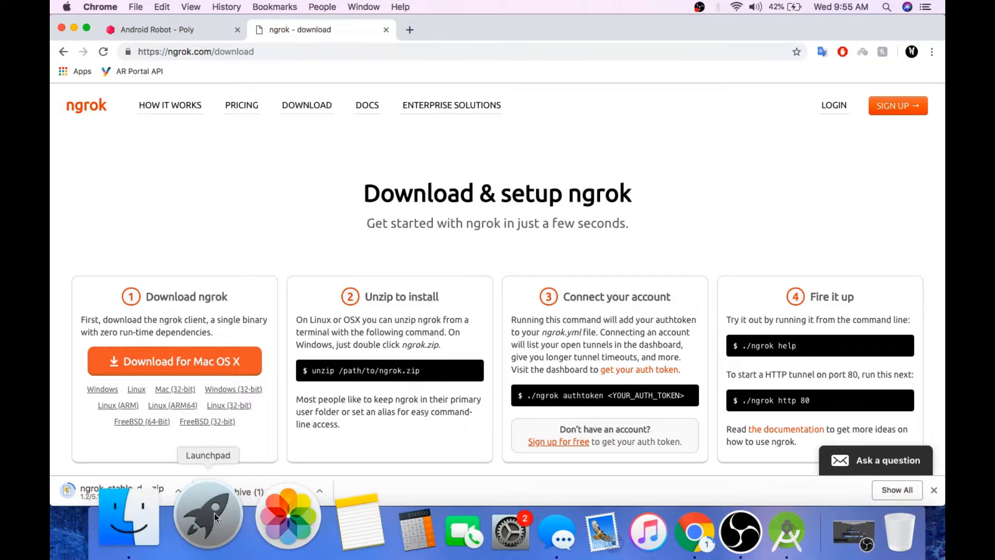
Launch XAMPP from Launchpad and start its server stack until the status turns green
left_click(208, 513)
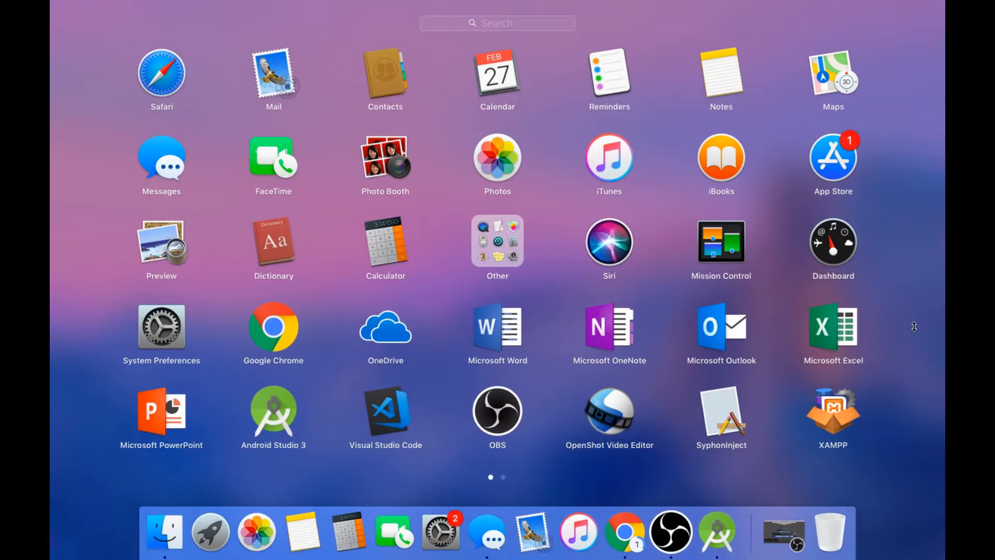
mouse_move(844, 409)
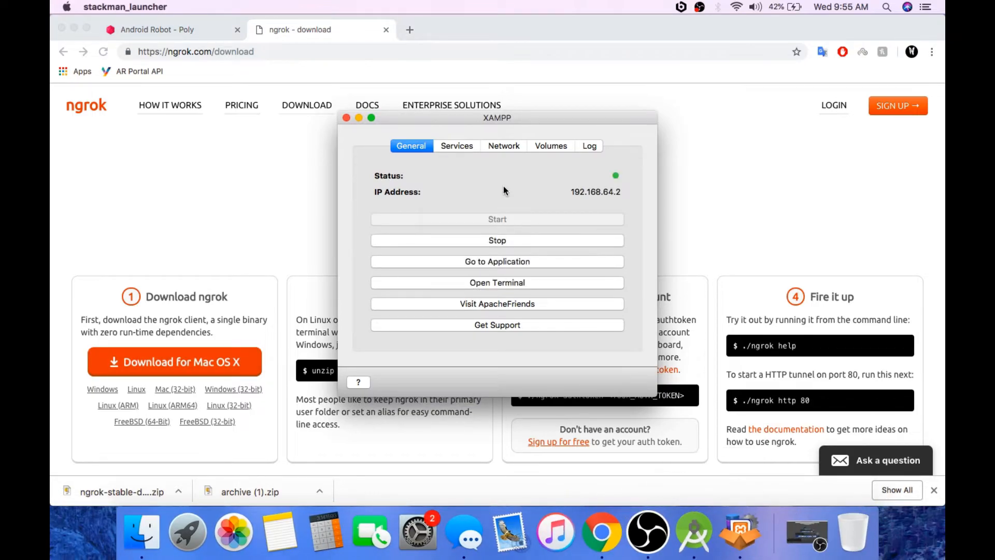
left_click(496, 241)
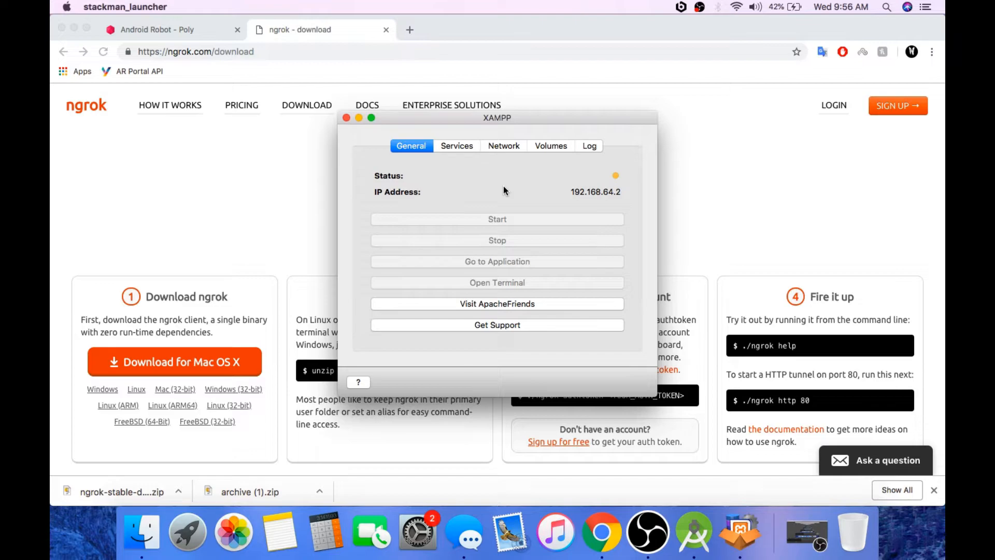
left_click(497, 219)
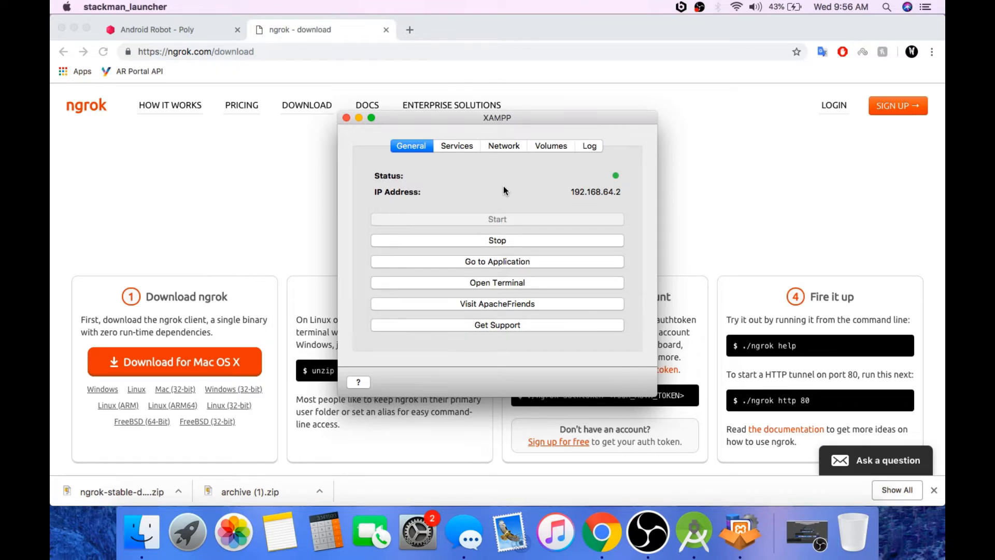
Check the Apache service and enable the localhost:8080 -> 80 port forwarding rule
left_click(456, 146)
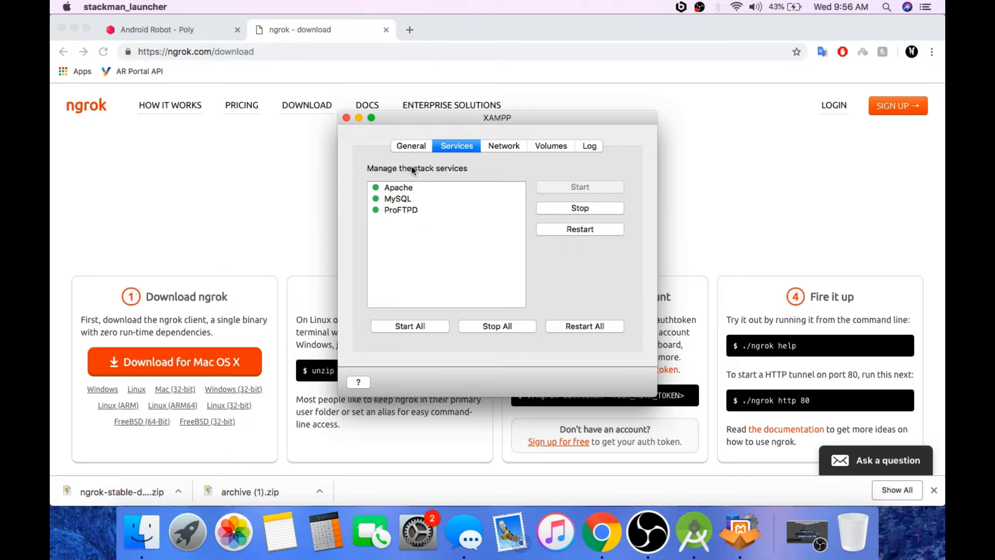
left_click(399, 187)
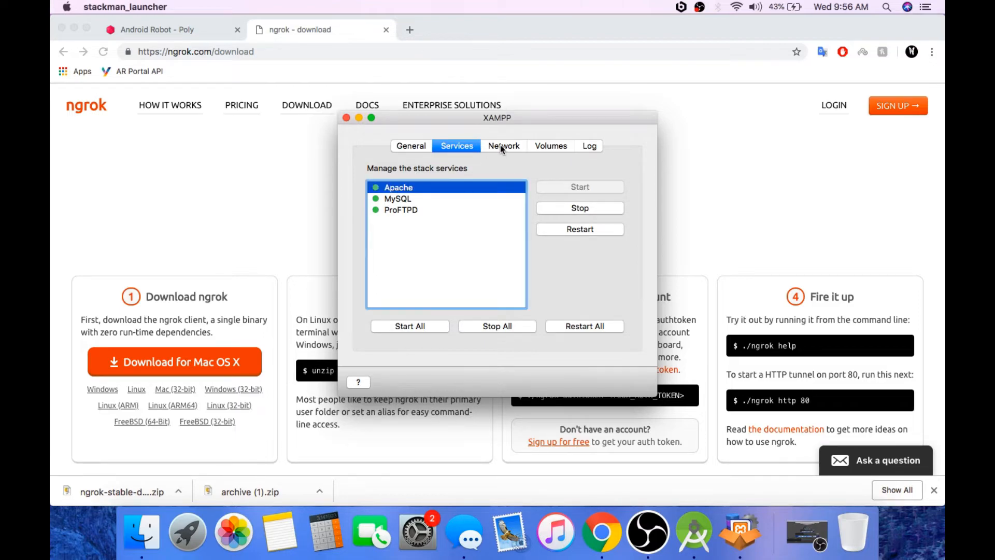
left_click(503, 146)
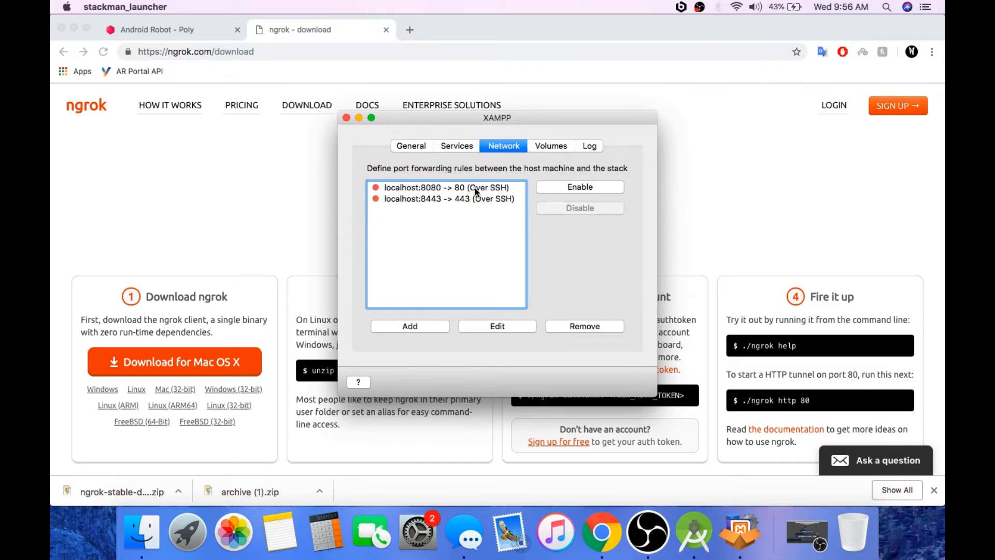
left_click(447, 187)
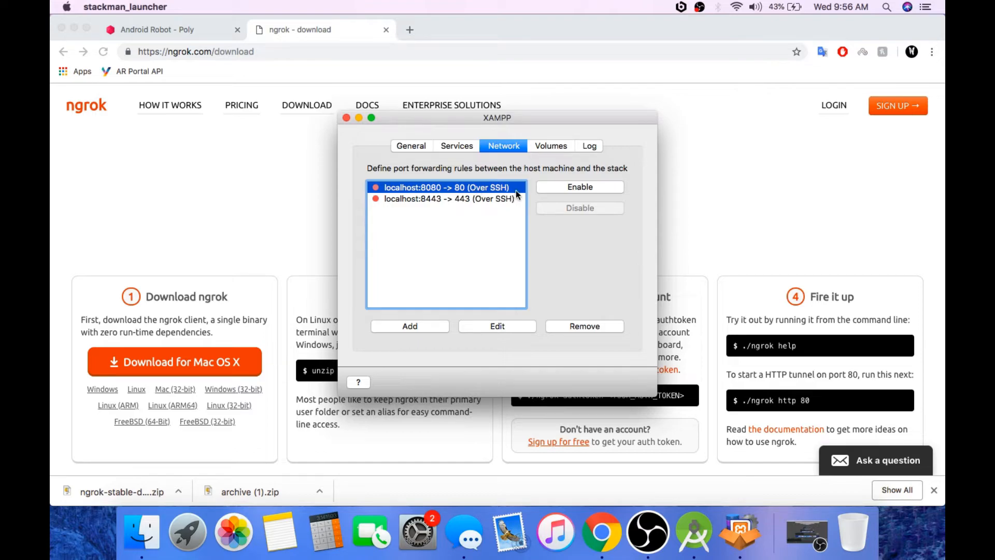
mouse_move(561, 191)
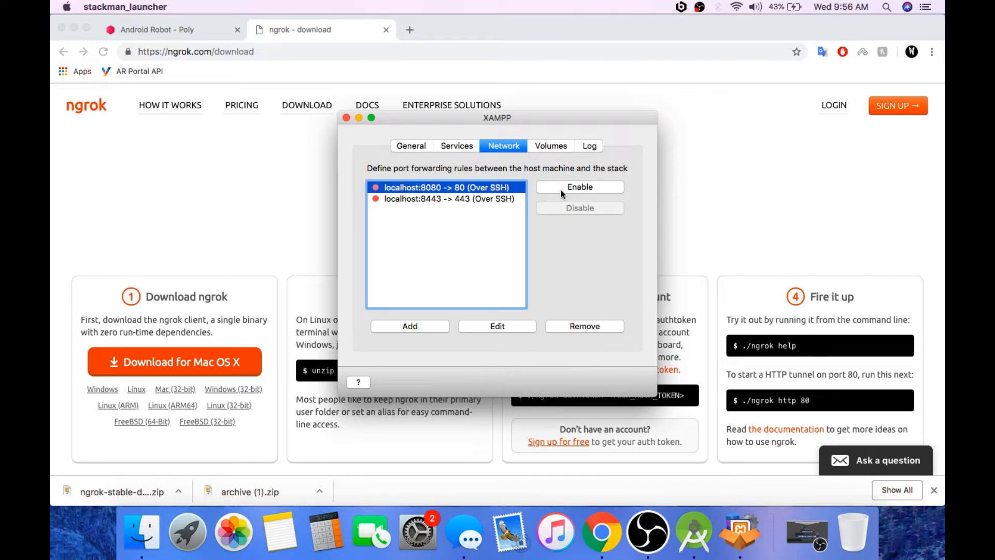
left_click(579, 187)
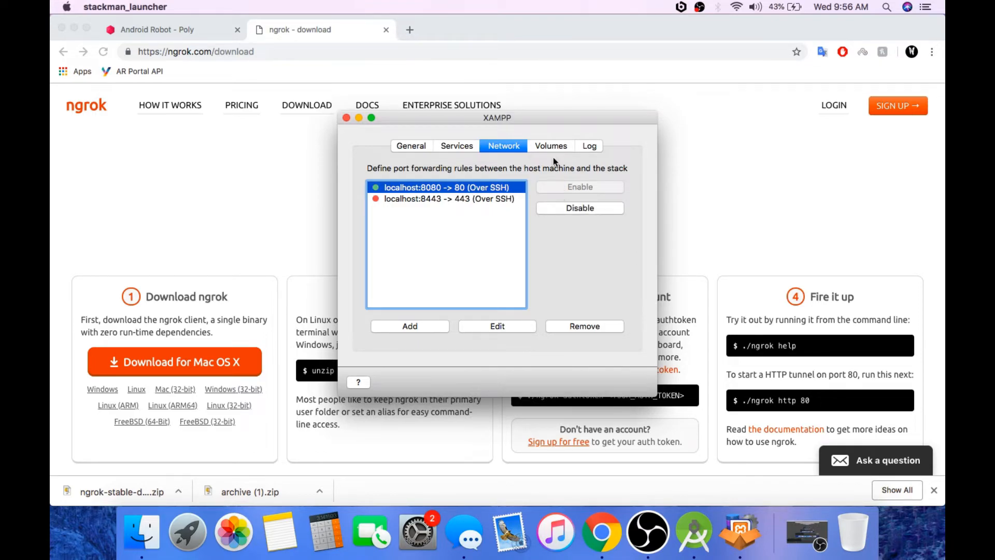
Mount the /opt/lampp volume and minimise the XAMPP window
left_click(550, 146)
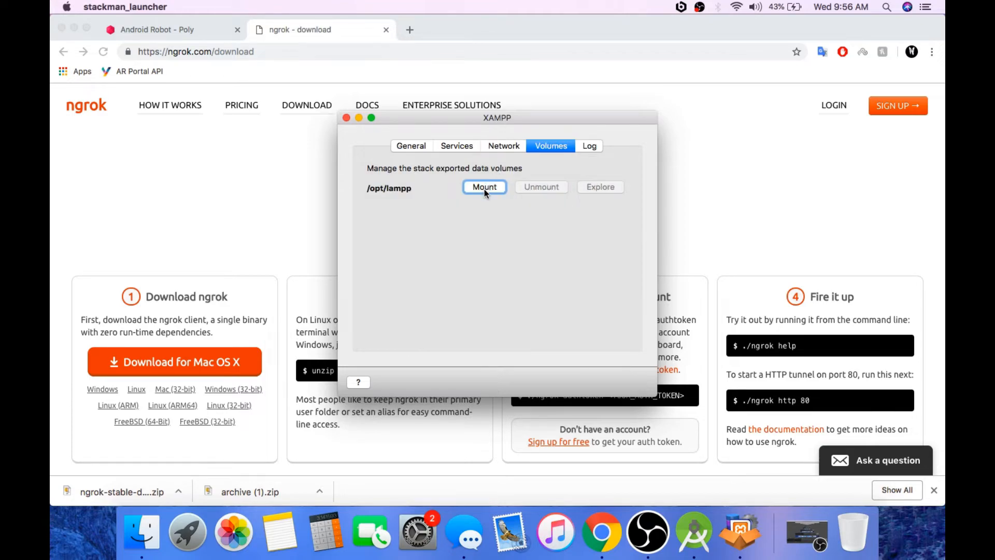
left_click(484, 187)
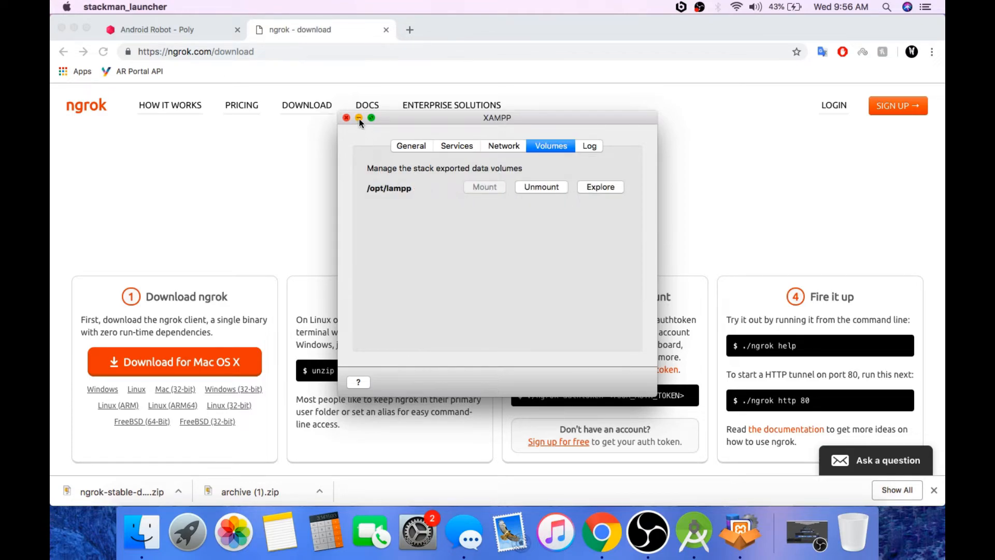
left_click(359, 118)
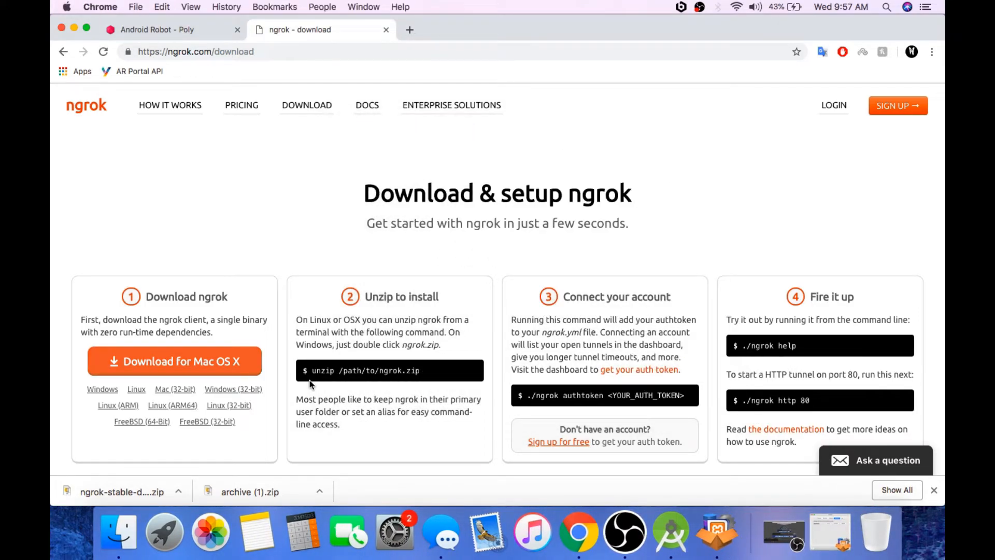
Unzip ngrok to the Desktop, then extract Andy.bin, Andy.gltf and Andy_Diffuse.png
left_click(122, 491)
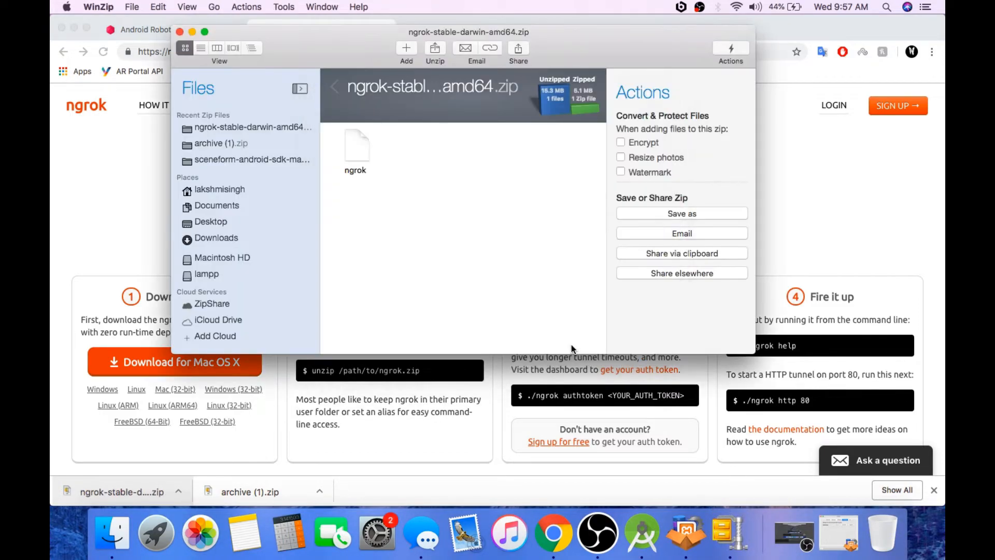
left_click(355, 145)
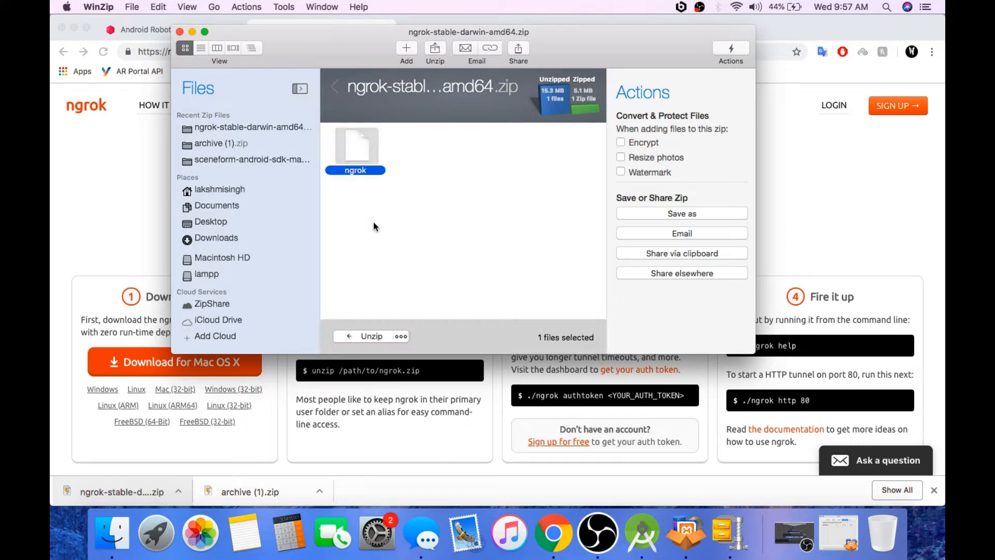
left_click(372, 336)
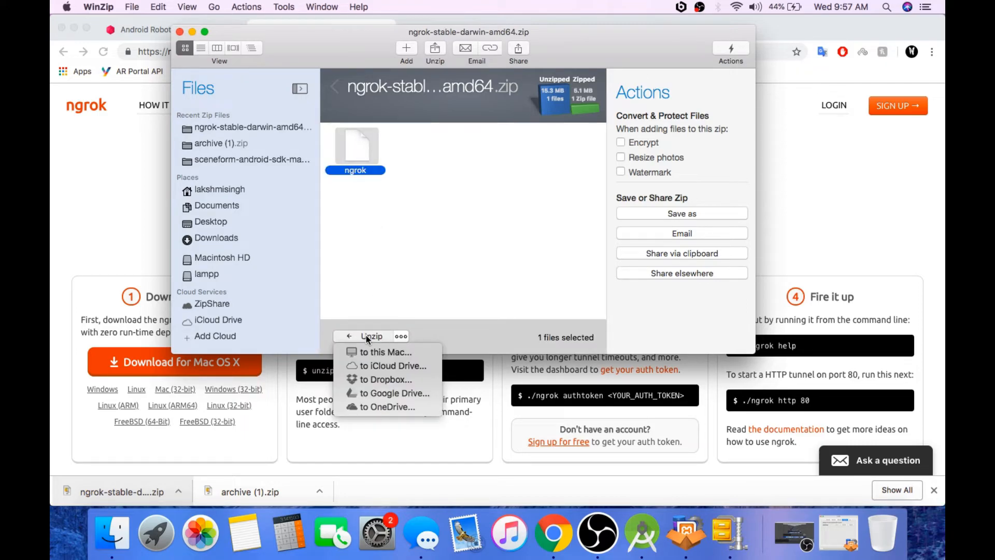
left_click(371, 336)
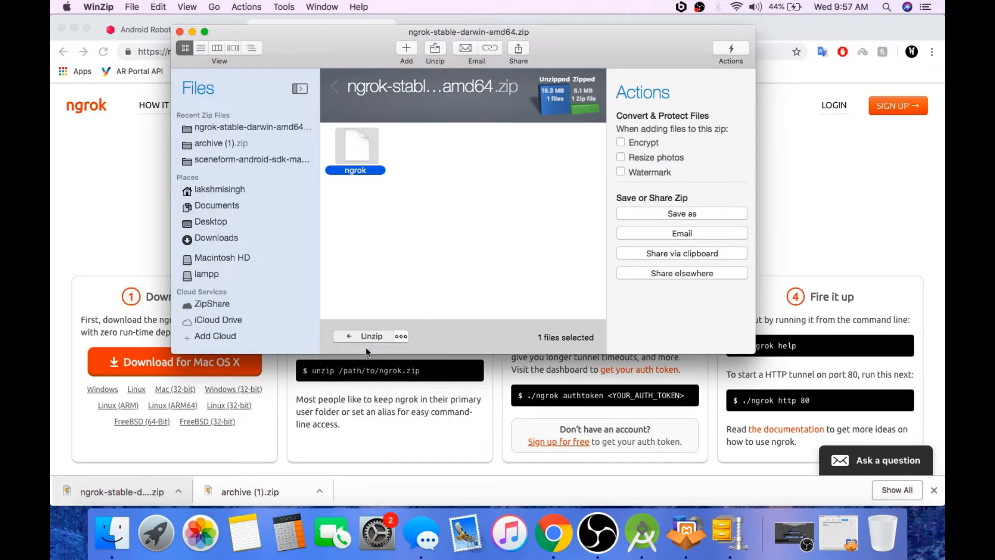
left_click(370, 336)
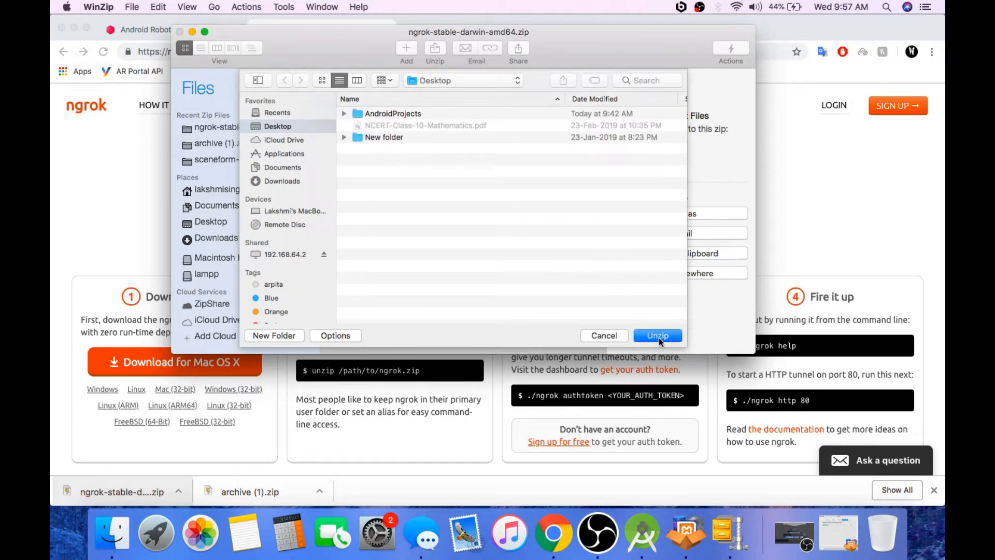
left_click(658, 335)
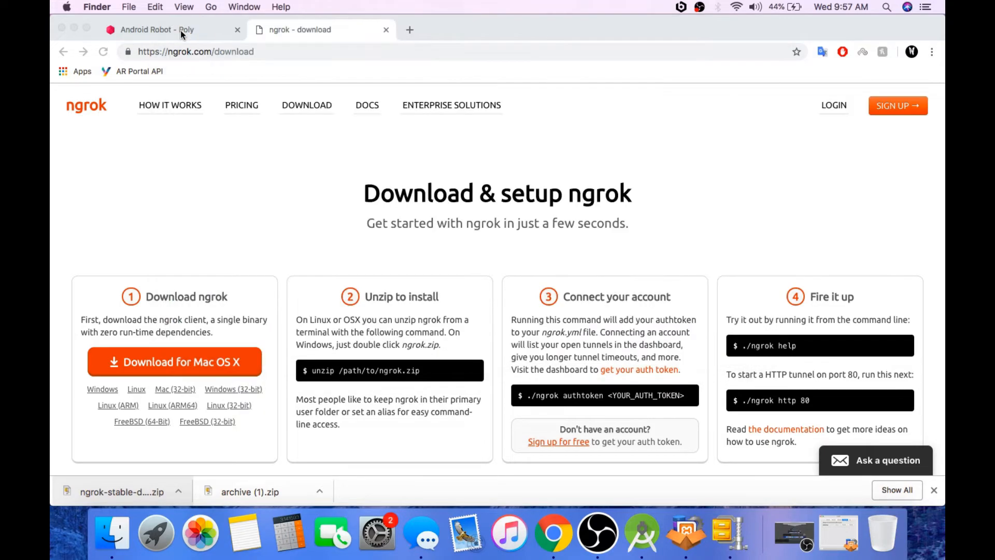
mouse_move(49, 440)
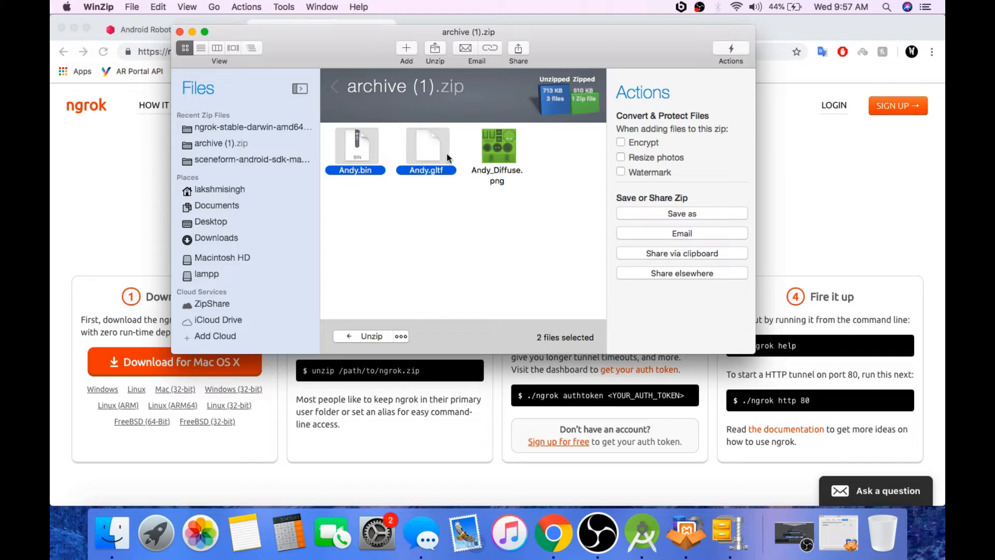
left_click(371, 336)
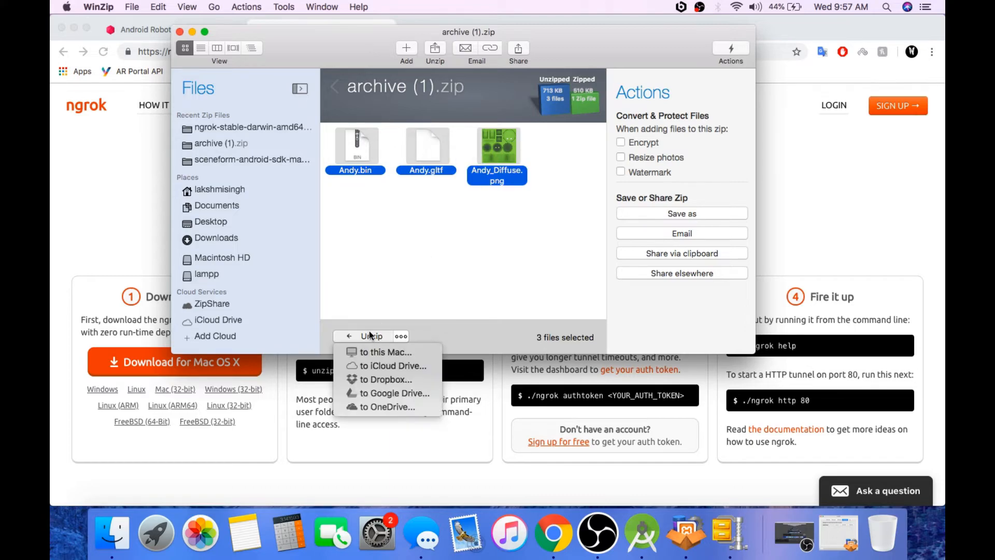
left_click(384, 352)
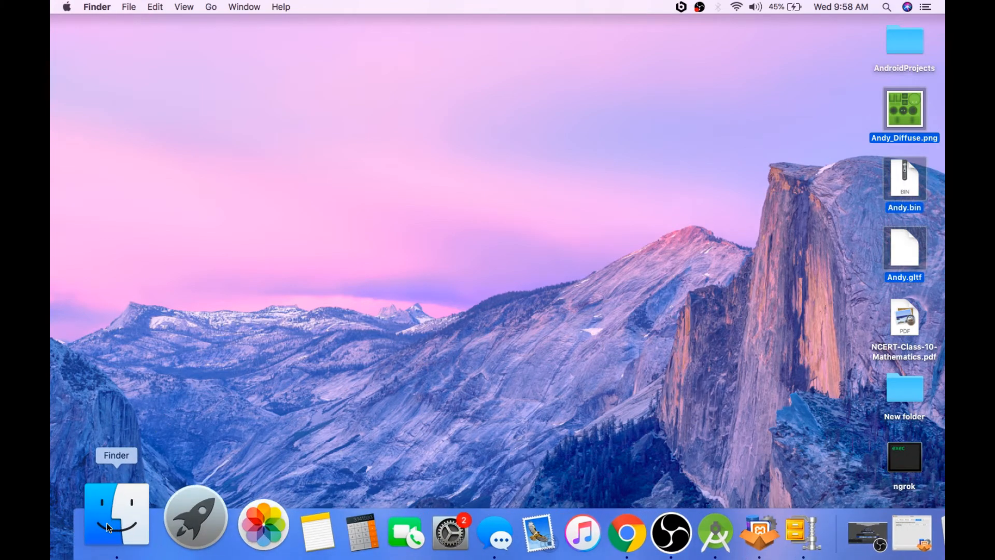
left_click(115, 519)
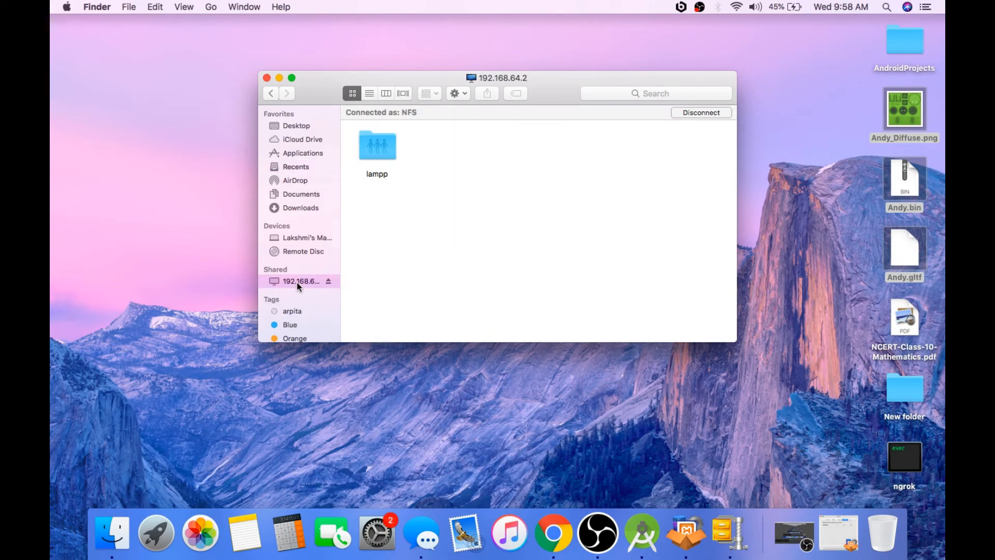
double_click(376, 145)
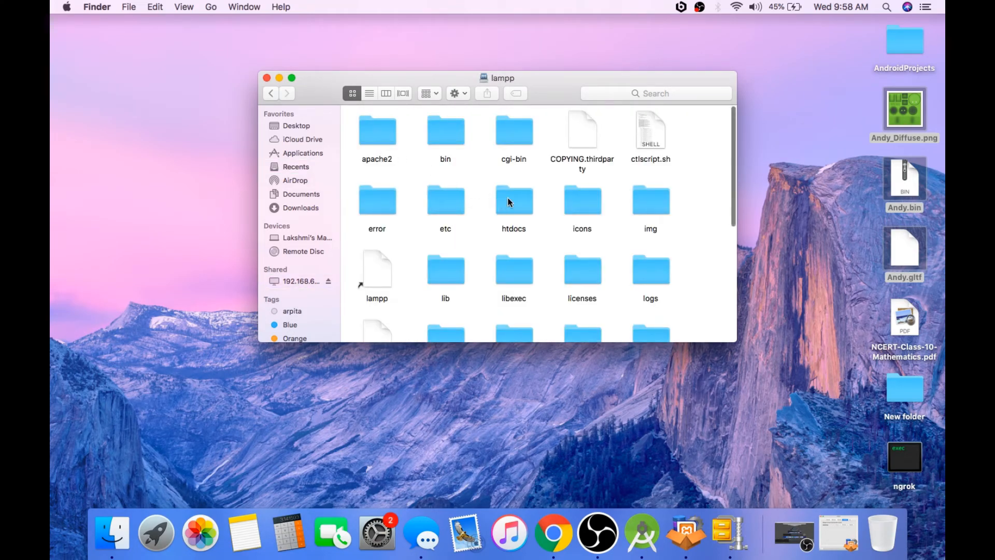
double_click(513, 201)
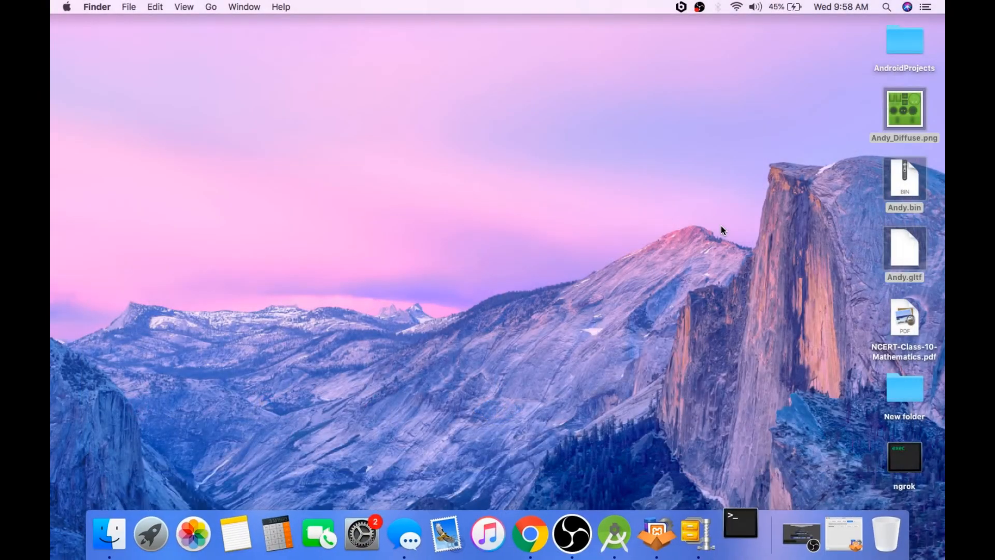
Run ./ngrok http 8080 from the Desktop folder in Terminal
left_click(735, 533)
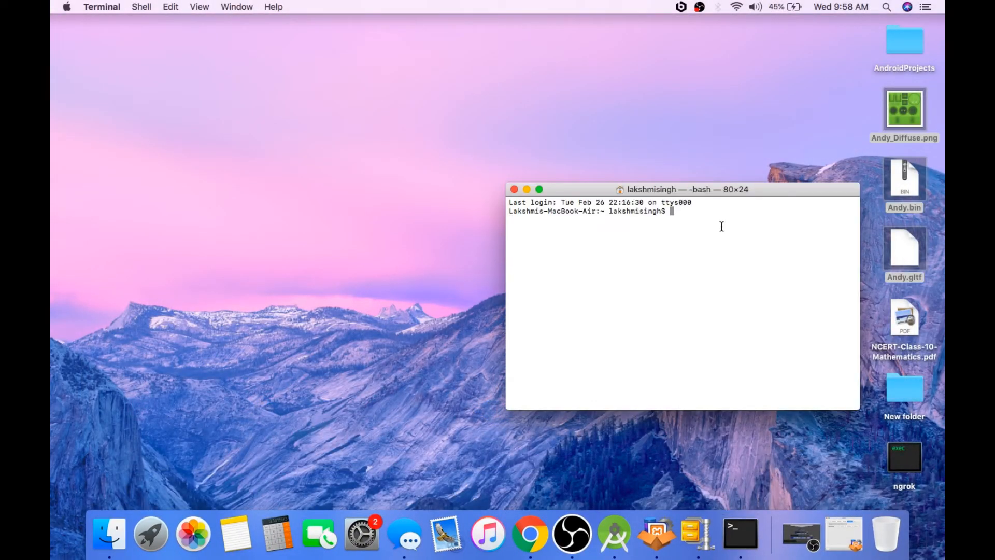
type("cd !")
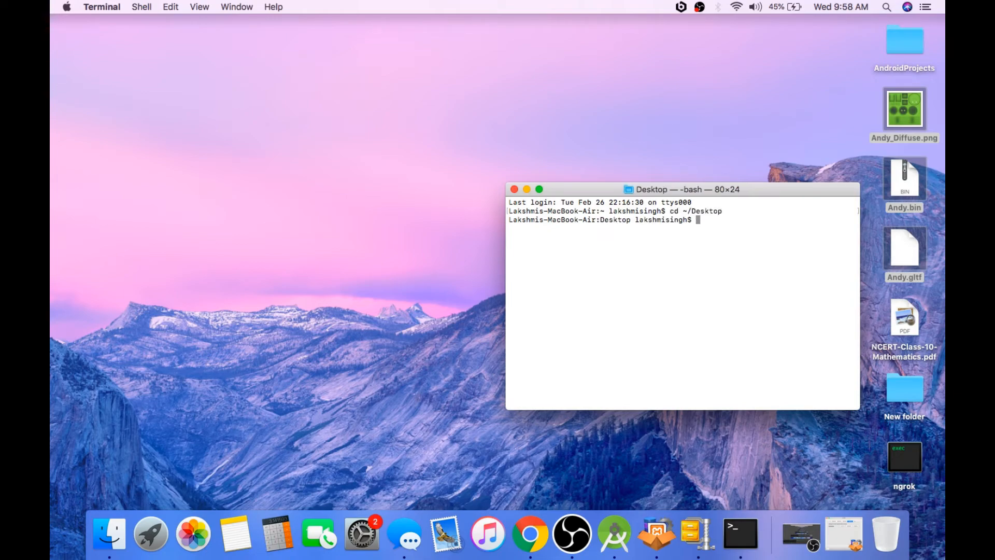
type("./")
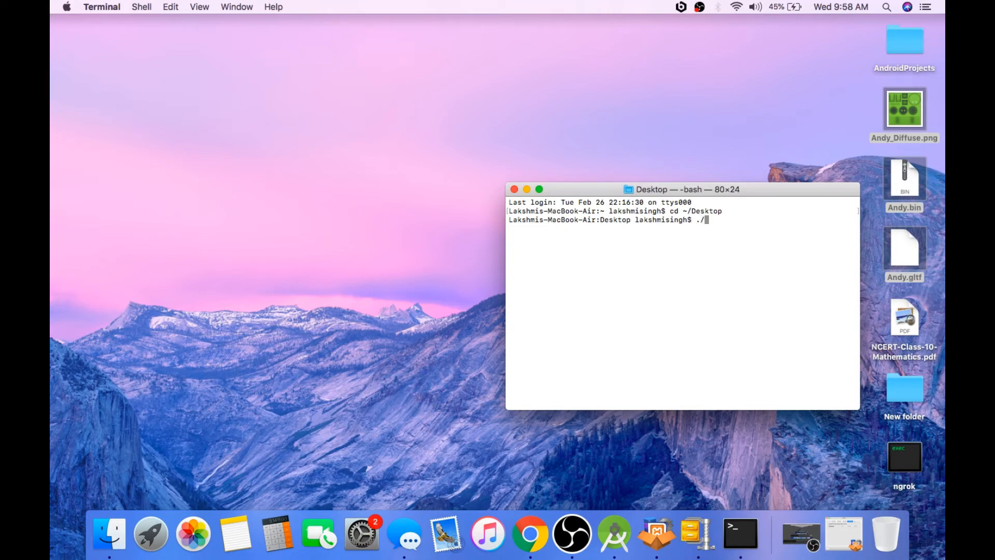
type("ngrok htt")
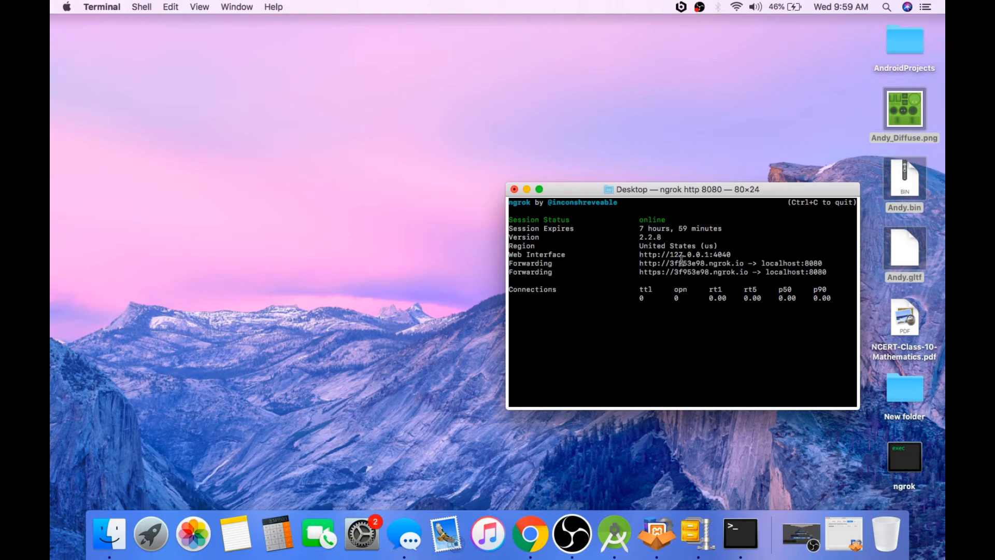
Select and copy the http ngrok.io forwarding address
double_click(650, 262)
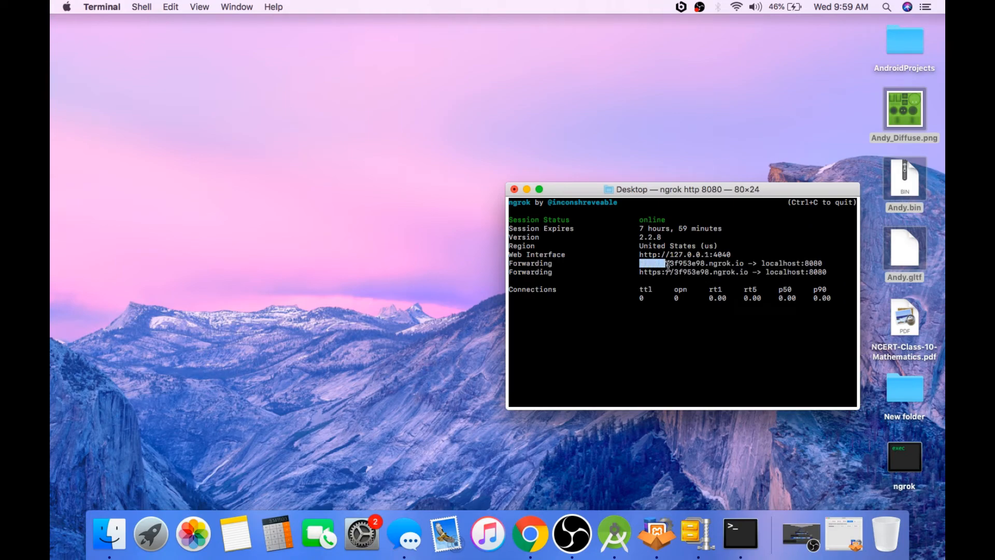
left_click_drag(641, 264, 745, 263)
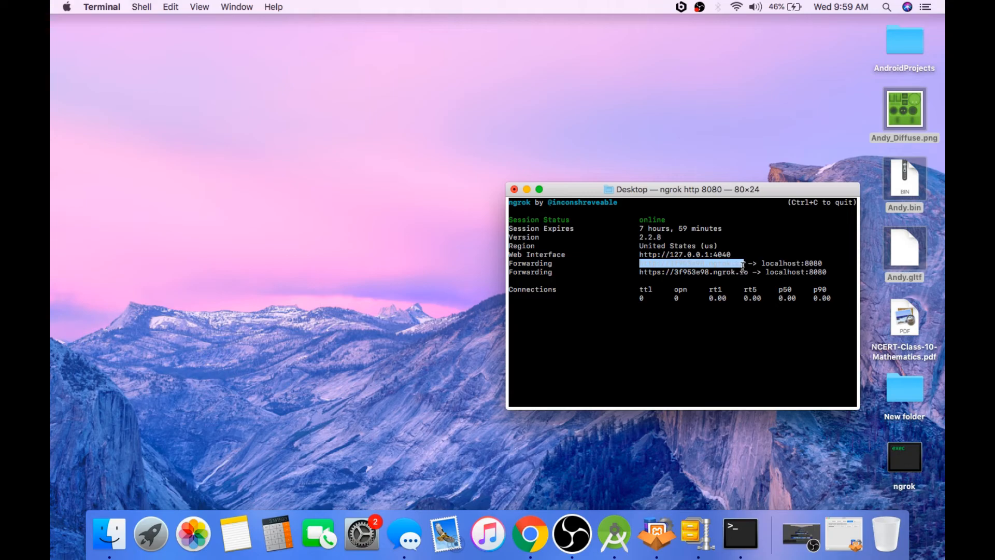
left_click(530, 540)
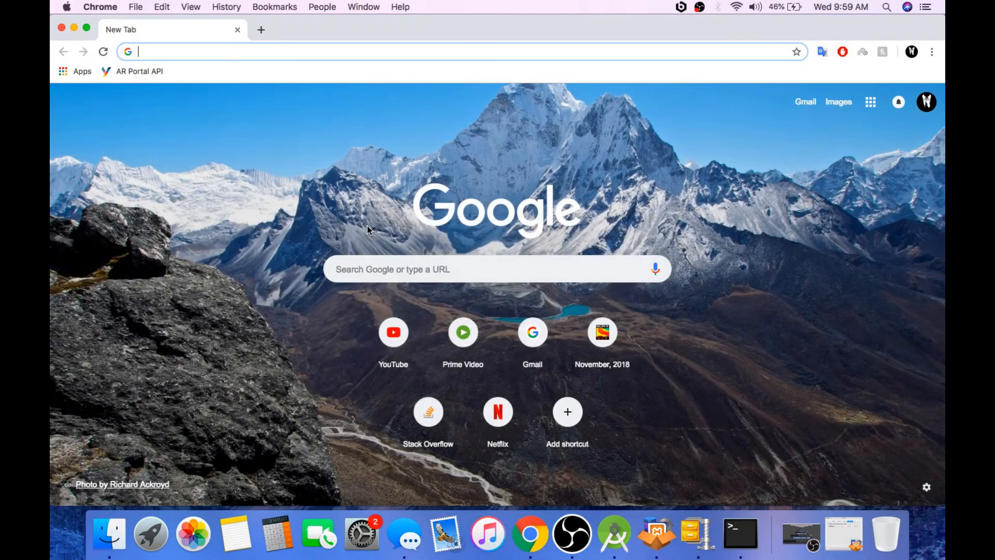
Load 3f953e98.ngrok.io in Chrome to confirm the tunnel reaches the local server
type("3f953e98.ngrok.io")
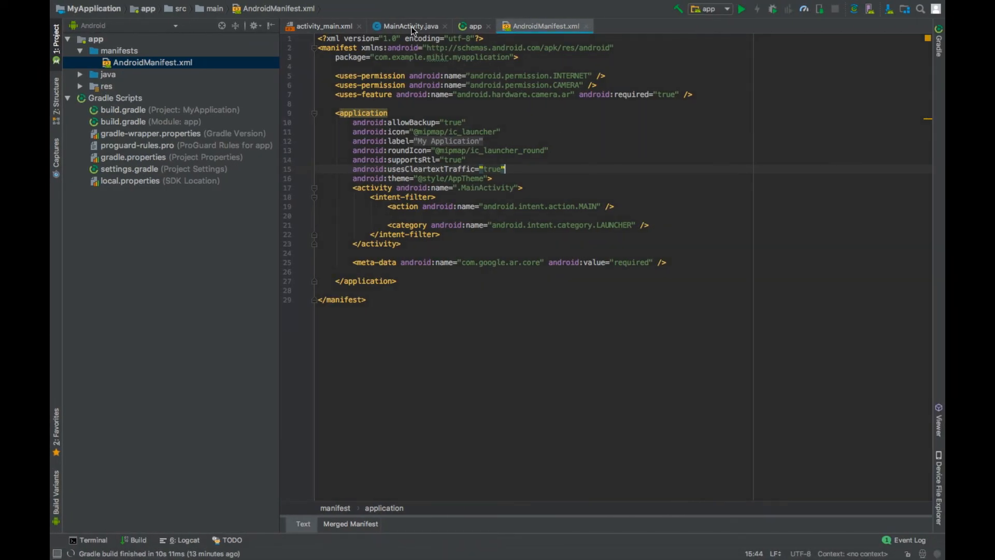
Set the ASSET_3D string in MainActivity.java to the ngrok URL plus /Andy.gltf
left_click(409, 26)
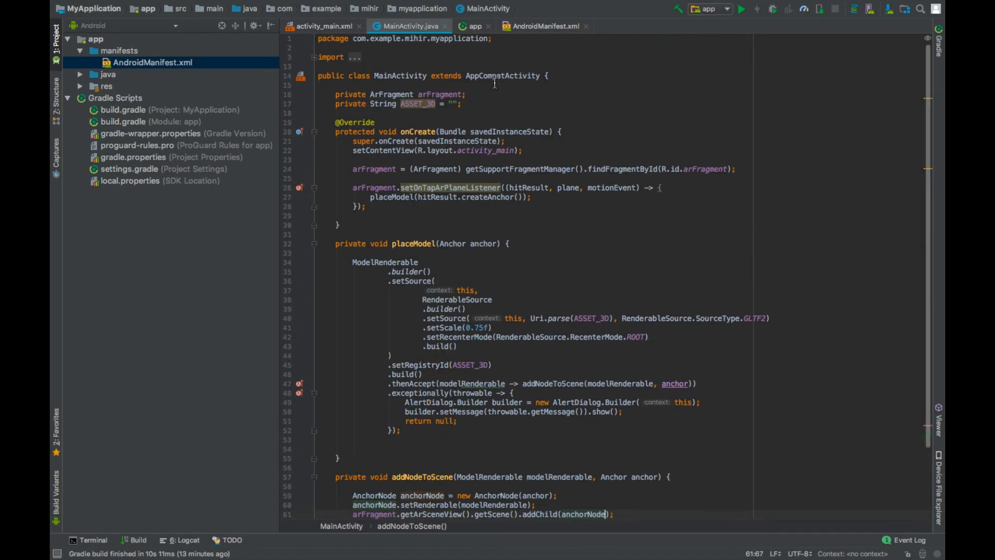
left_click(453, 103)
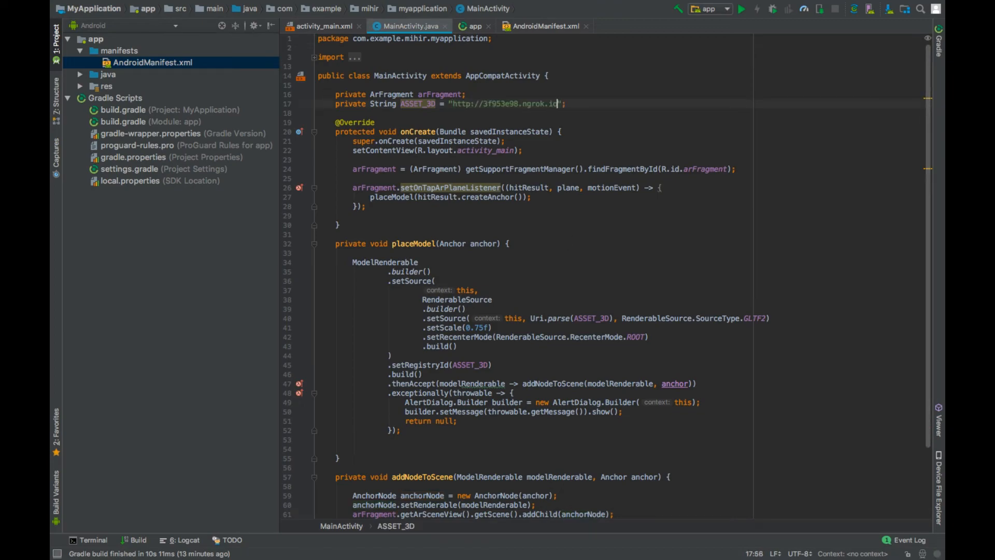
type("/")
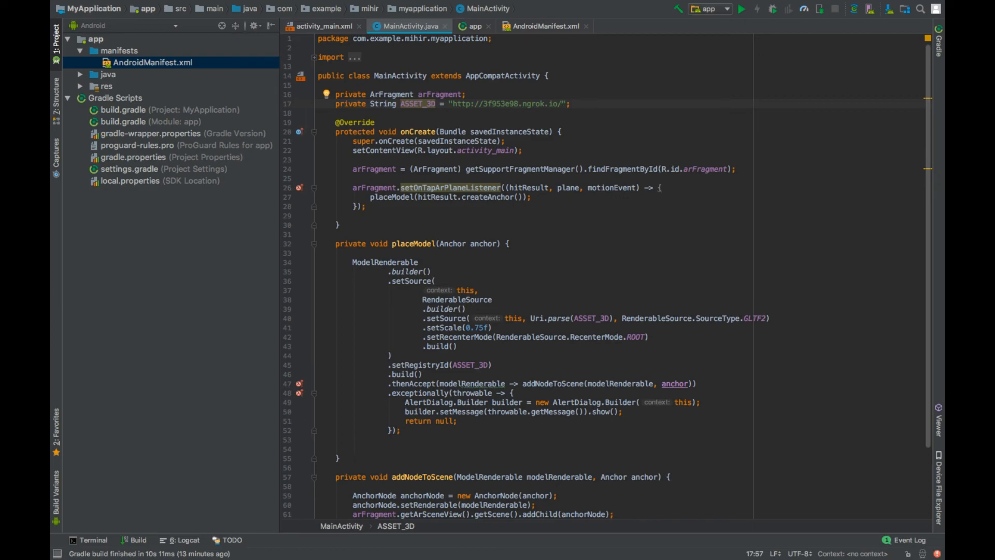
type("Andy")
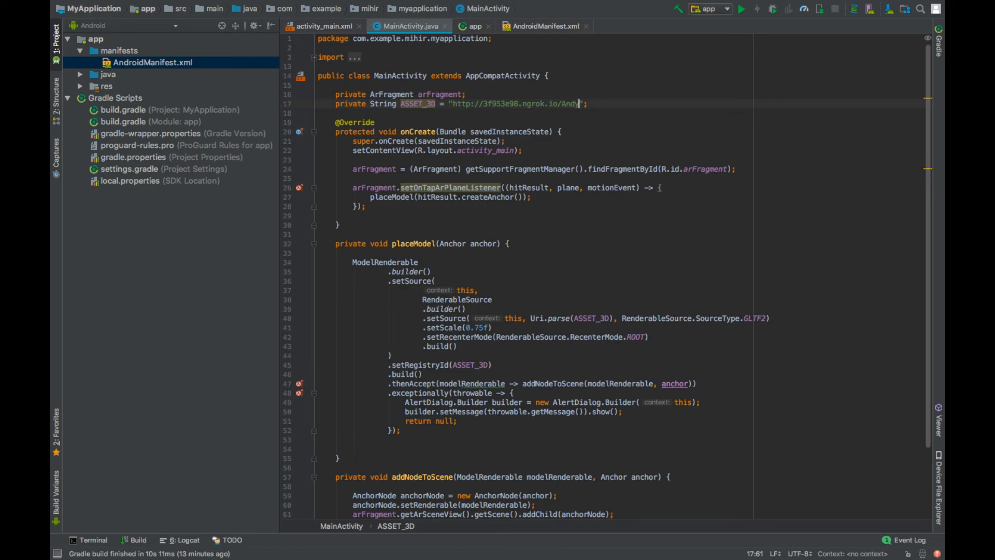
type(".gltf")
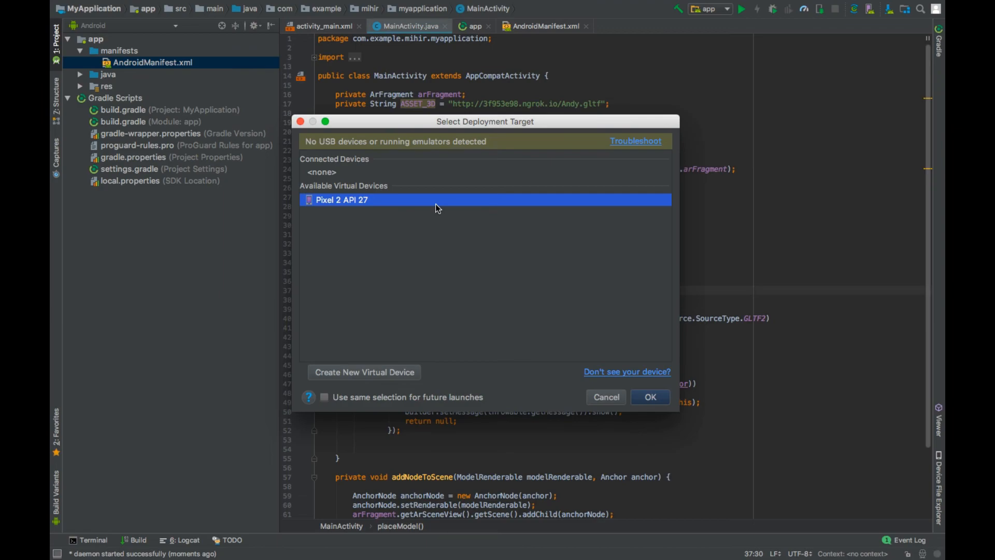
Deploy the app to the Pixel 2 API 27 emulator and place Andy on a plane
left_click(650, 397)
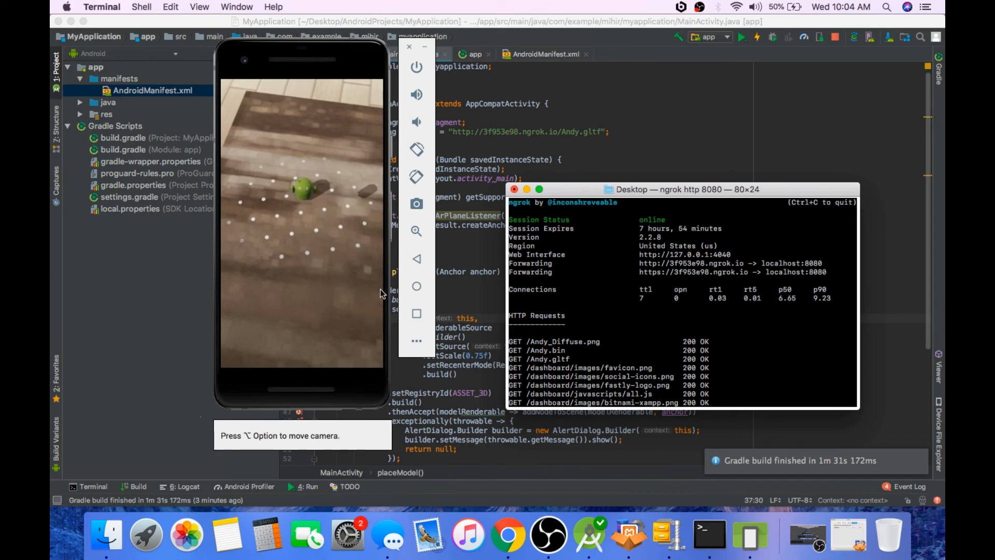
mouse_move(321, 230)
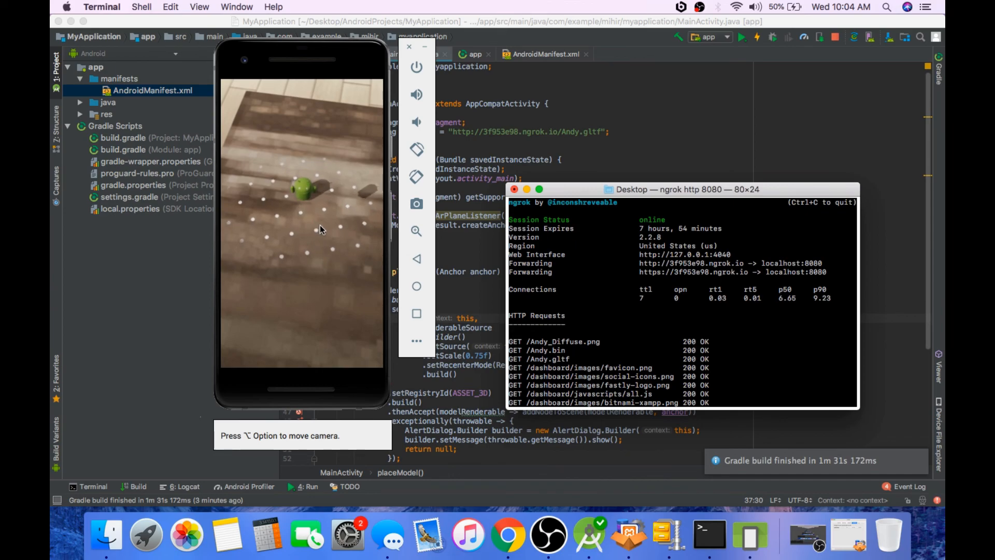